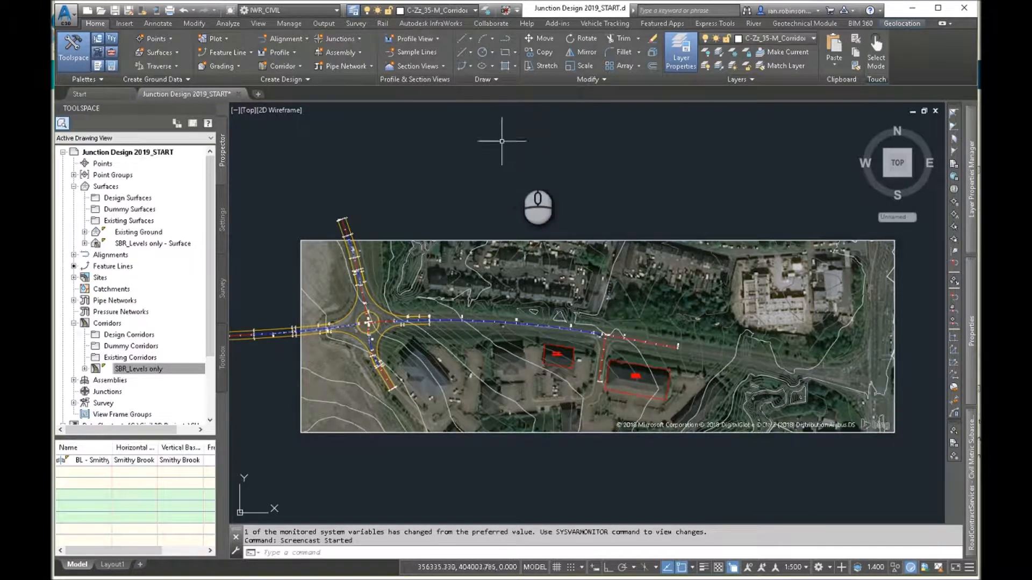
pyautogui.moveTo(519, 160)
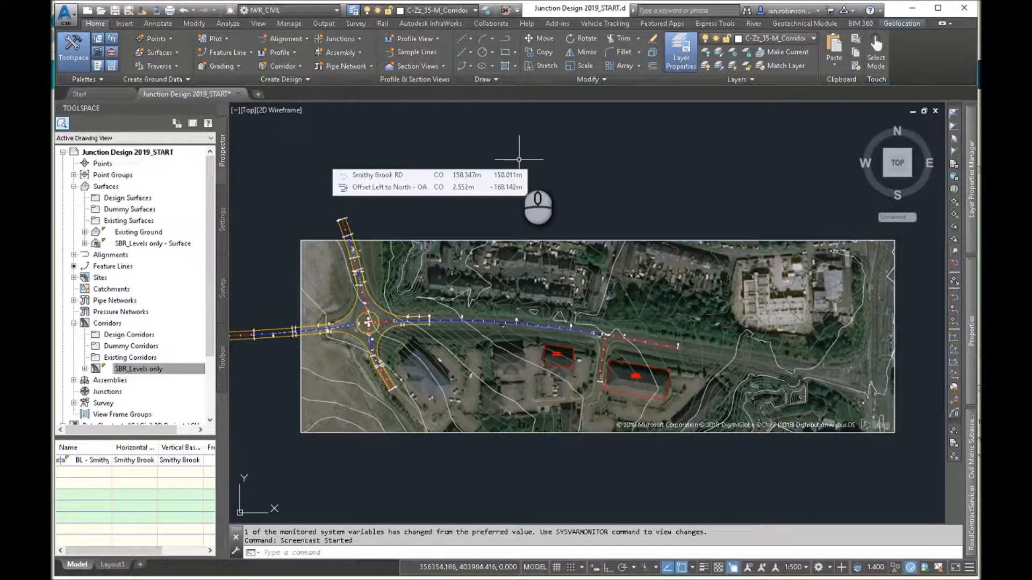
pyautogui.moveTo(519, 161)
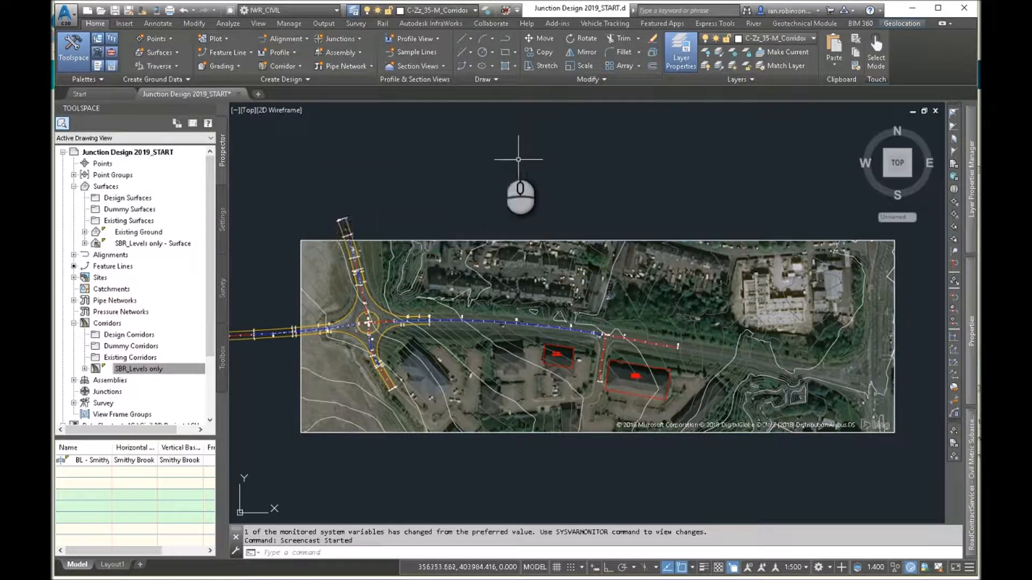
pyautogui.moveTo(630, 359)
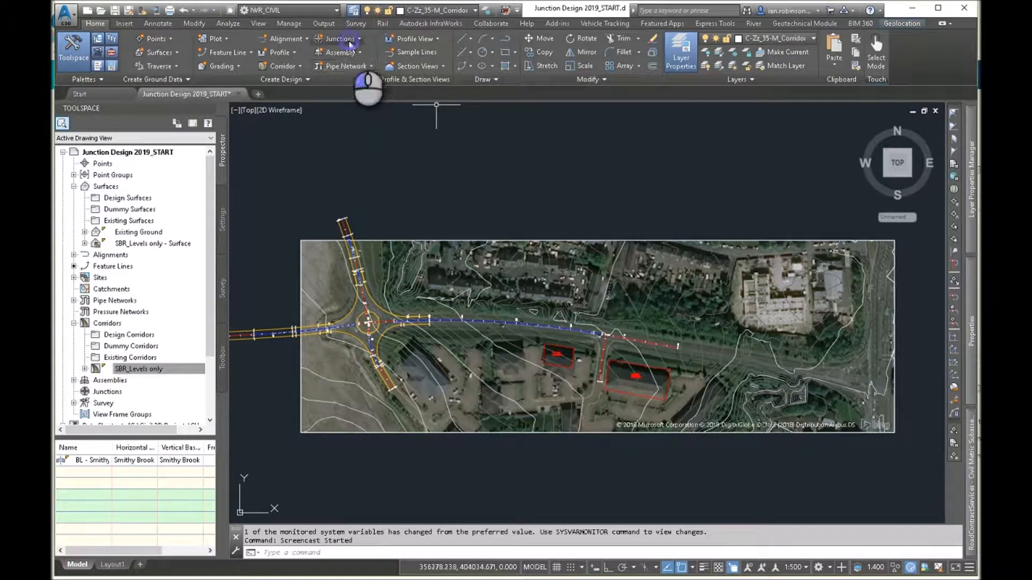
# Zoom to the Beecham Court long section showing building levels 41.00, 41.25 and the channel level
pyautogui.click(339, 38)
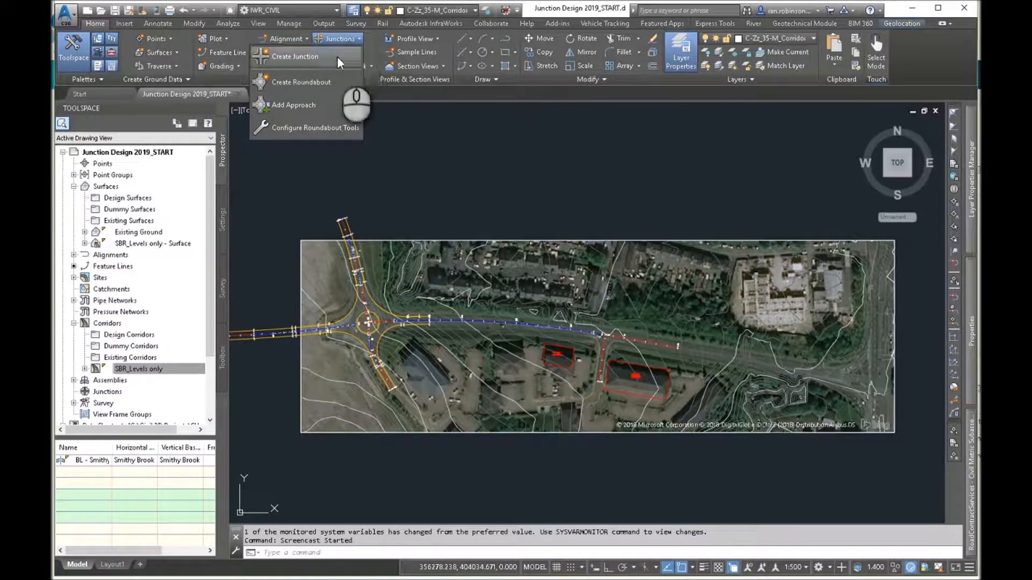
pyautogui.moveTo(295, 56)
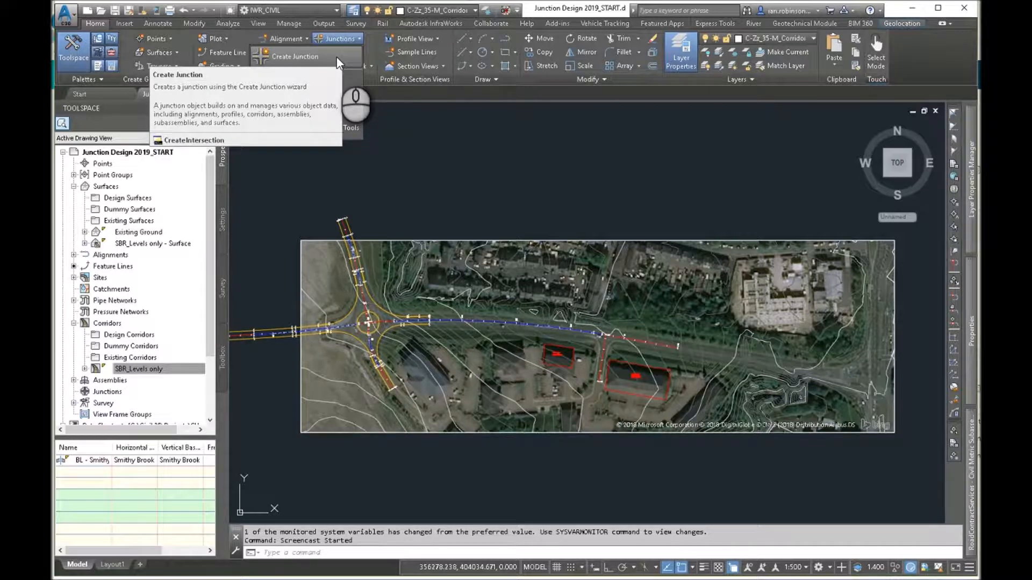
pyautogui.click(339, 38)
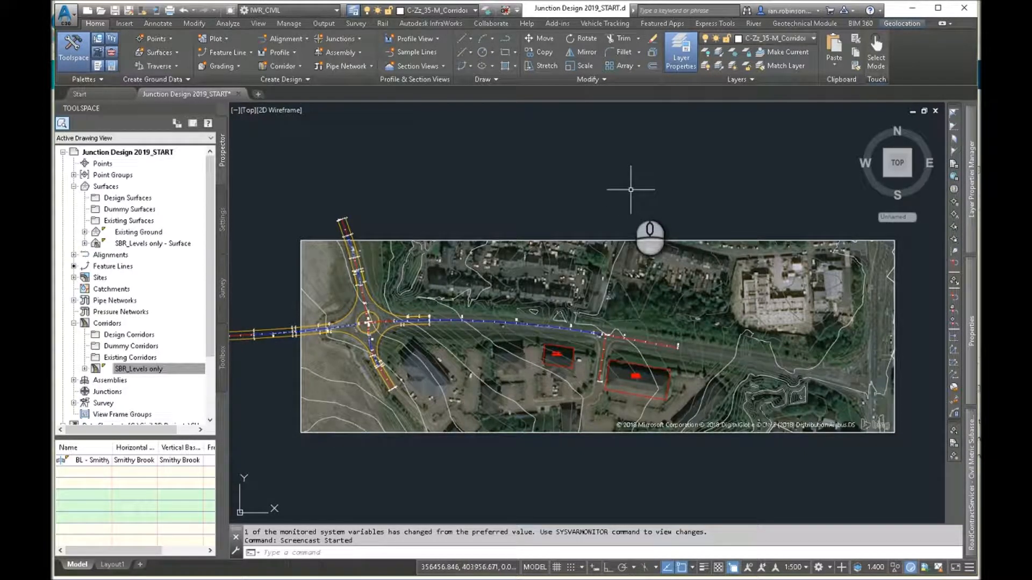
pyautogui.moveTo(630, 190)
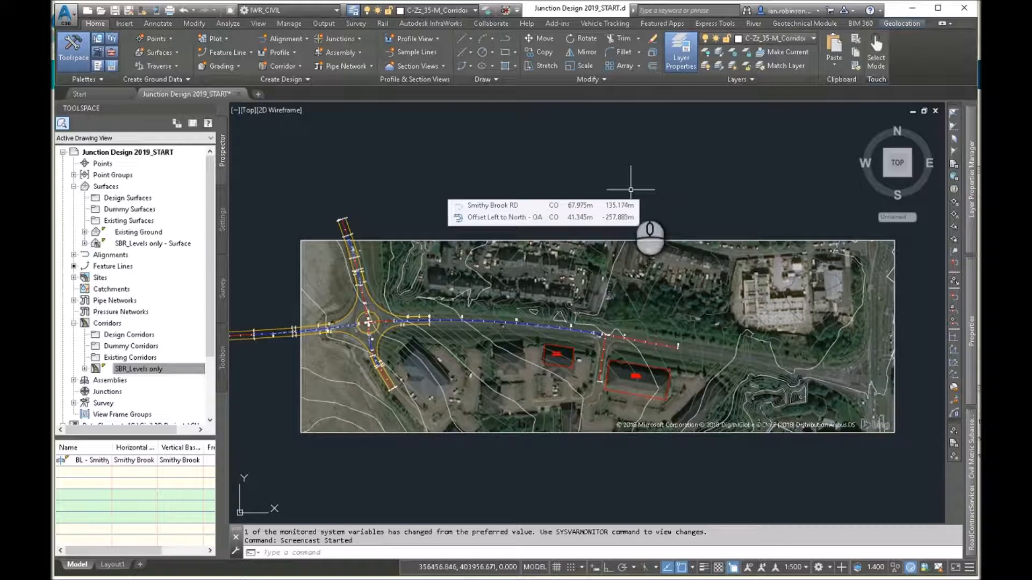
pyautogui.moveTo(672, 174)
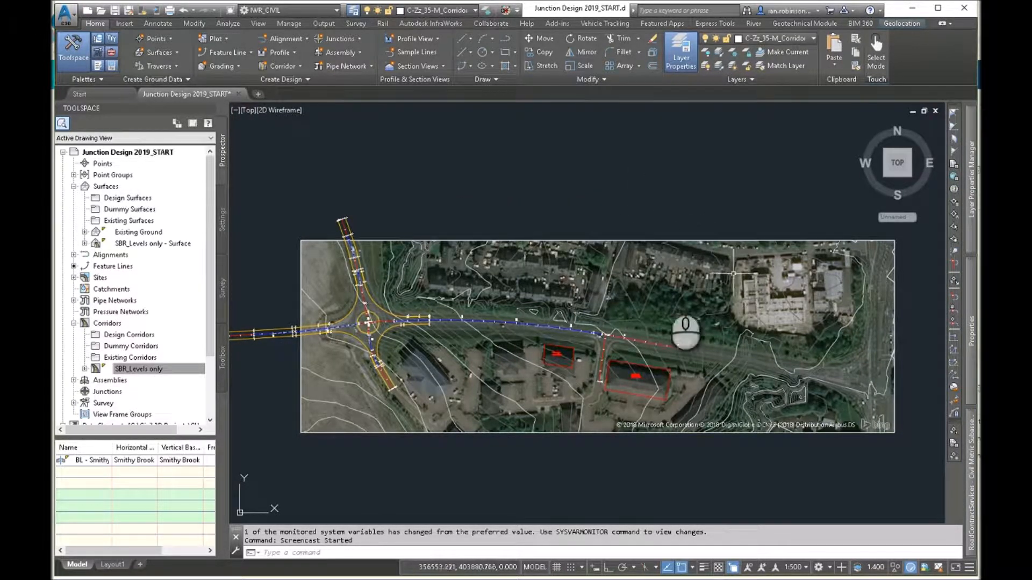
pyautogui.moveTo(615, 359)
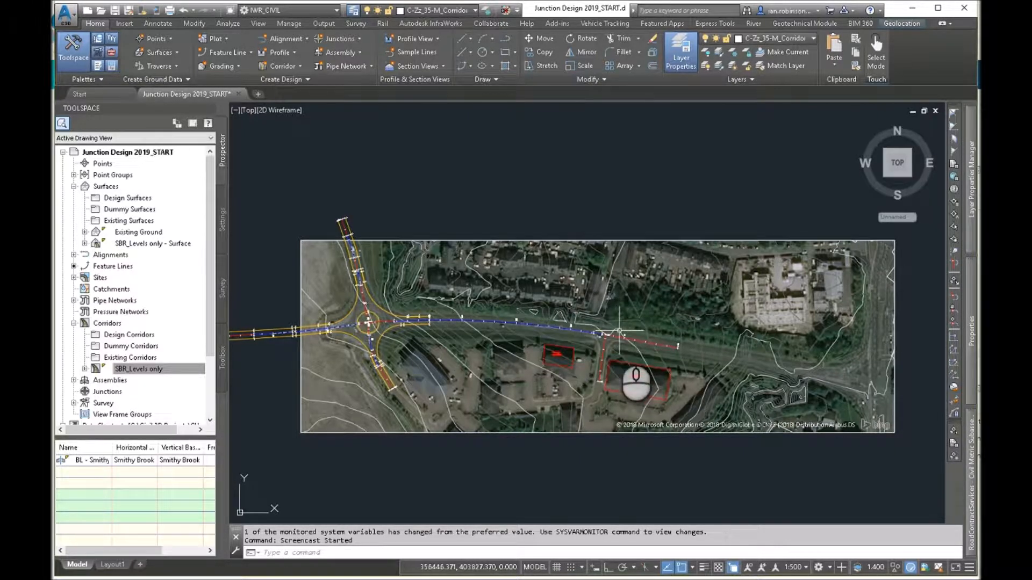
pyautogui.moveTo(622, 441)
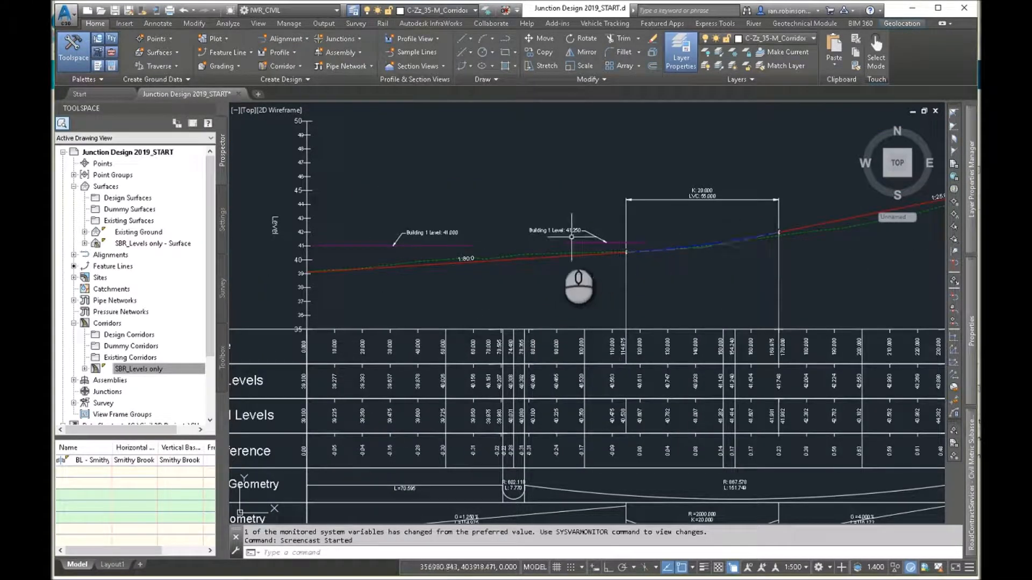
pyautogui.moveTo(750, 336)
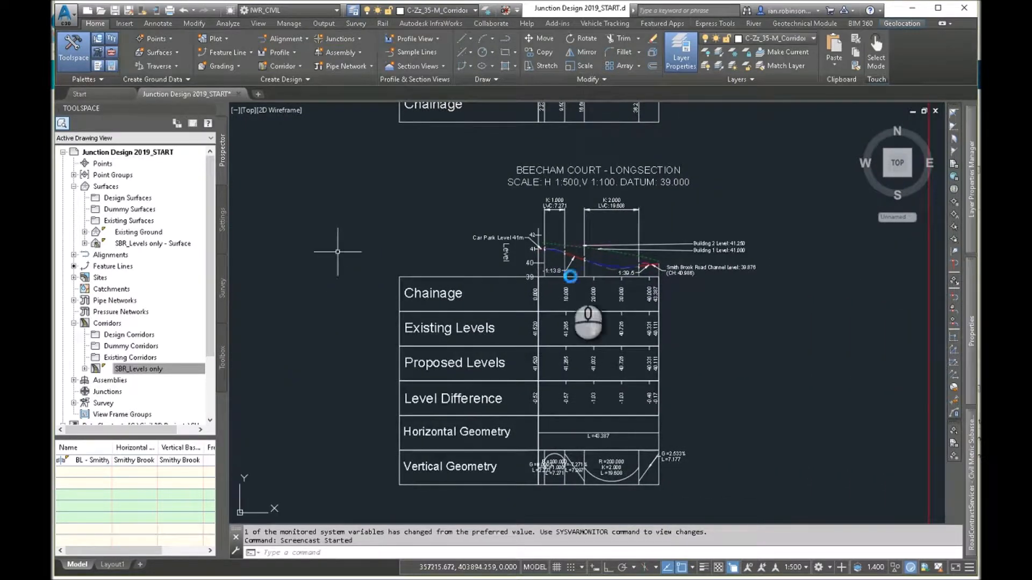
pyautogui.scroll(3)
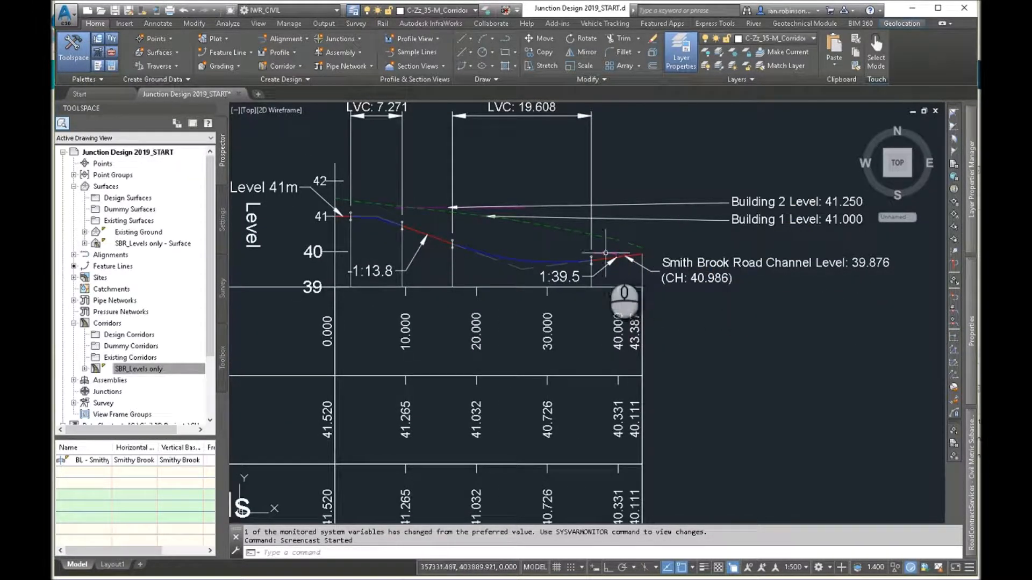
pyautogui.moveTo(628, 307)
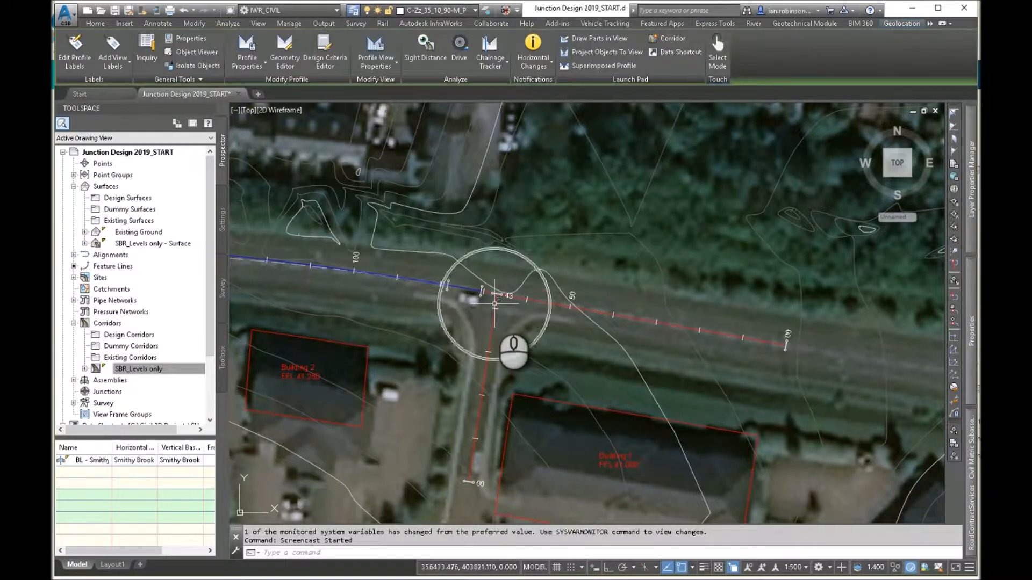
pyautogui.moveTo(789, 218)
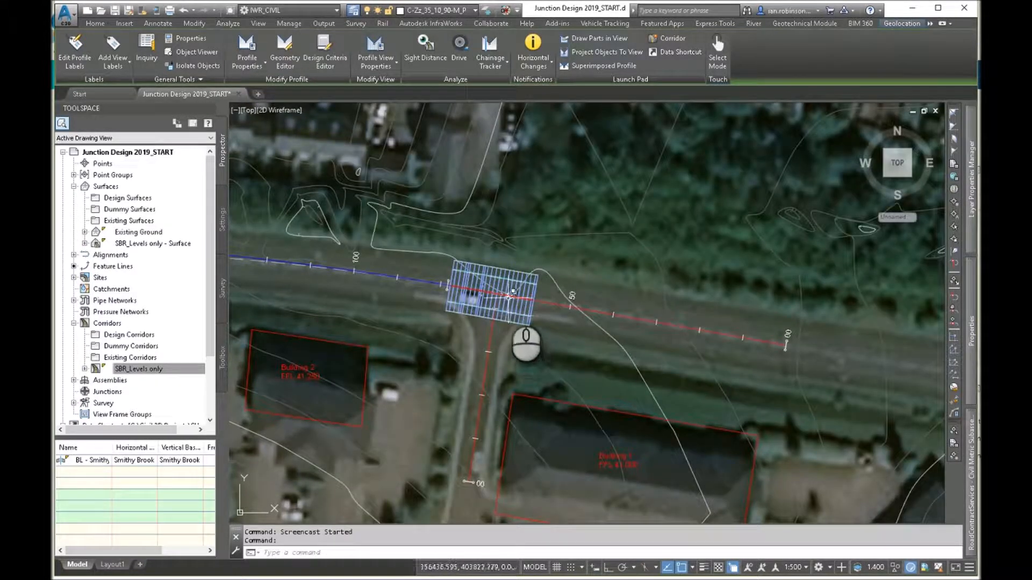
pyautogui.rightClick(513, 293)
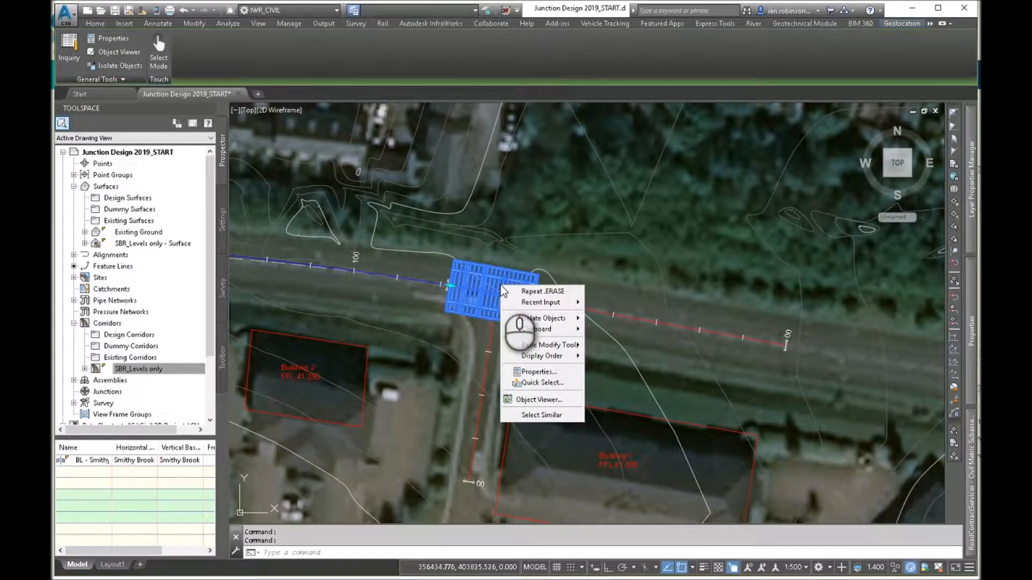
pyautogui.click(538, 399)
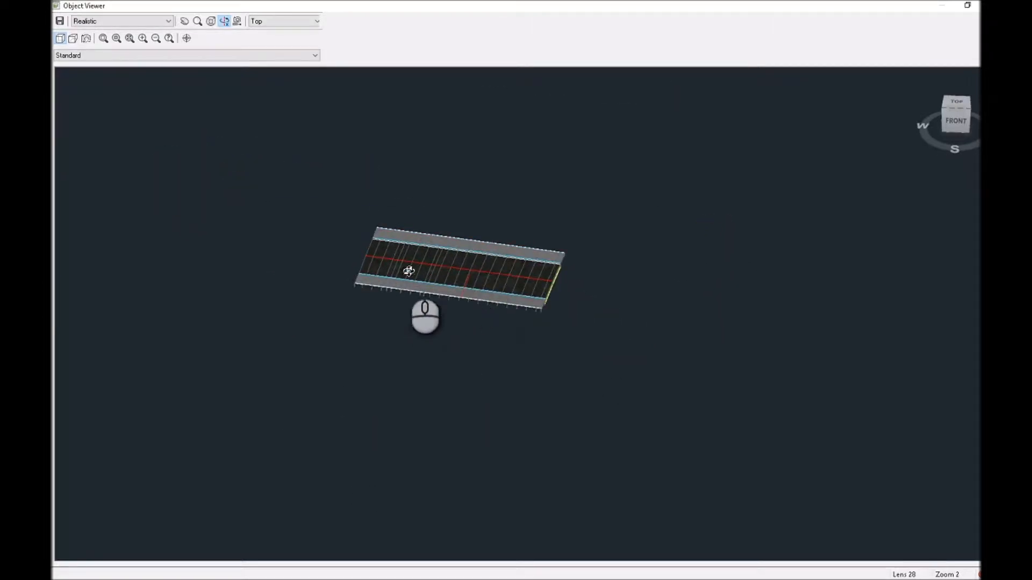
pyautogui.rightClick(448, 273)
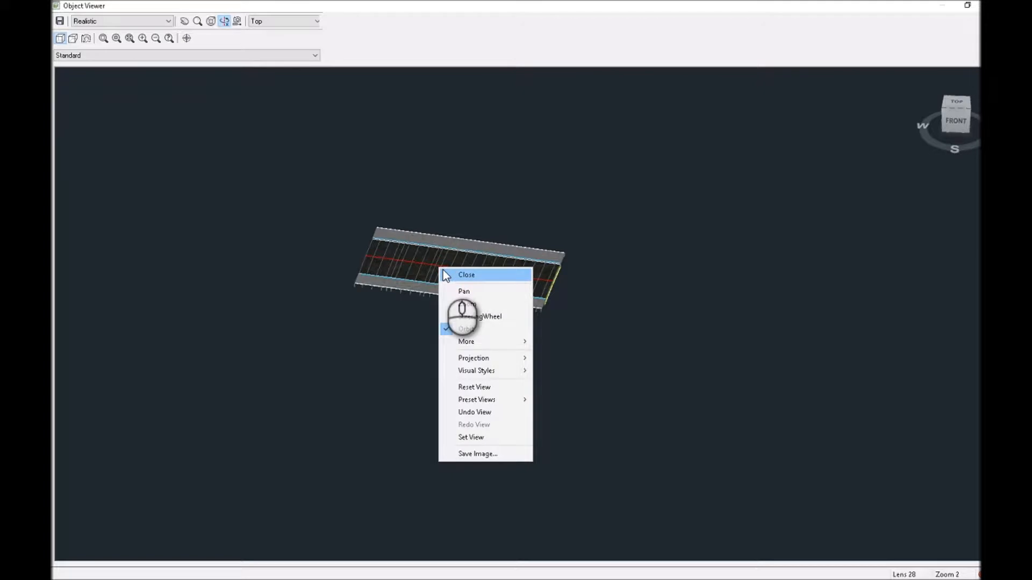
pyautogui.click(466, 329)
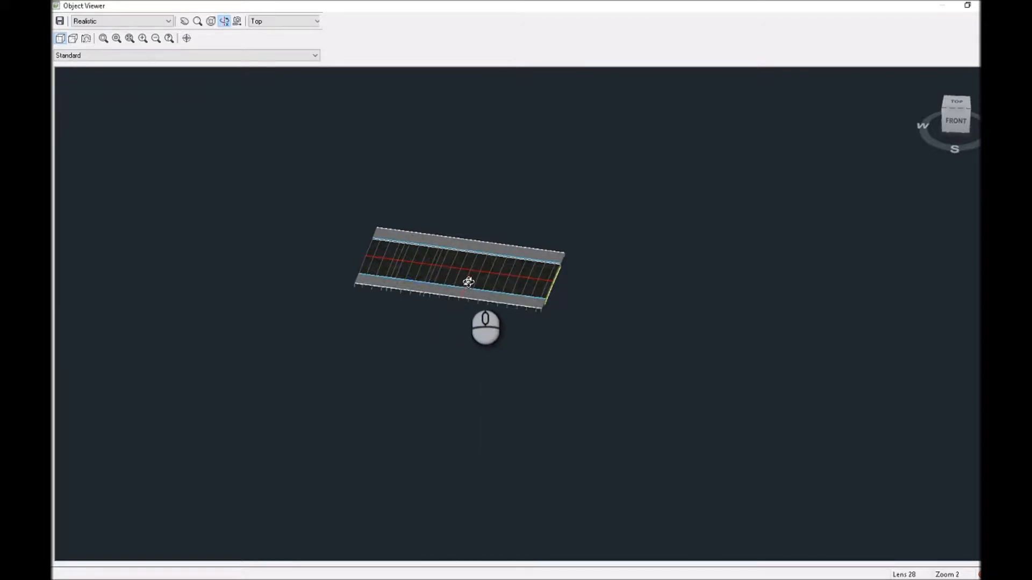
pyautogui.moveTo(463, 276)
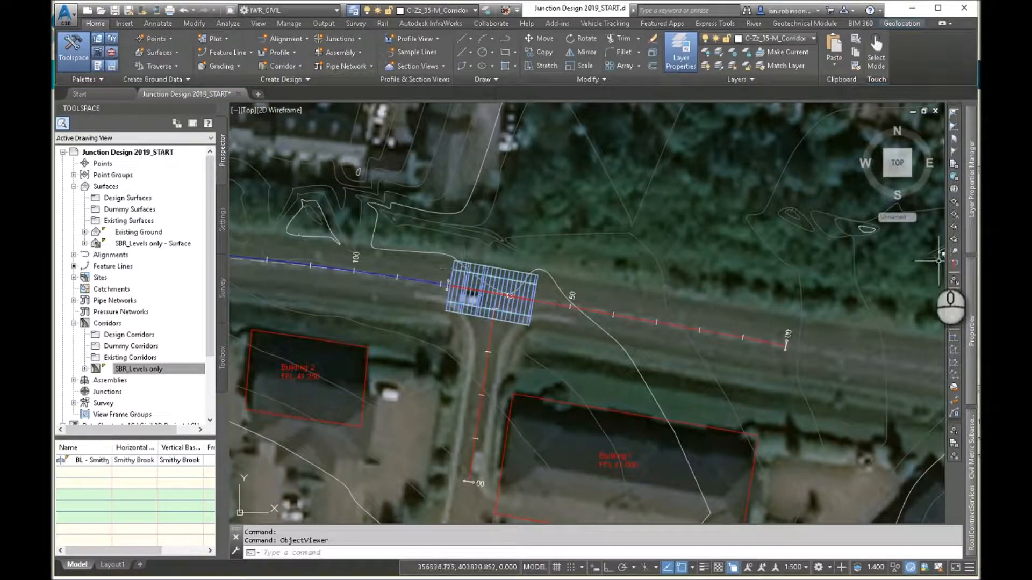
# Pan to the corridor section views showing carriageway, kerbs and side slopes
pyautogui.click(680, 52)
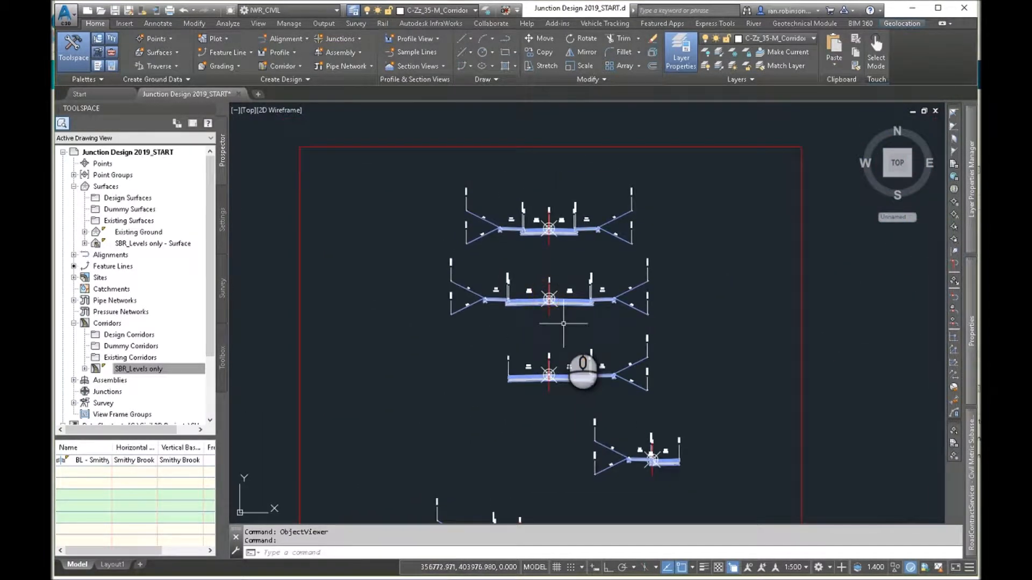
pyautogui.moveTo(589, 277)
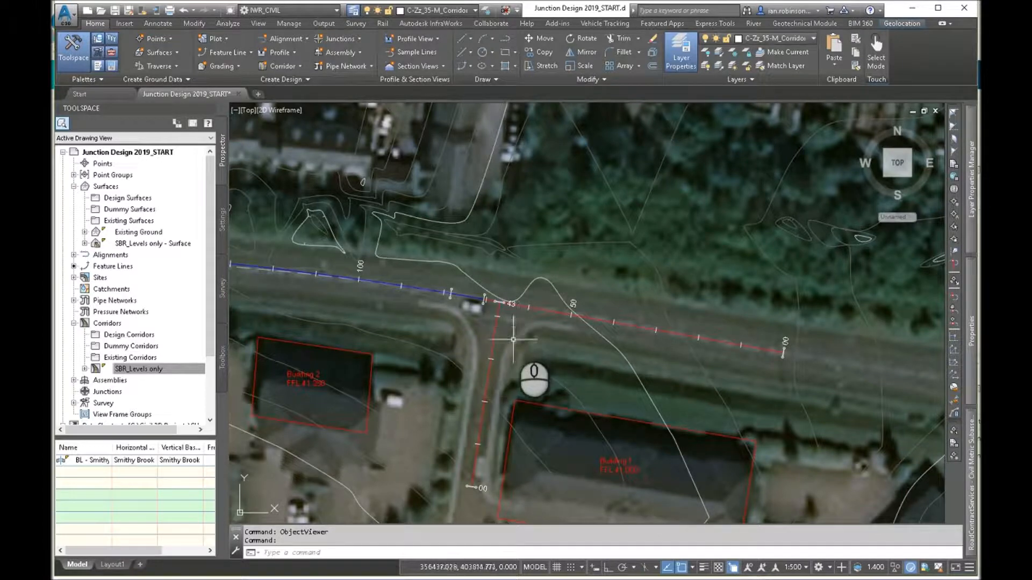
pyautogui.moveTo(408, 343)
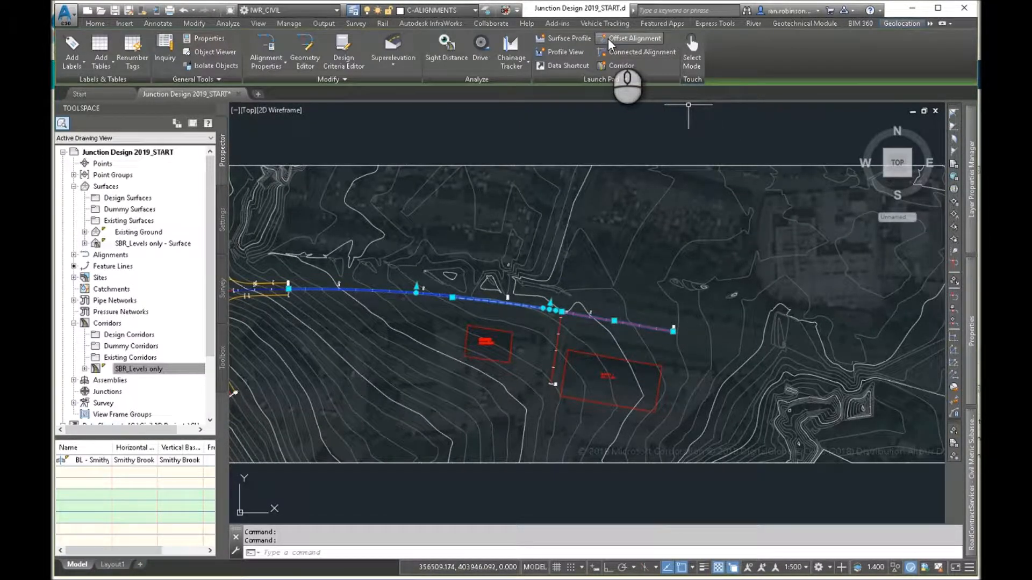
# Set one 3.650 m offset each side of Smithy Brook RD, ending at chainage 200
pyautogui.click(633, 38)
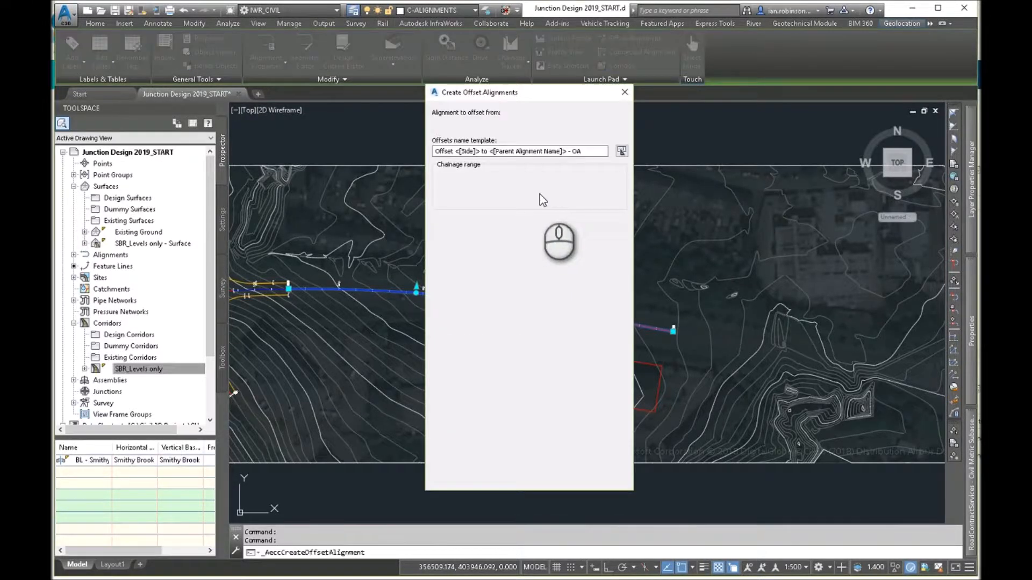
pyautogui.click(510, 125)
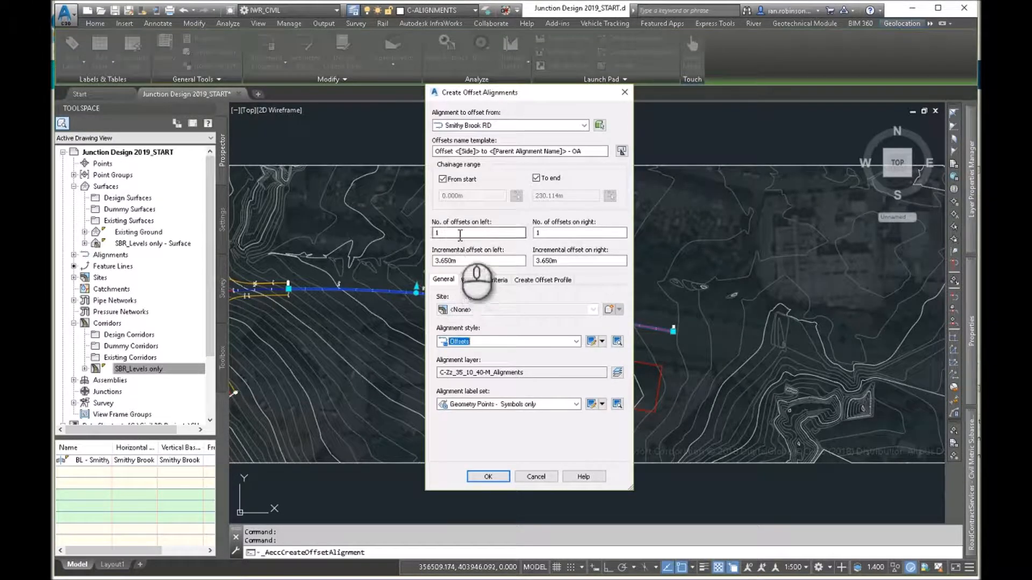
pyautogui.click(537, 178)
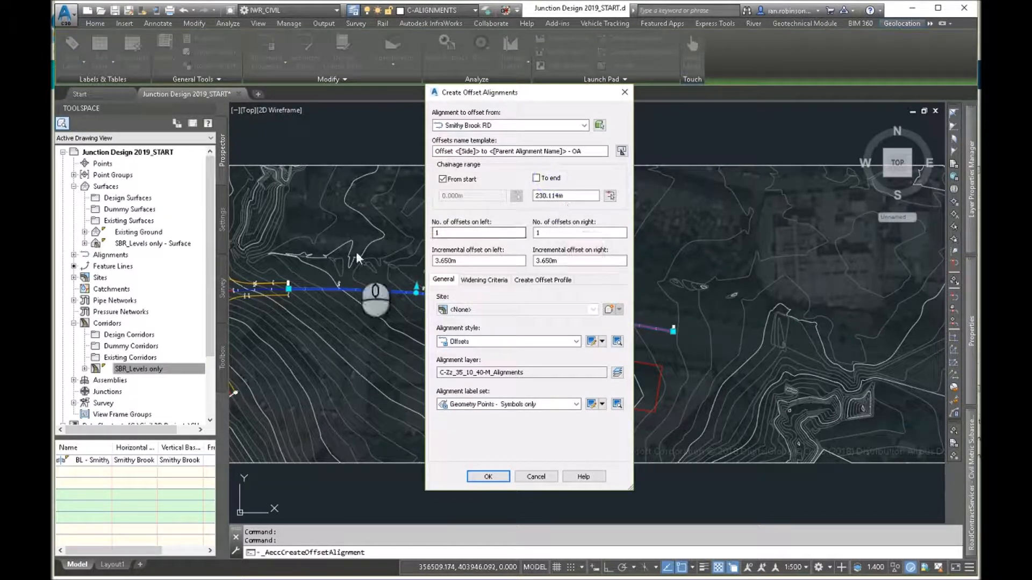
pyautogui.tripleClick(564, 196)
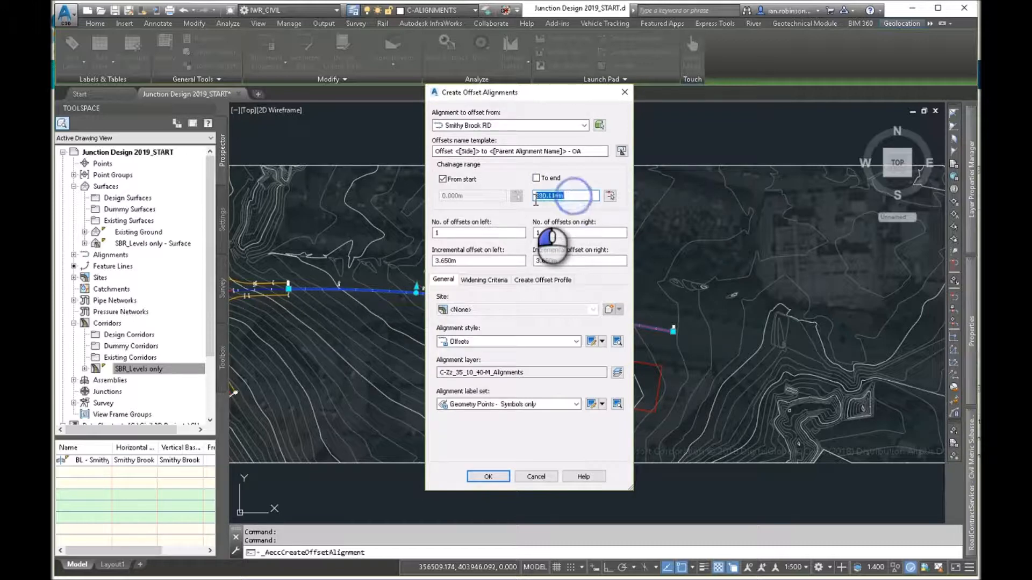
pyautogui.write('200')
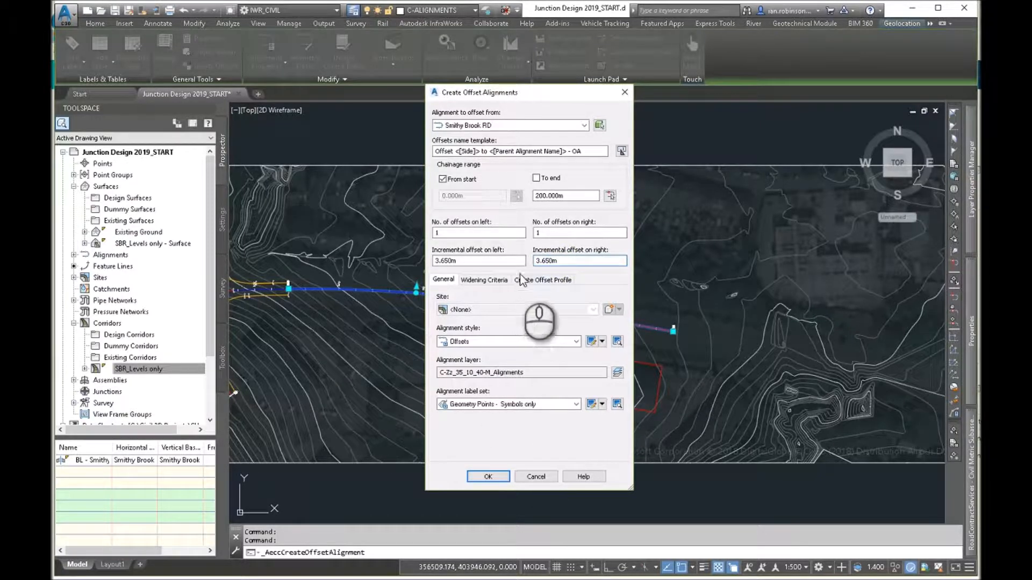
pyautogui.click(543, 279)
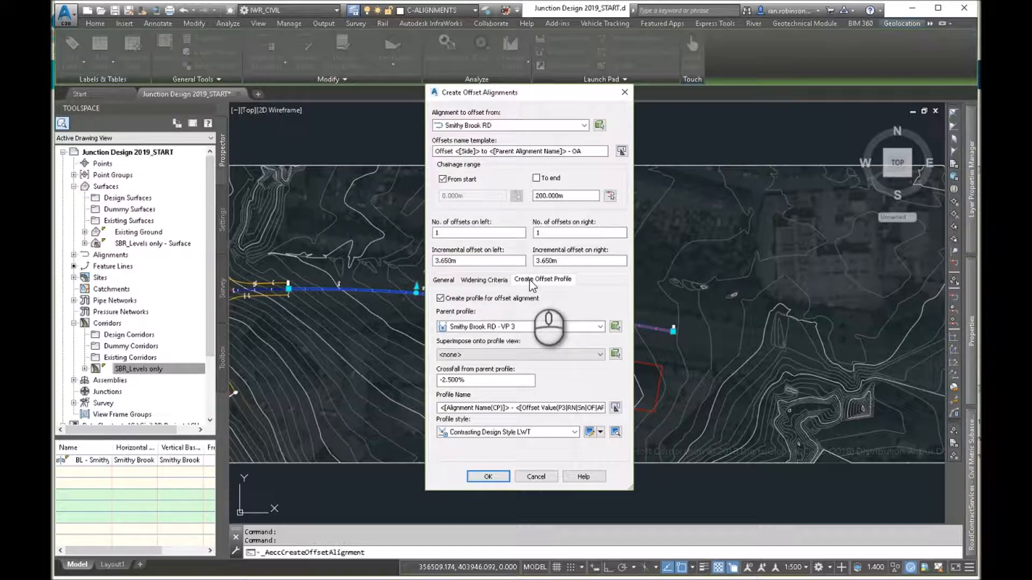
# Base the offset profiles on Smithy Brook RD - VP 3 and create the 3.65 m offsets
pyautogui.click(599, 328)
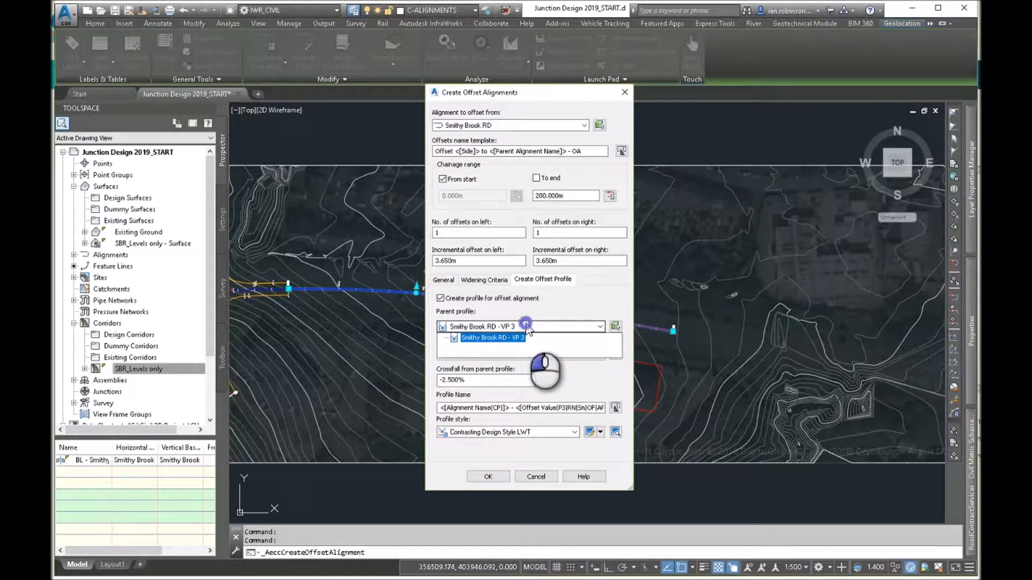
pyautogui.click(492, 337)
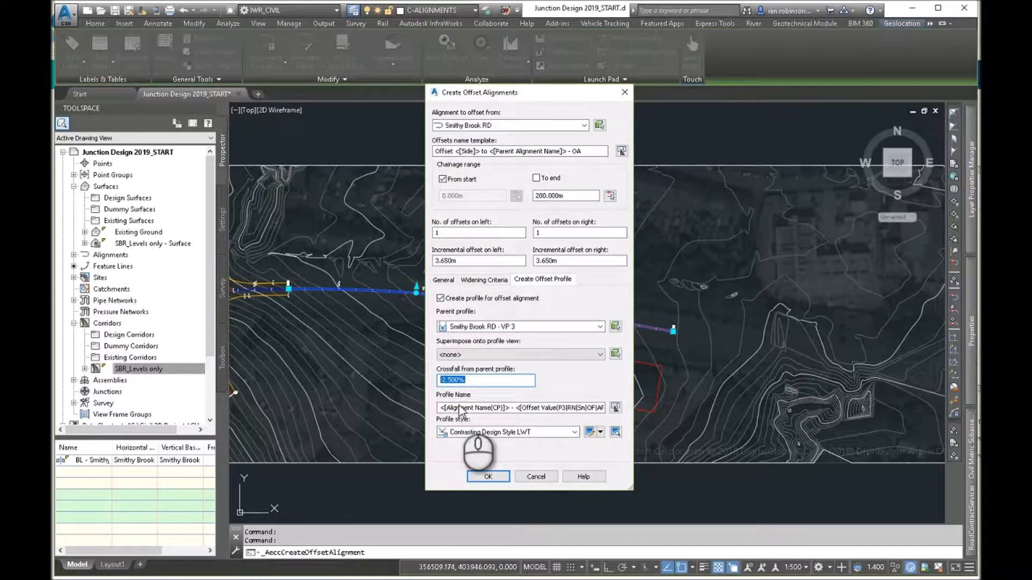
pyautogui.moveTo(520, 435)
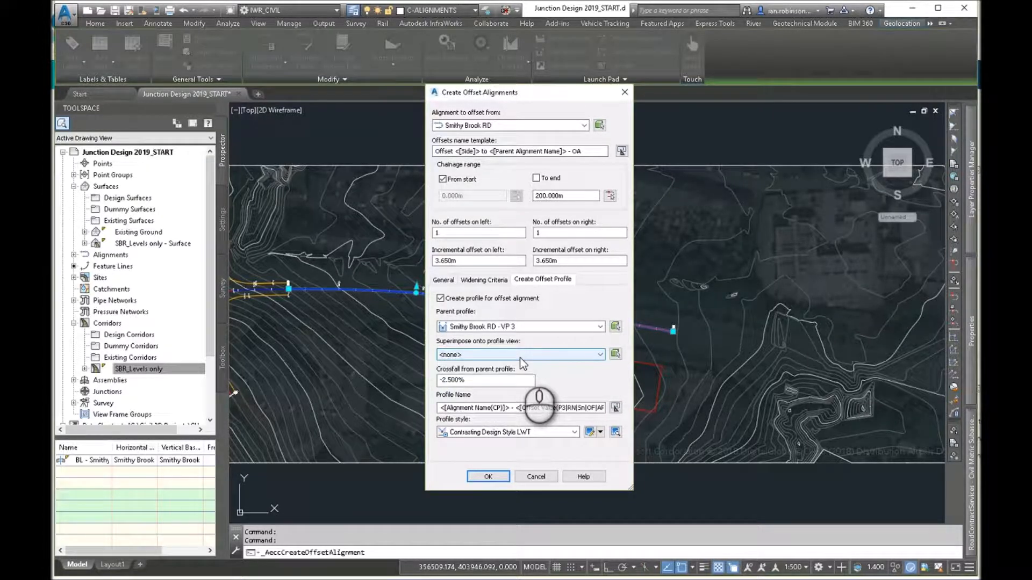
pyautogui.moveTo(533, 473)
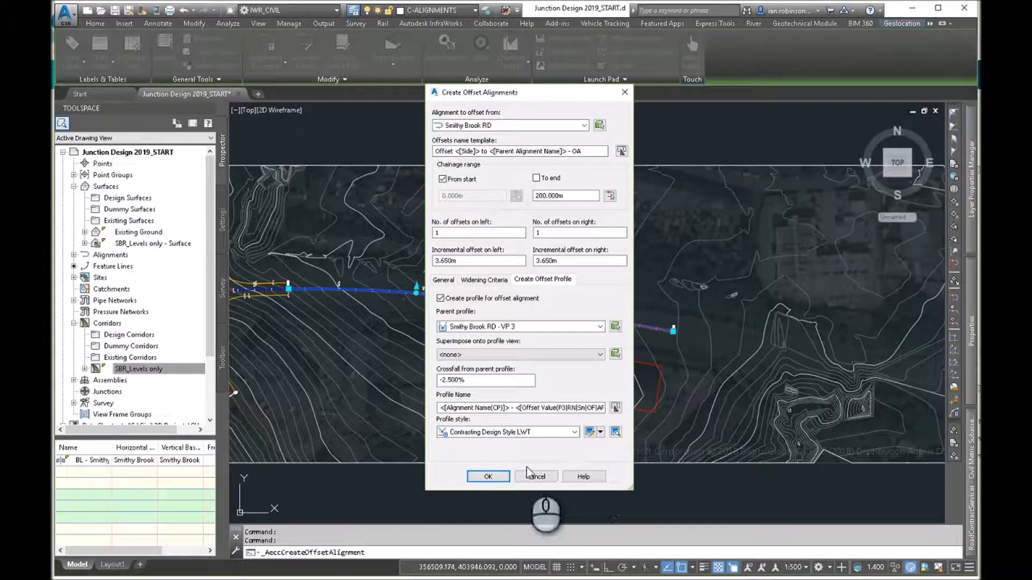
pyautogui.click(488, 476)
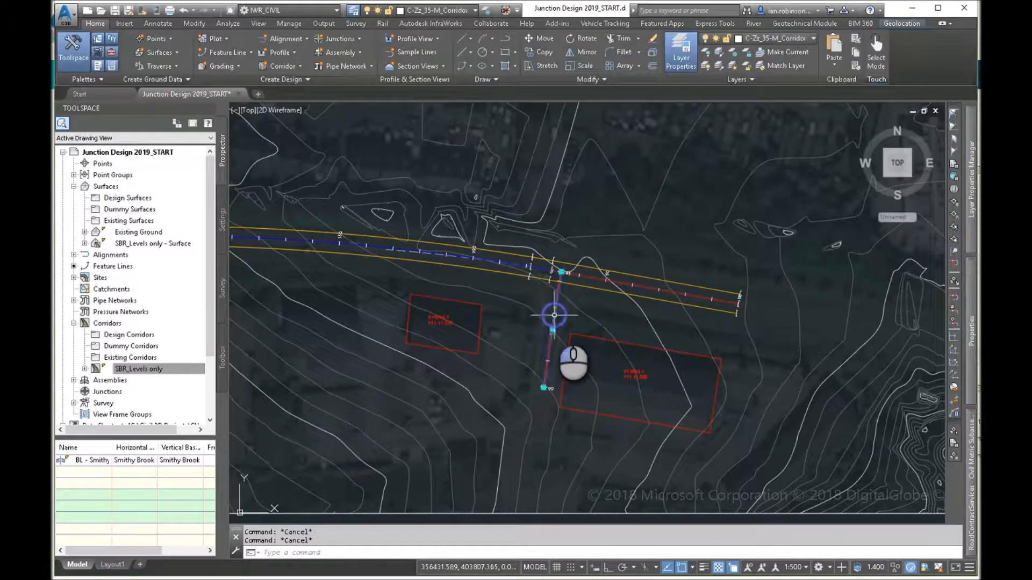
# Create 2.25 m Beecham Court offsets with VP 4 profiles, then select the left offset
pyautogui.click(555, 314)
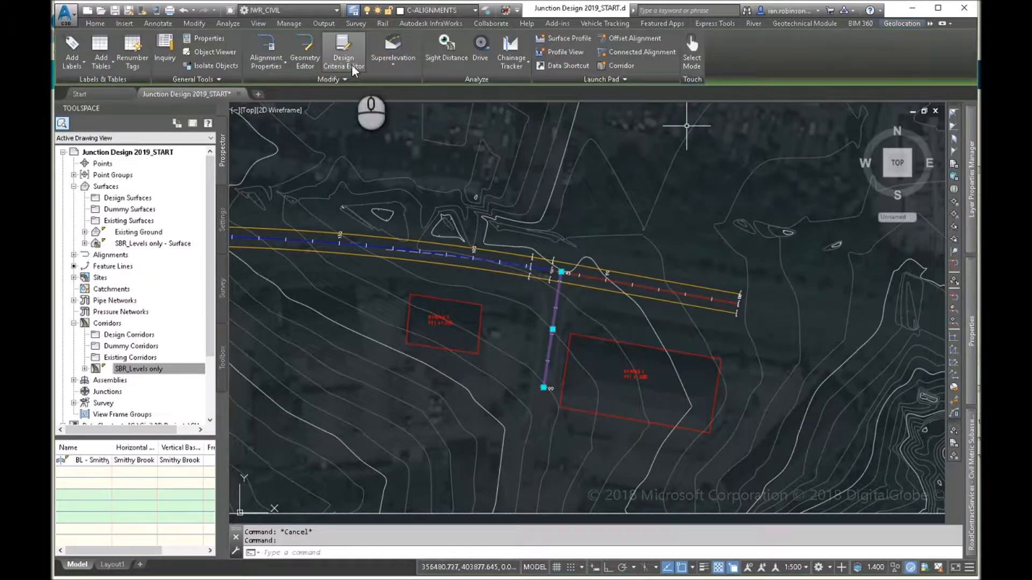
pyautogui.moveTo(634, 290)
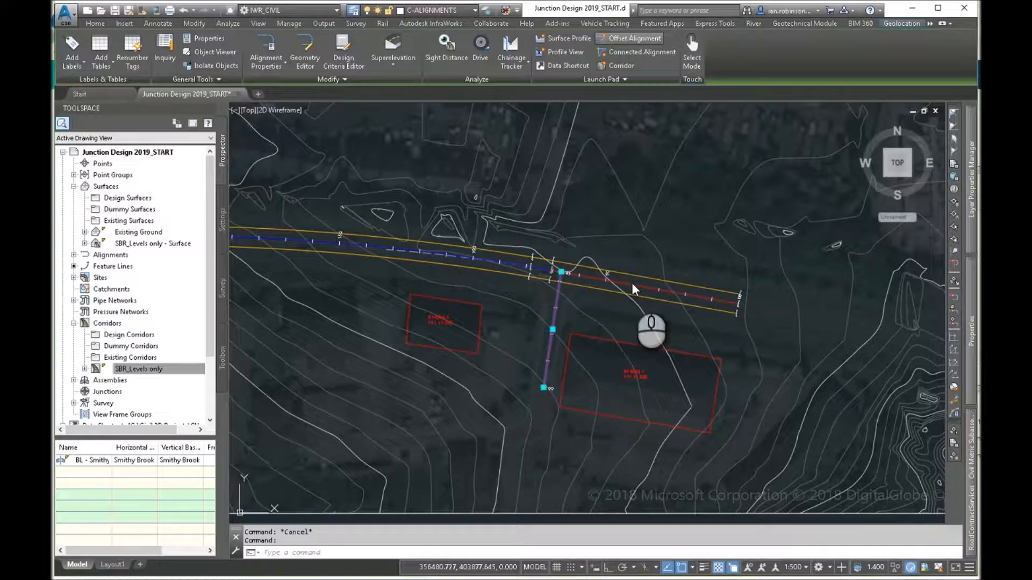
pyautogui.click(634, 38)
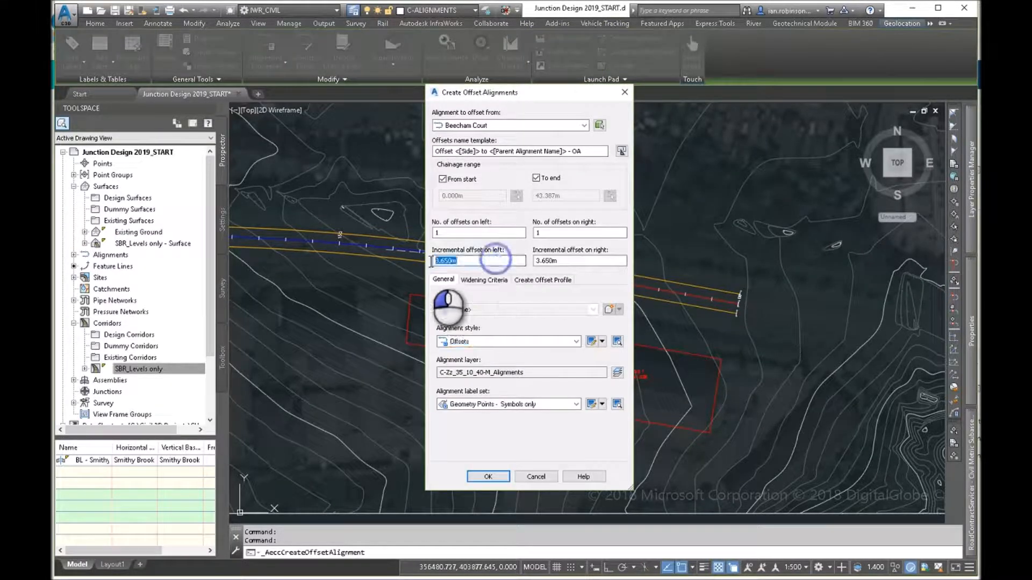
pyautogui.write('2.4')
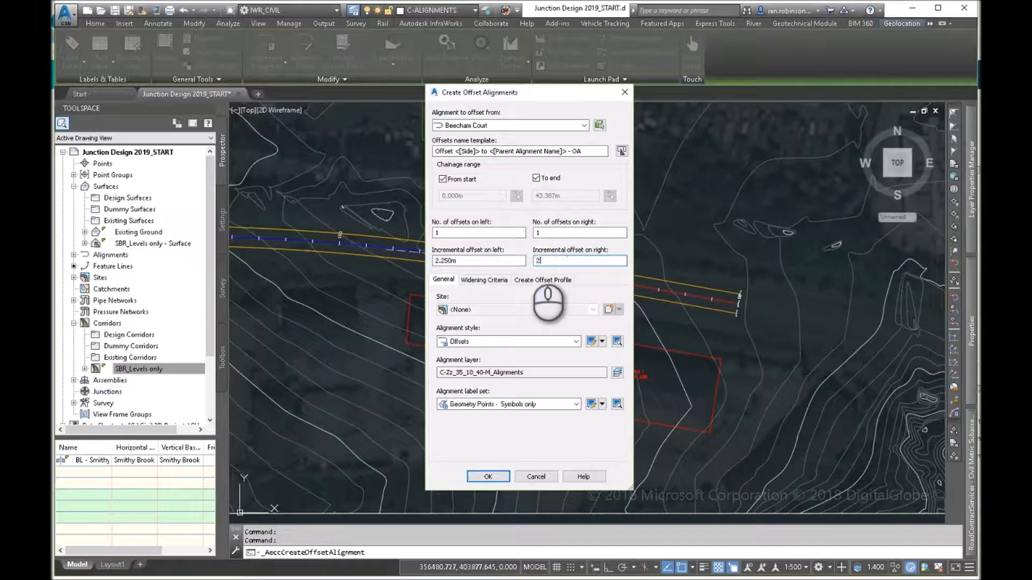
pyautogui.write('.25')
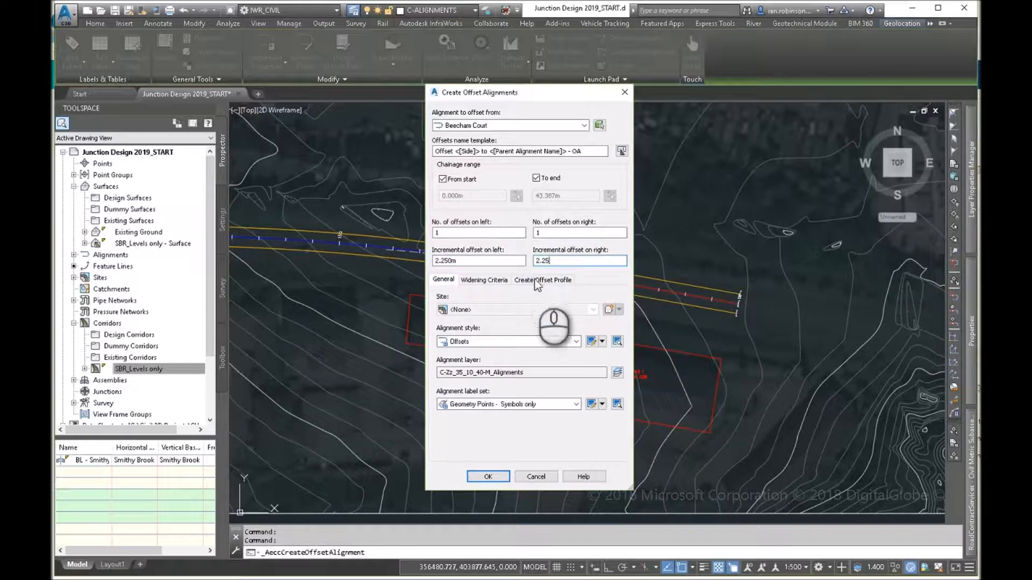
pyautogui.click(542, 279)
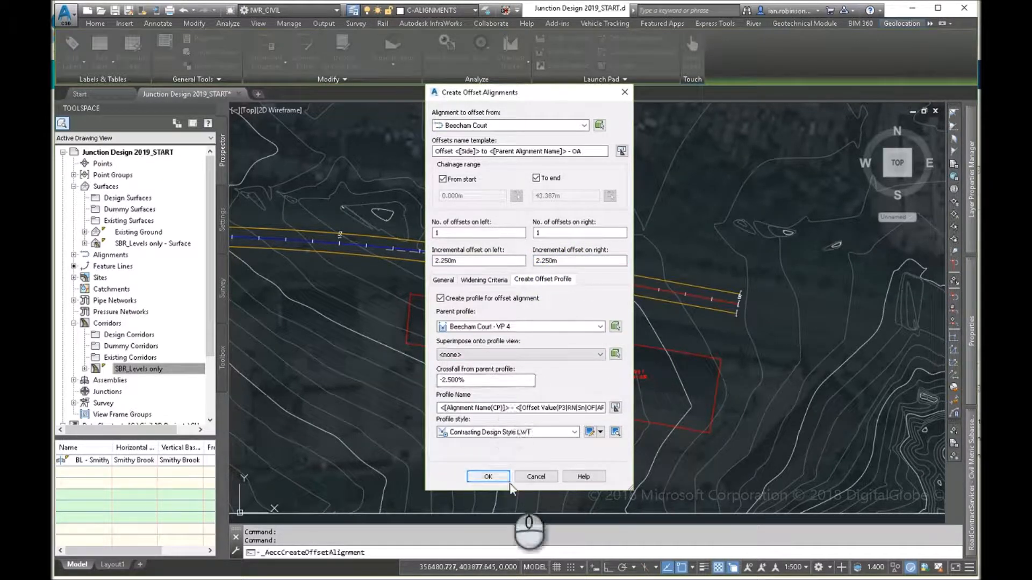
pyautogui.click(487, 477)
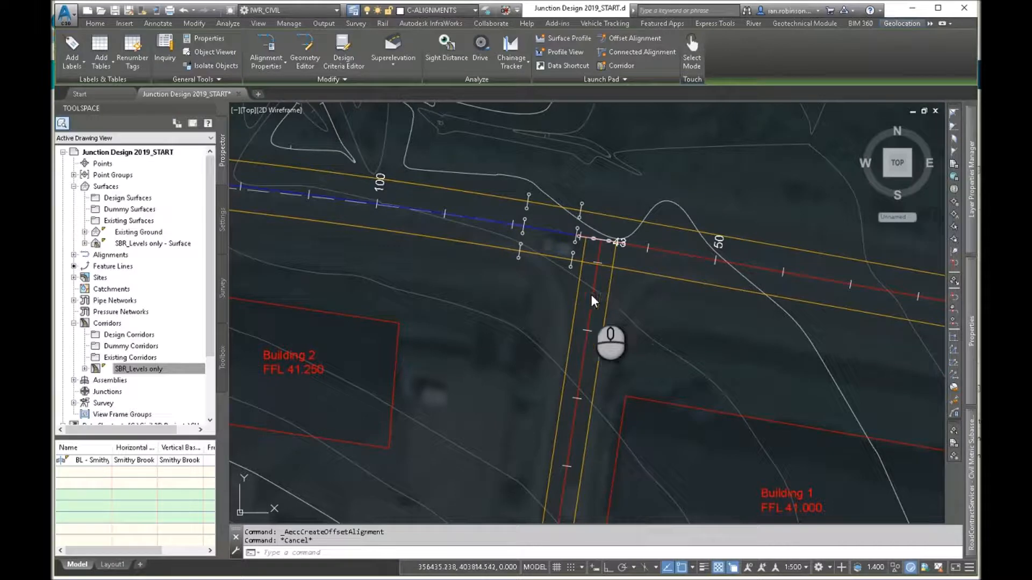
pyautogui.click(95, 23)
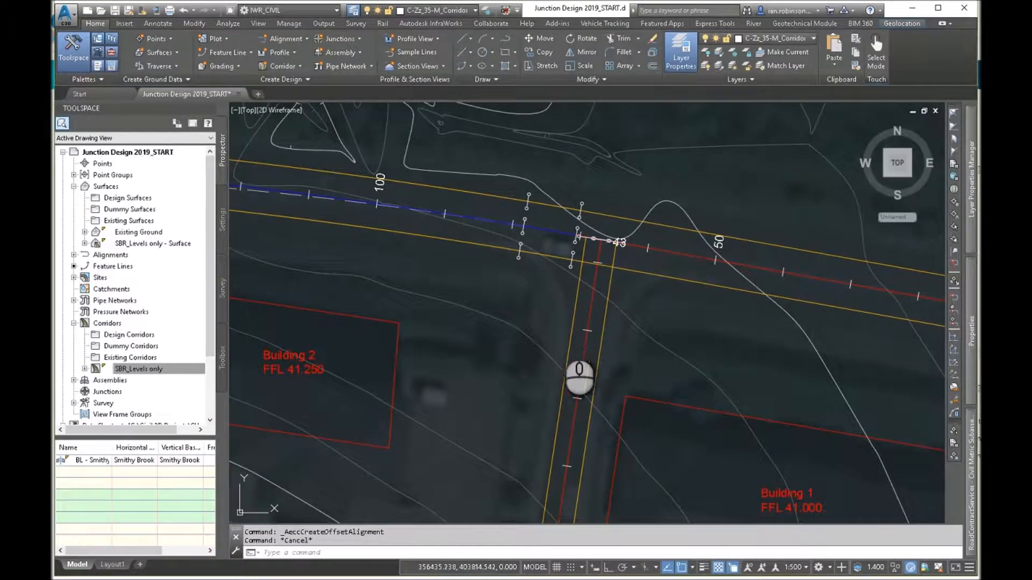
pyautogui.moveTo(493, 253)
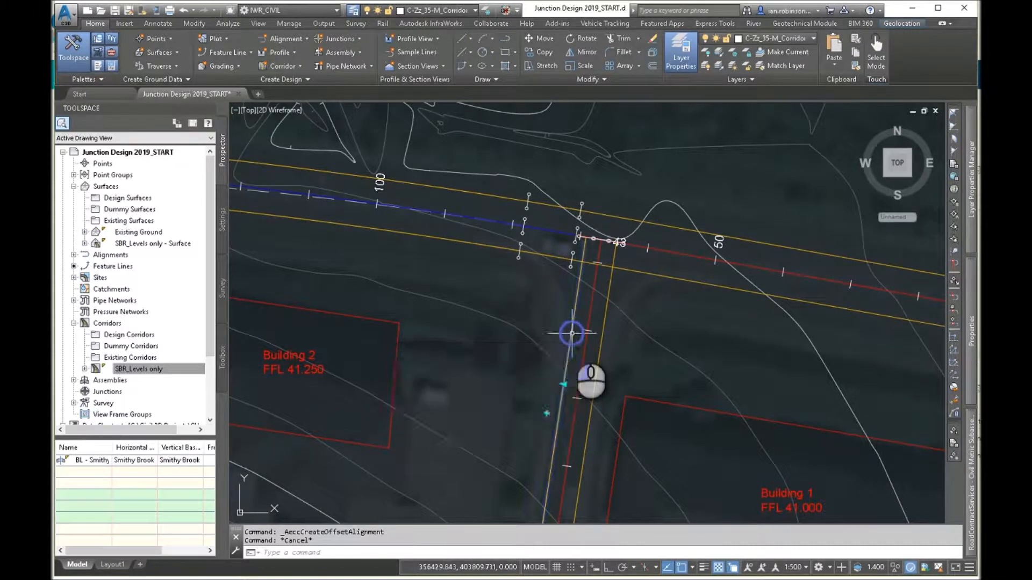
pyautogui.click(573, 332)
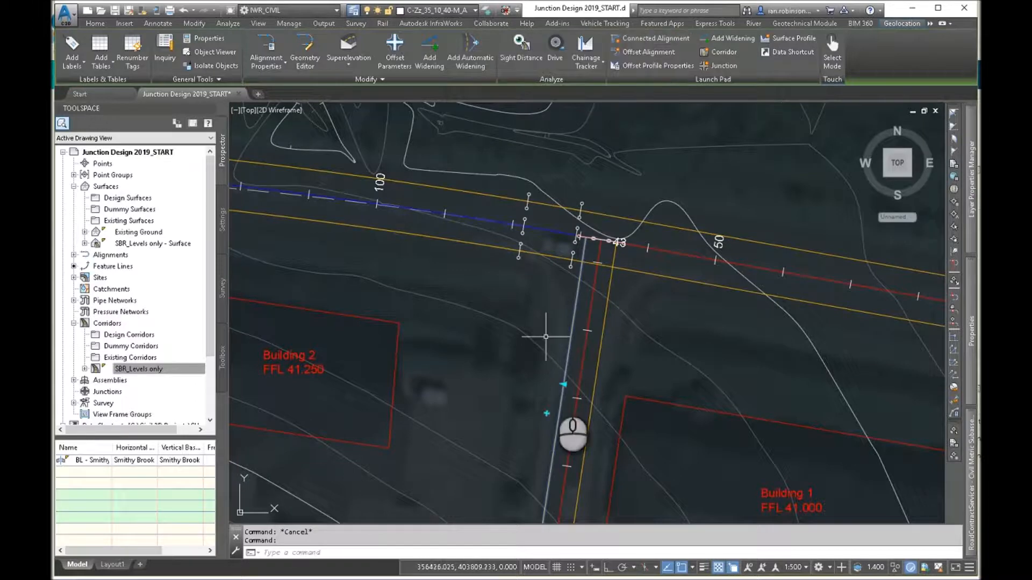
pyautogui.moveTo(470, 257)
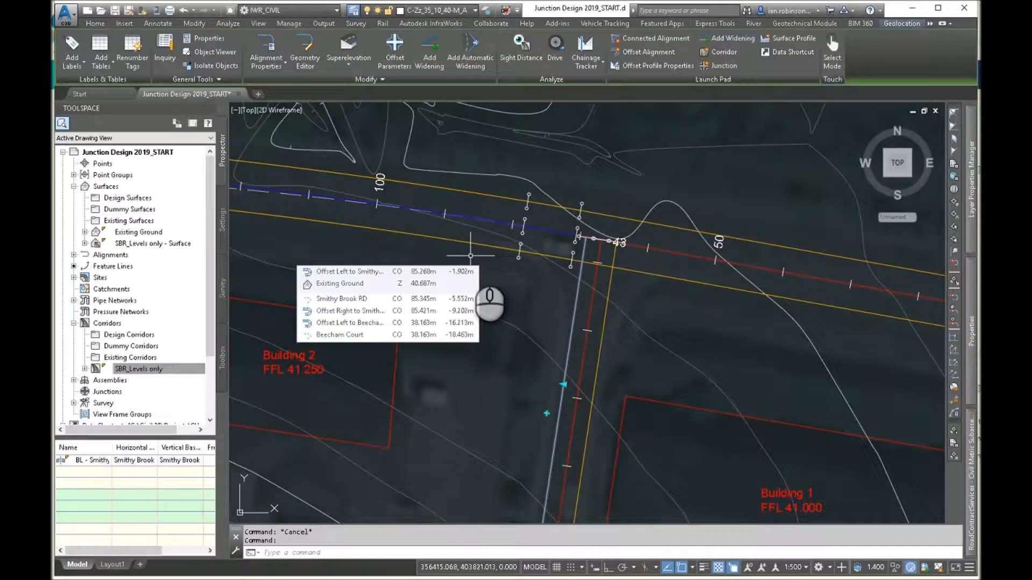
pyautogui.moveTo(615, 144)
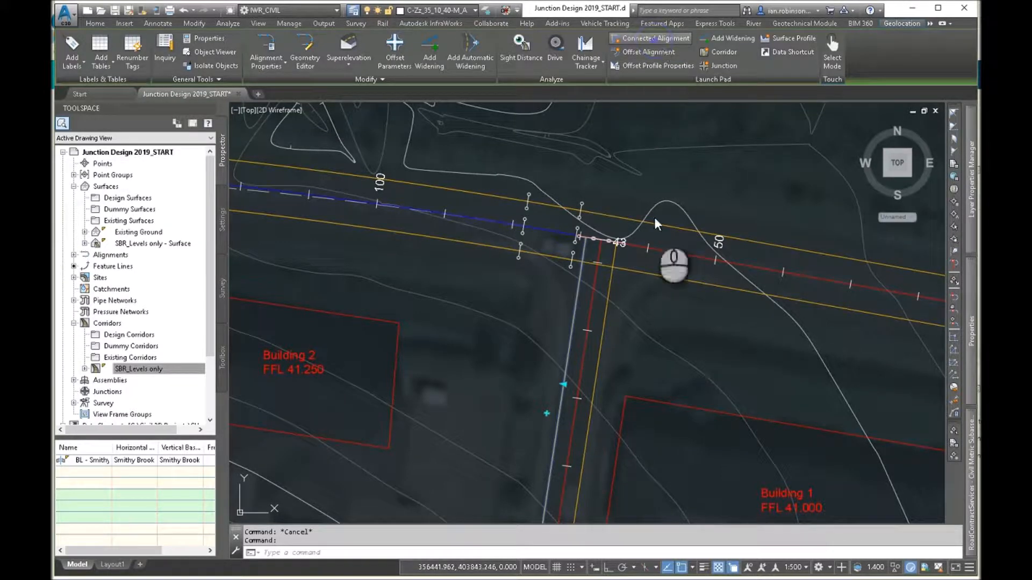
# Connect the Beecham Court and Smithy Brook RD left offsets with a 12 m radius curve
pyautogui.click(500, 249)
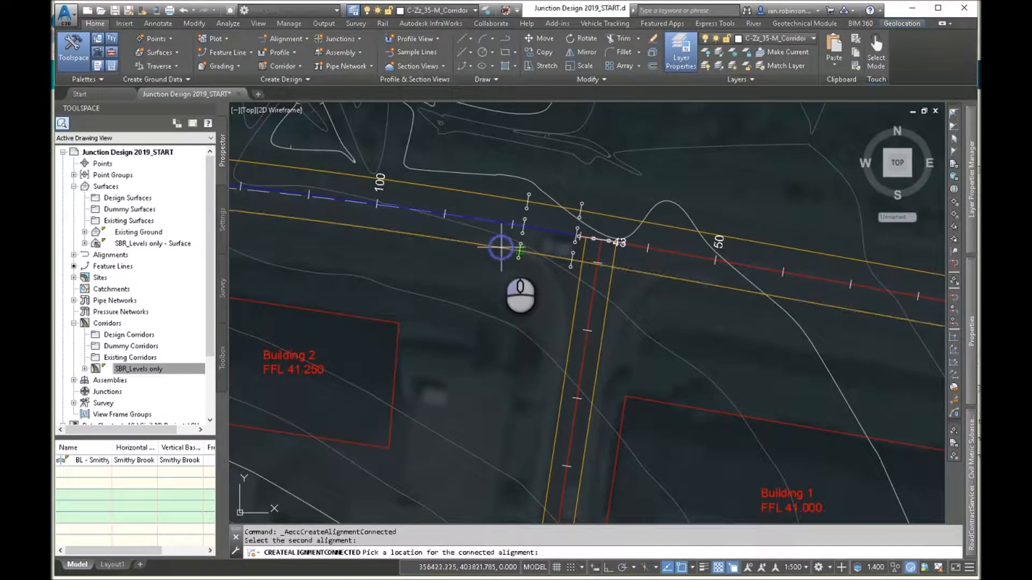
pyautogui.moveTo(497, 319)
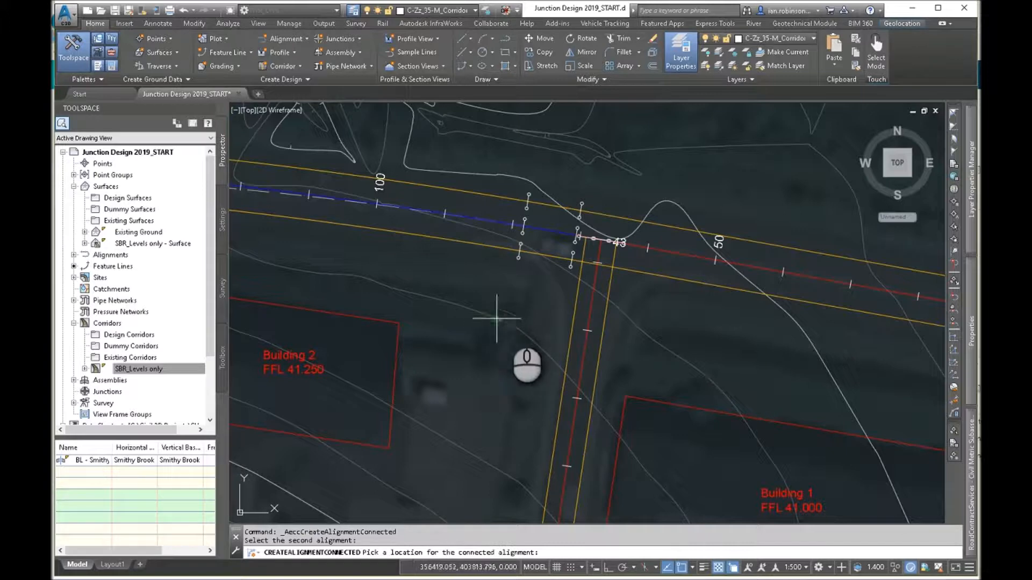
pyautogui.moveTo(512, 323)
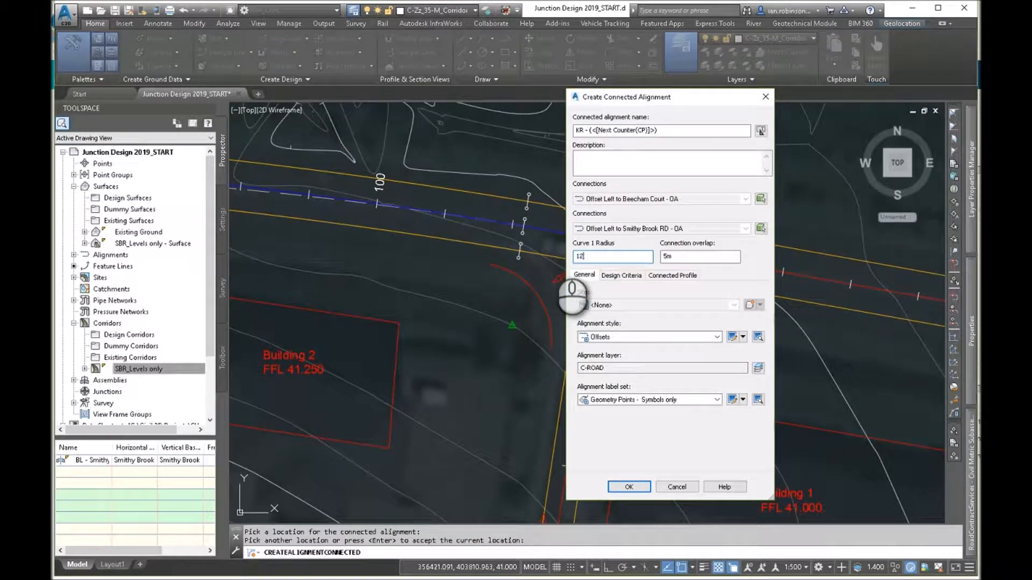
pyautogui.click(700, 256)
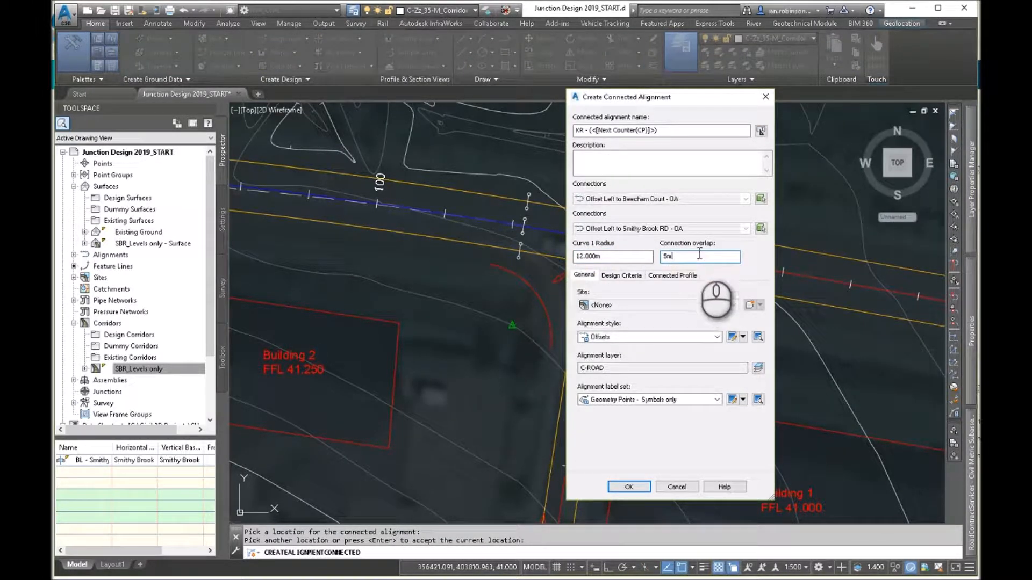
pyautogui.moveTo(504, 252)
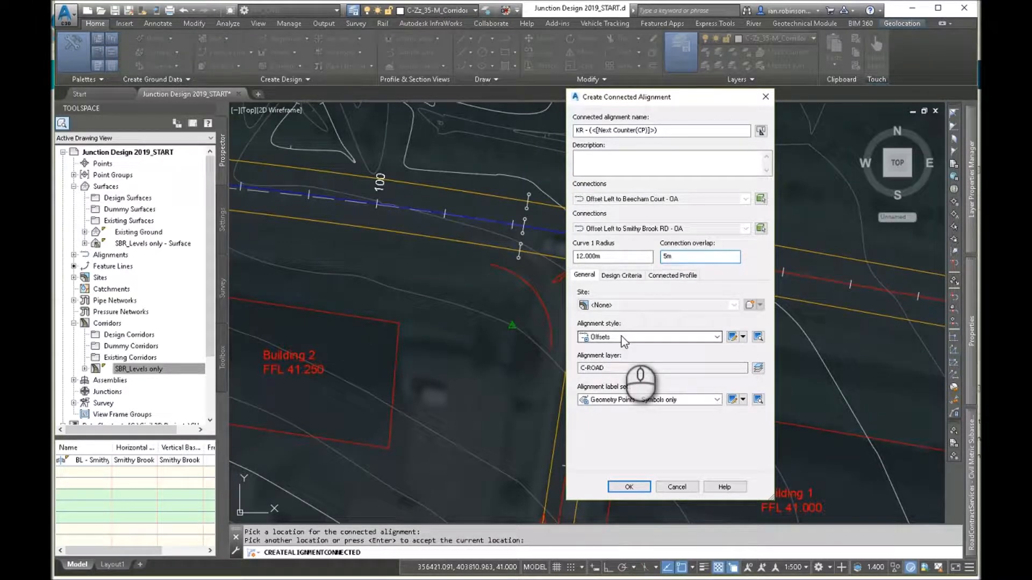
# Define the kerb return's connected profile by K value 3.000 and create it
pyautogui.click(672, 275)
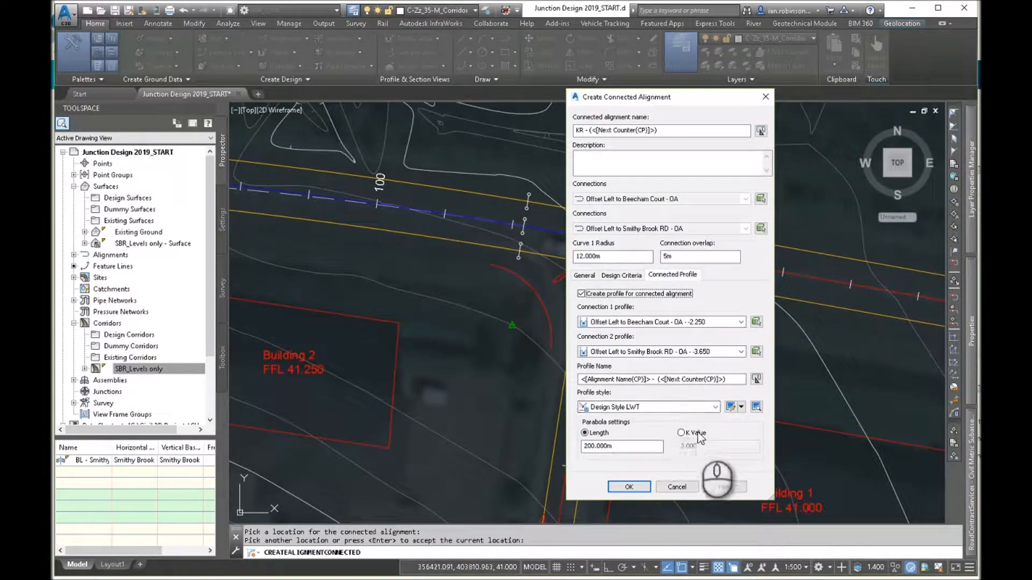
pyautogui.click(682, 432)
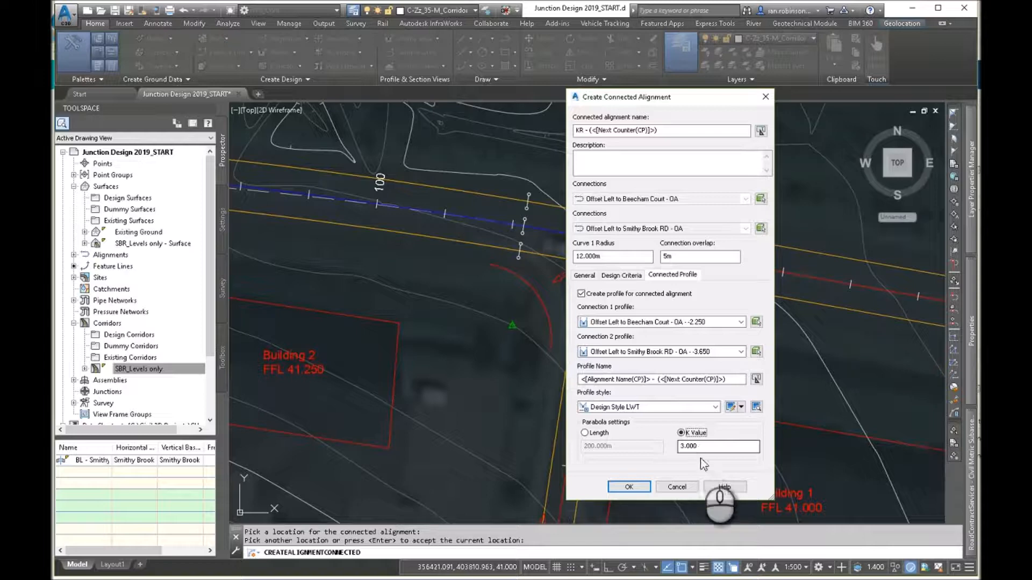
pyautogui.click(627, 487)
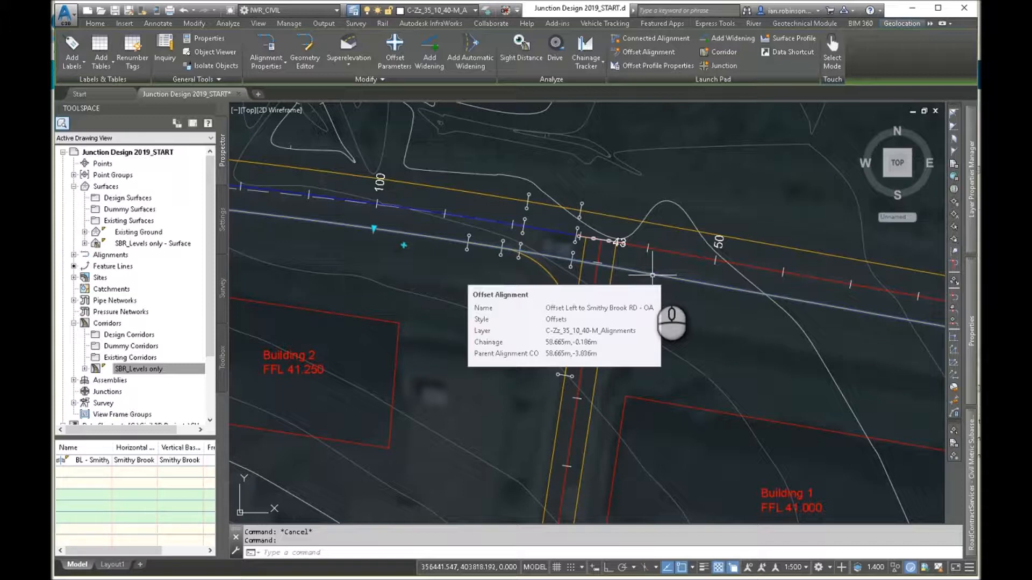
pyautogui.moveTo(662, 300)
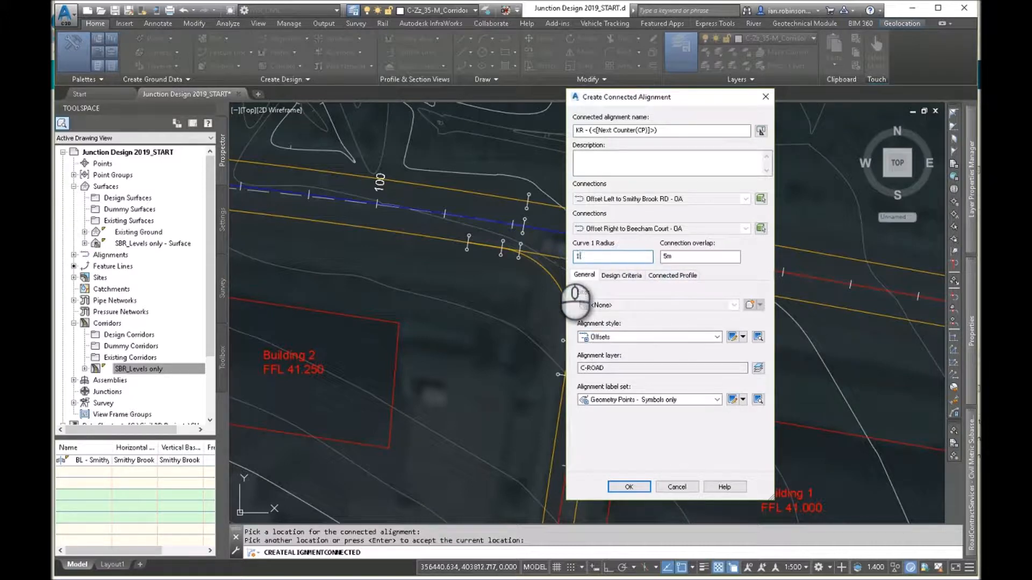
# Create the second kerb return with a connected profile defined by K value 3.000
pyautogui.write('2')
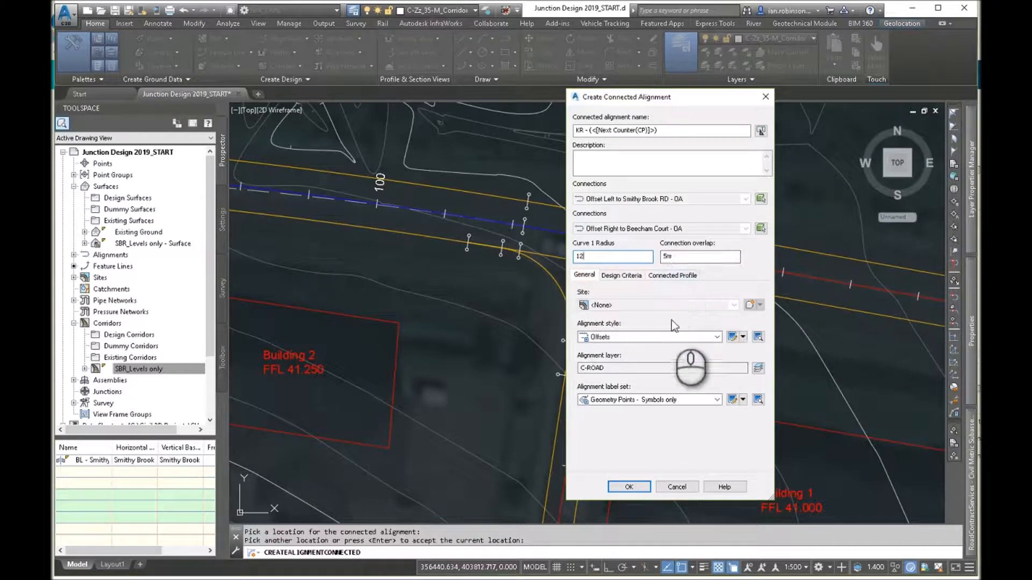
pyautogui.click(672, 275)
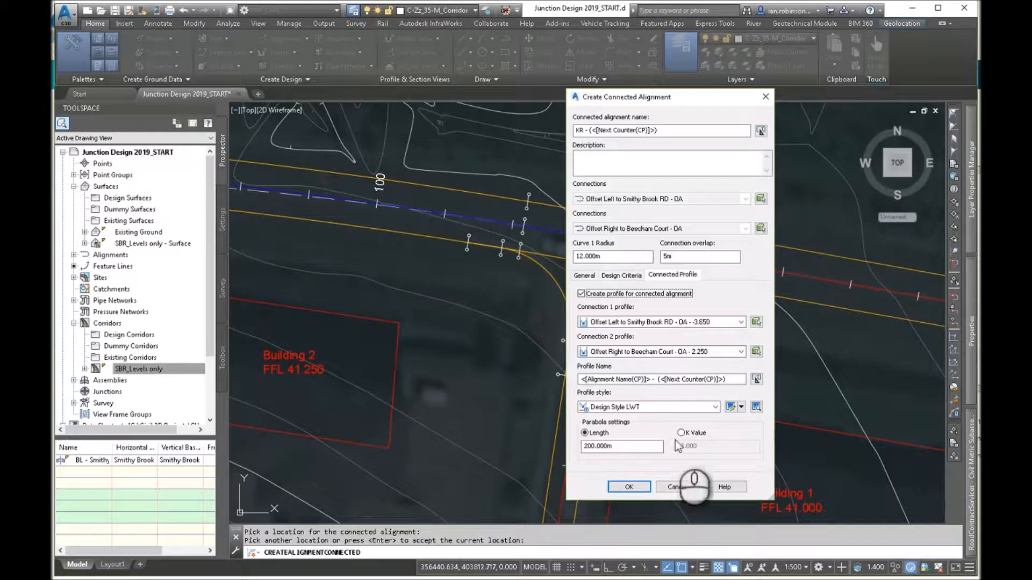
pyautogui.click(681, 433)
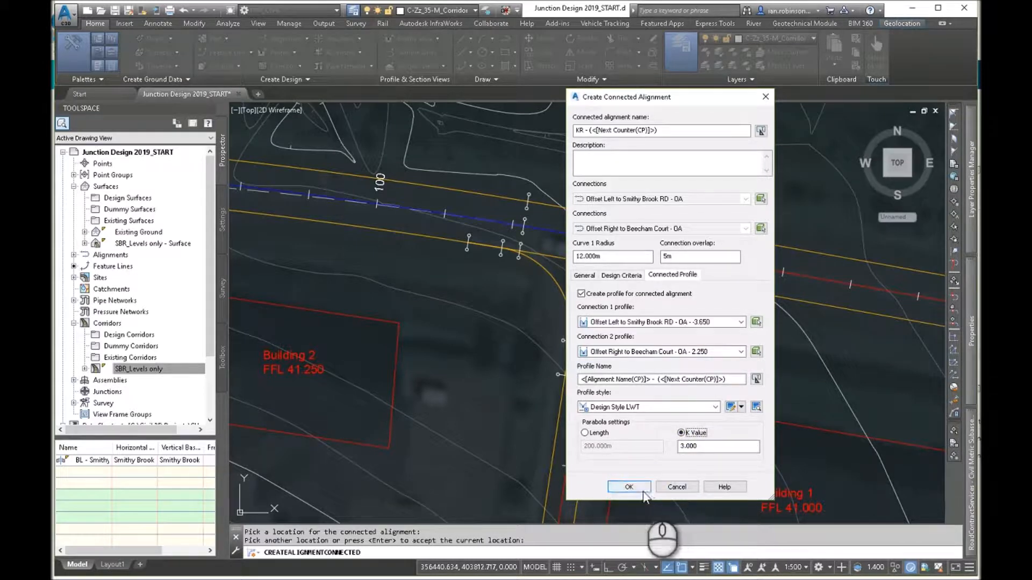
pyautogui.click(628, 487)
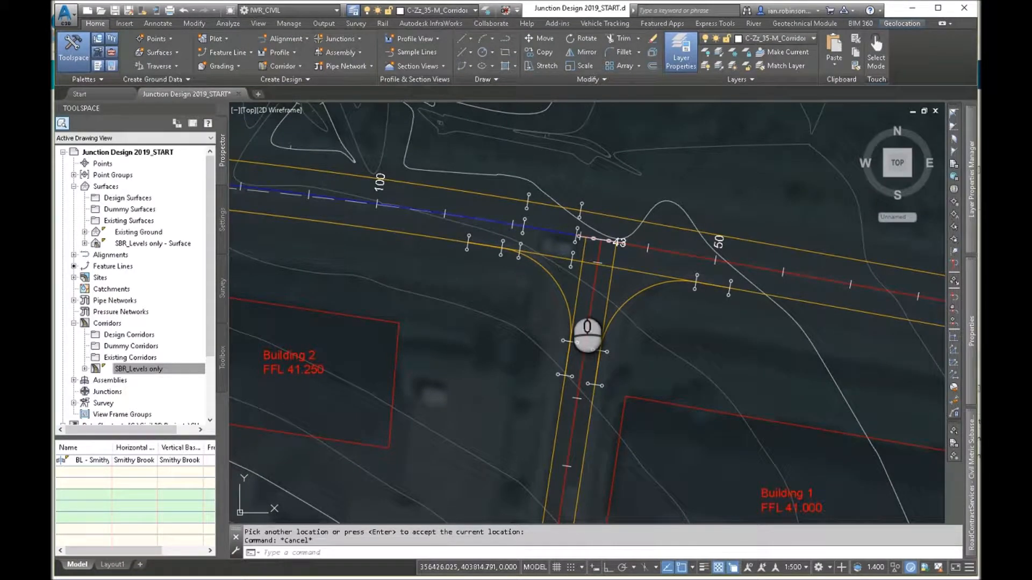
pyautogui.moveTo(626, 313)
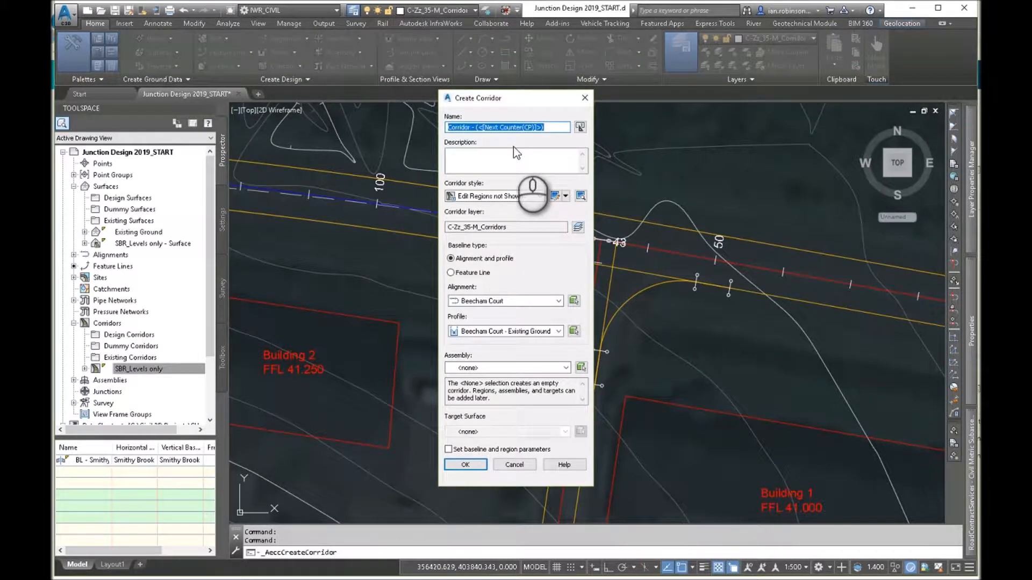
# Create corridor Junction 1 on Smithy Brook RD, VP 3, with the Main Road assembly
pyautogui.write('Junction 1')
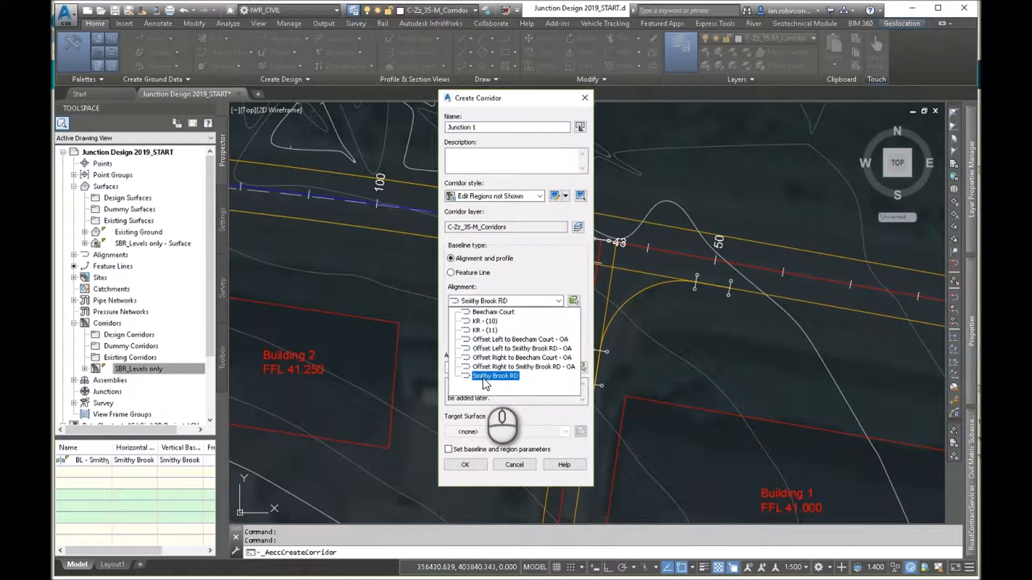
pyautogui.click(521, 366)
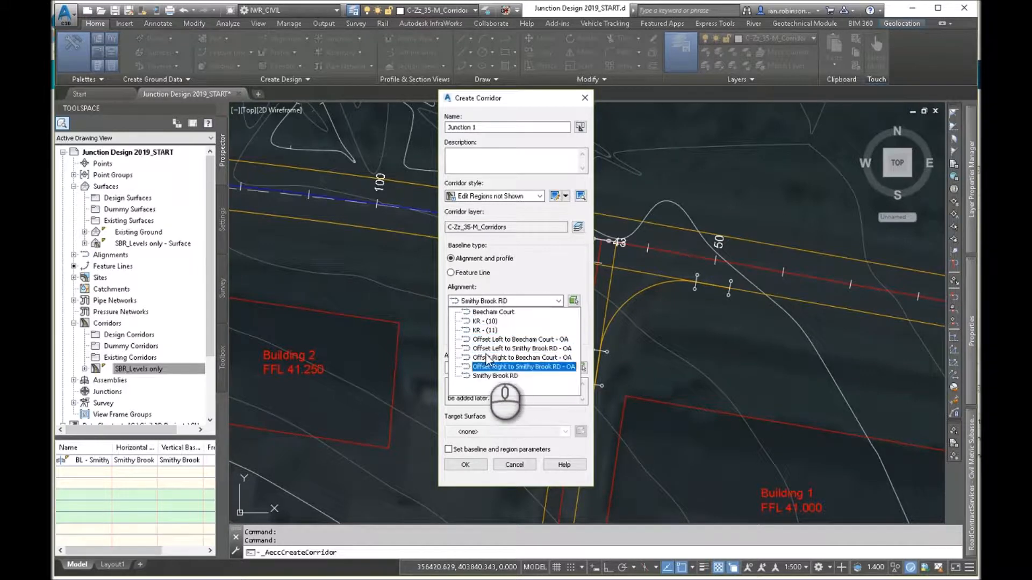
pyautogui.click(522, 367)
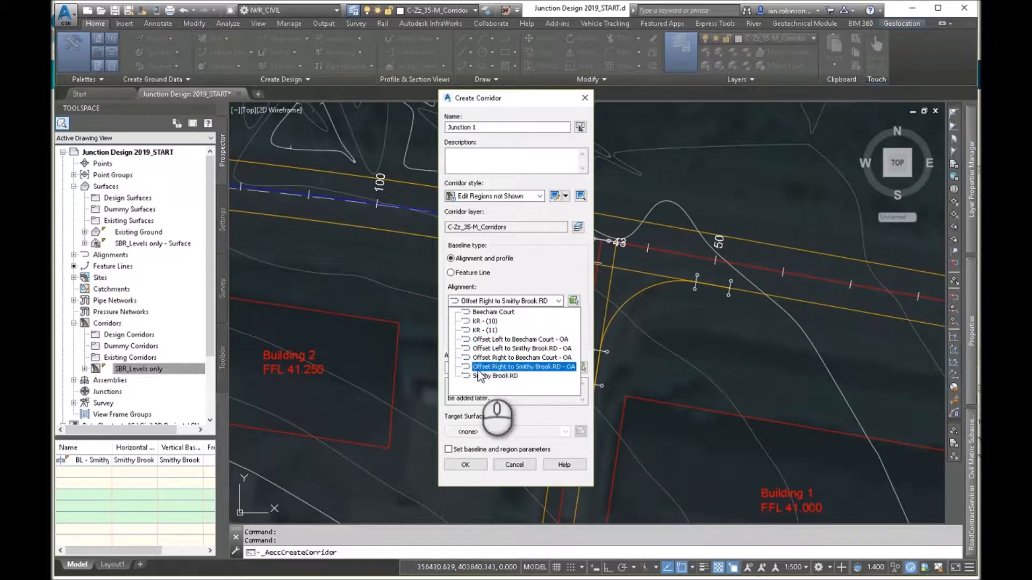
pyautogui.click(496, 375)
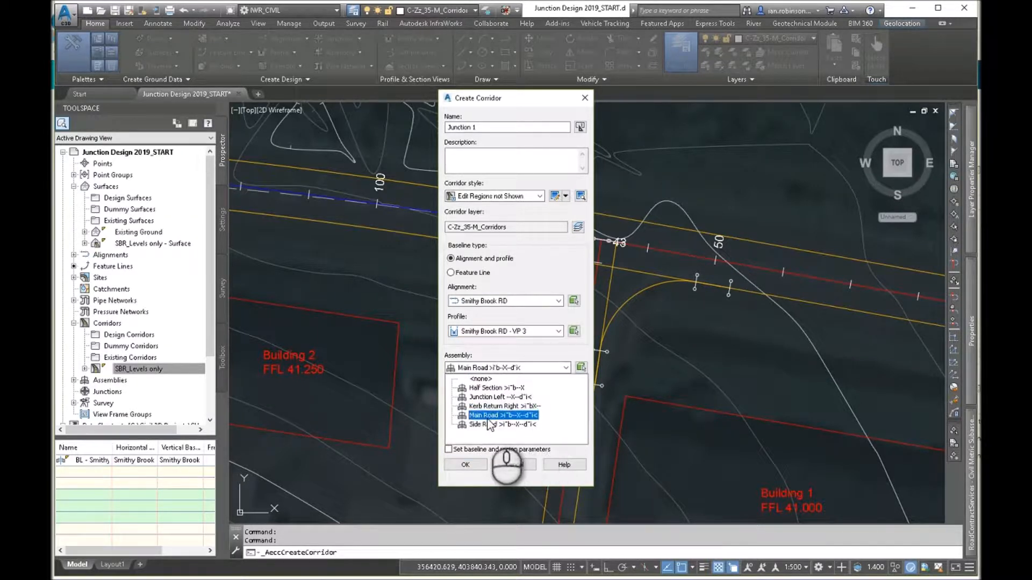
pyautogui.click(504, 416)
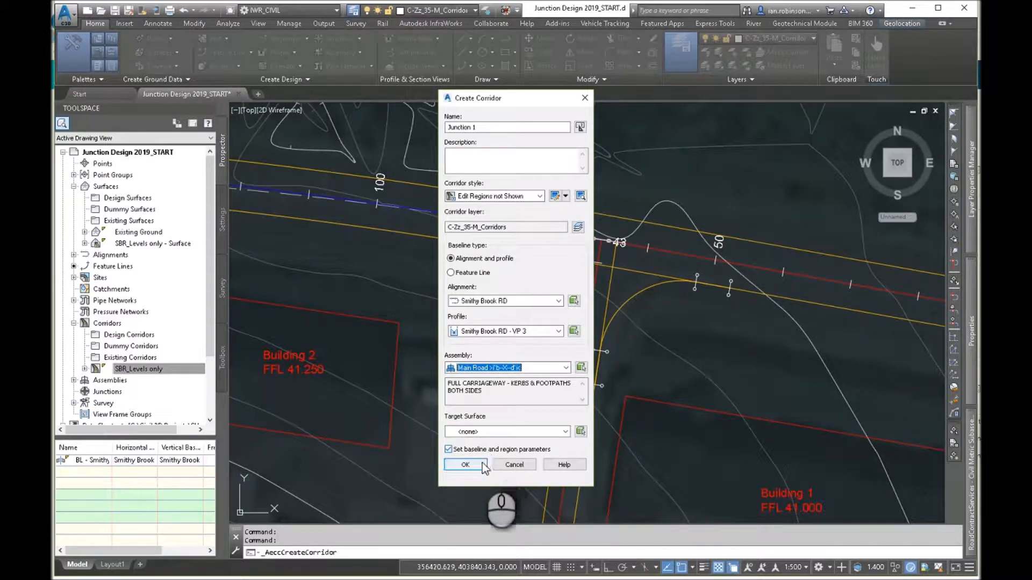
pyautogui.click(465, 465)
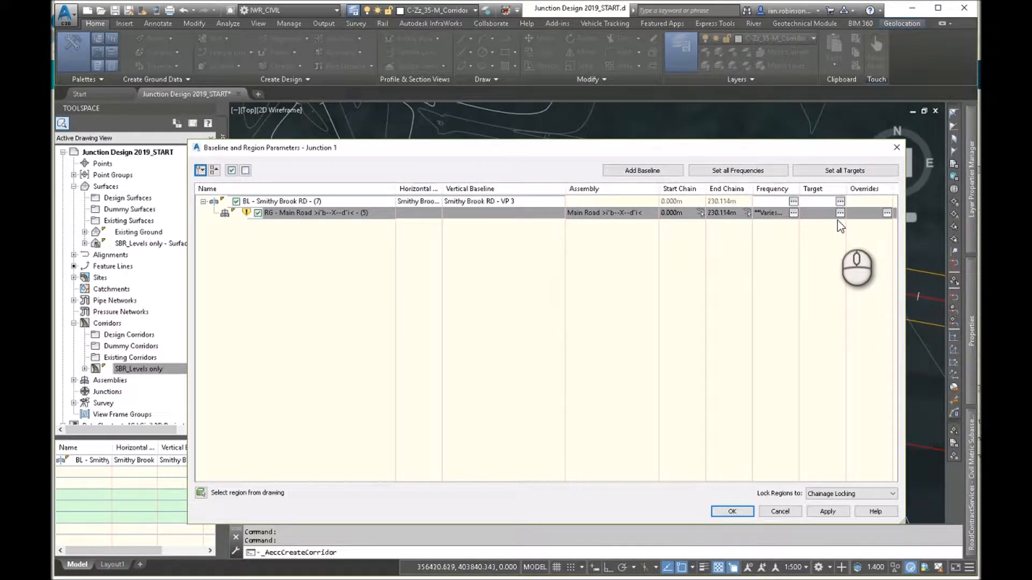
pyautogui.moveTo(723, 224)
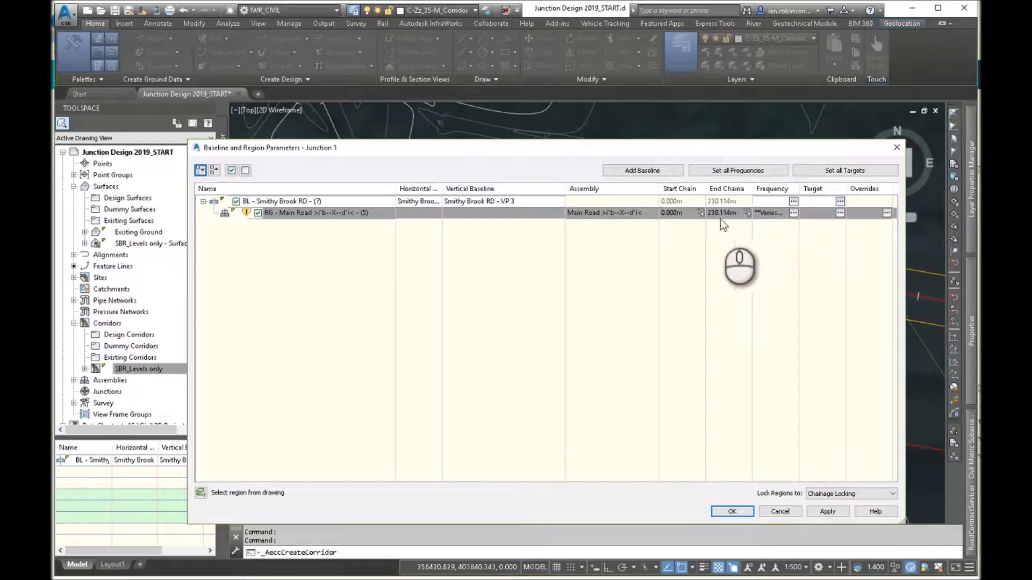
# Pick the region end in the drawing so Main Road ends at chainage 52.235 m
pyautogui.click(733, 512)
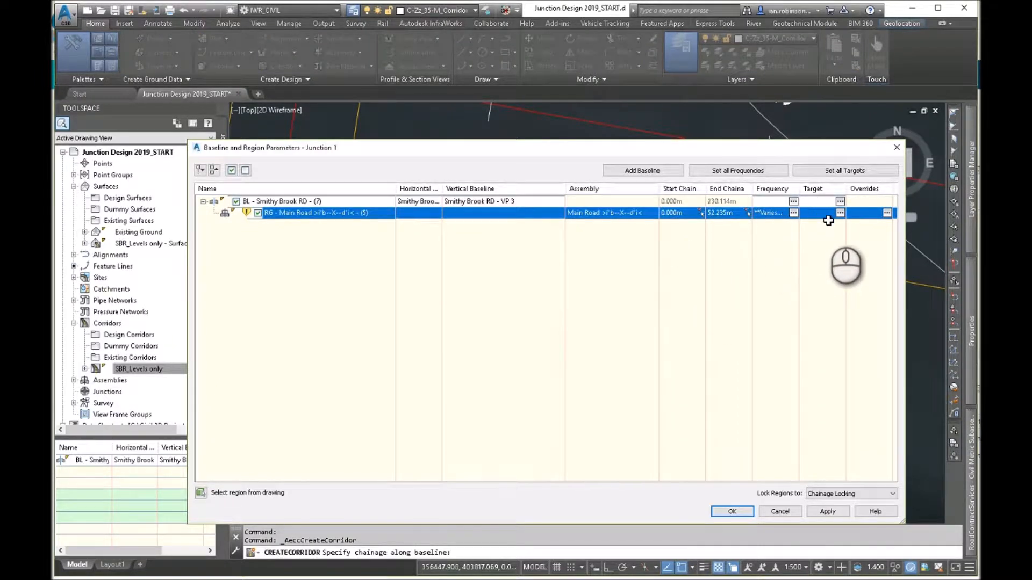
pyautogui.moveTo(464, 243)
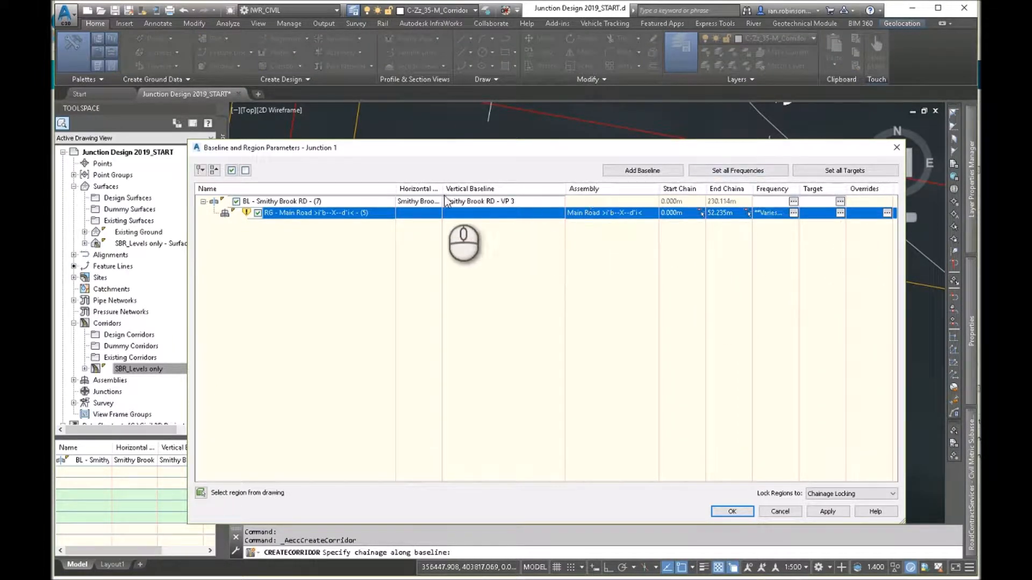
pyautogui.moveTo(358, 214)
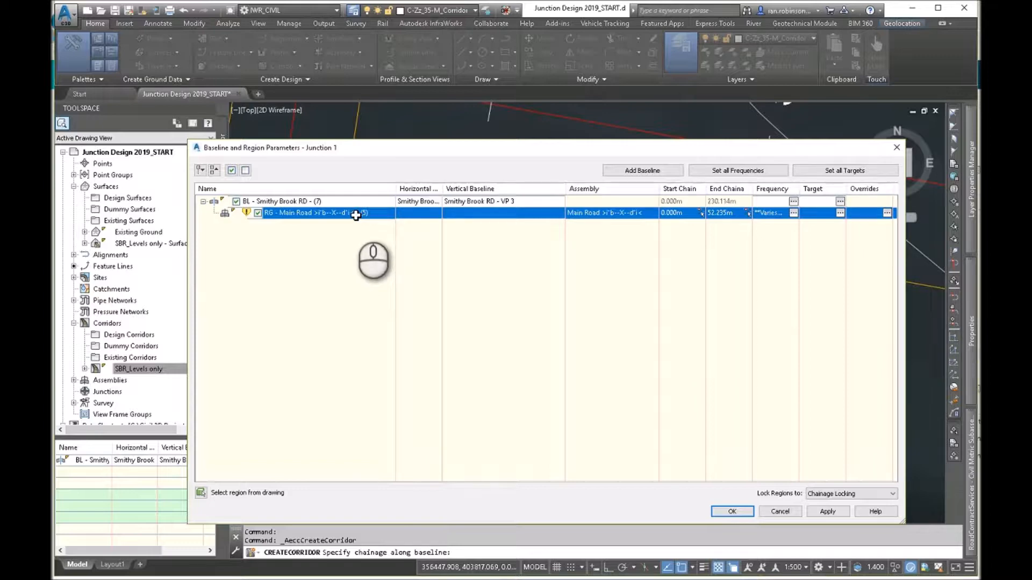
# Insert a Junction Left region after Main Road, running from 52.235 m to 80.993 m
pyautogui.rightClick(355, 213)
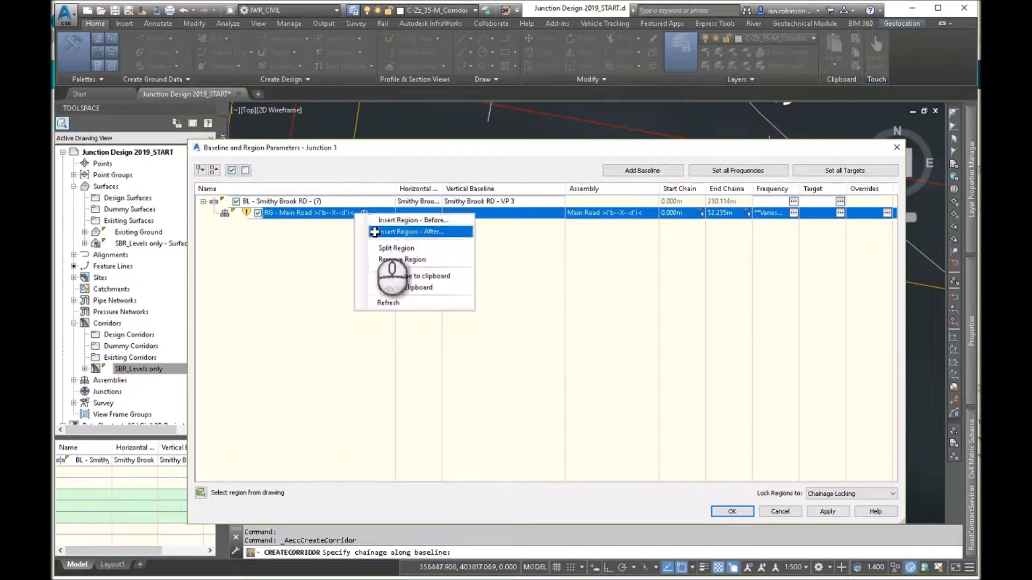
pyautogui.click(408, 231)
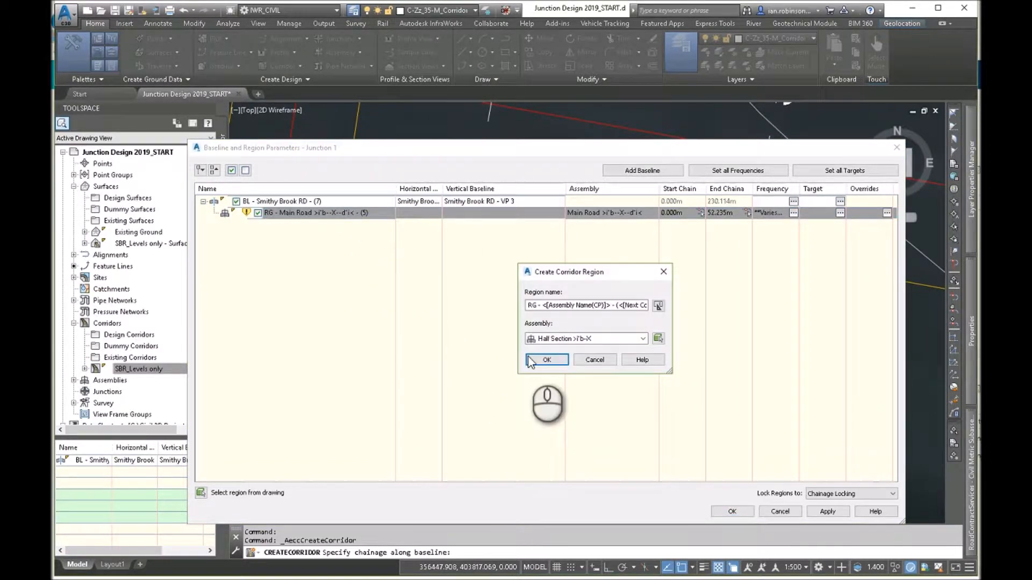
pyautogui.click(642, 338)
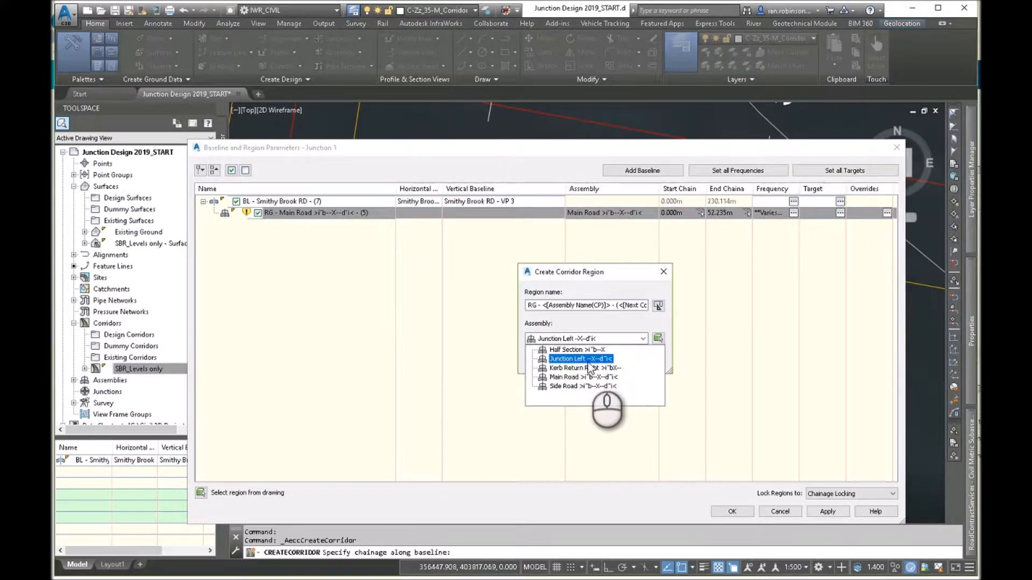
pyautogui.click(576, 349)
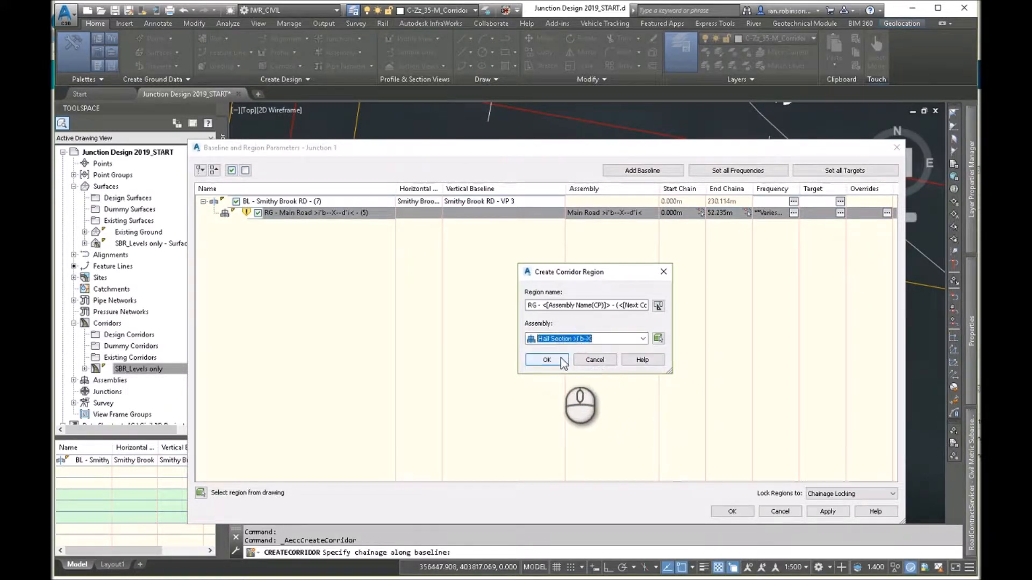
pyautogui.click(546, 360)
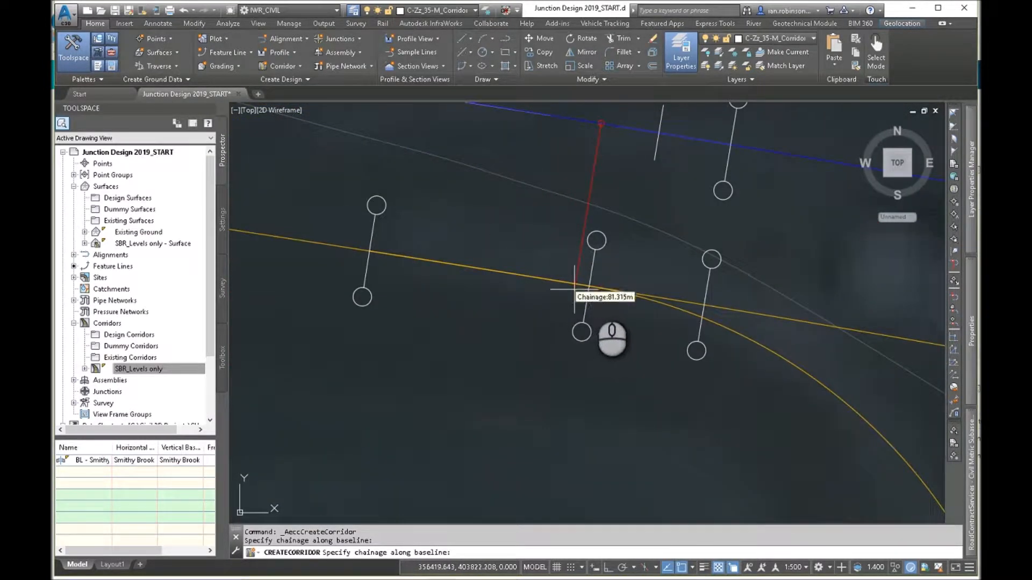
pyautogui.moveTo(587, 287)
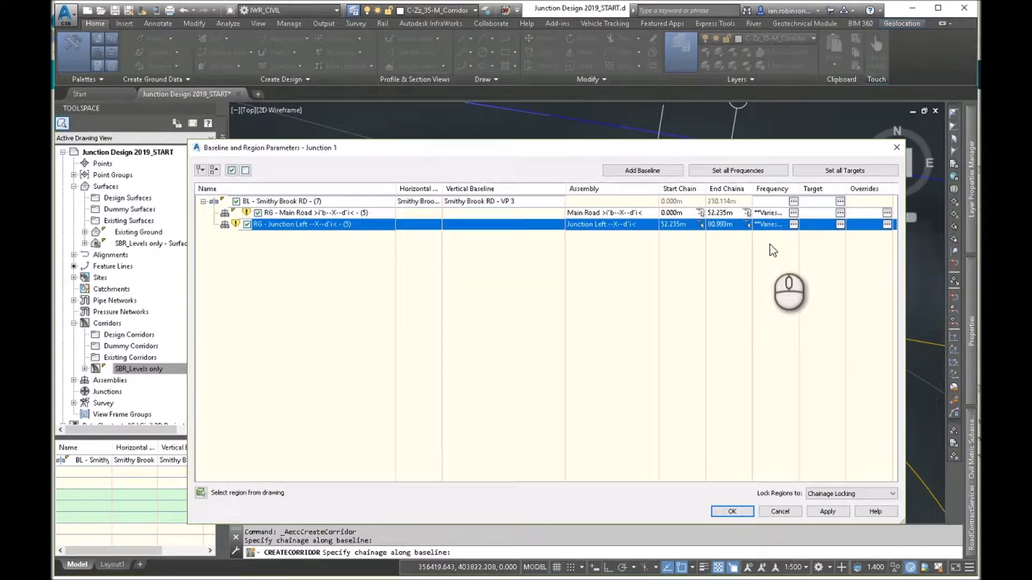
# Set the Junction Left region's assembly frequency to 1.000 m along straights and curves
pyautogui.click(794, 225)
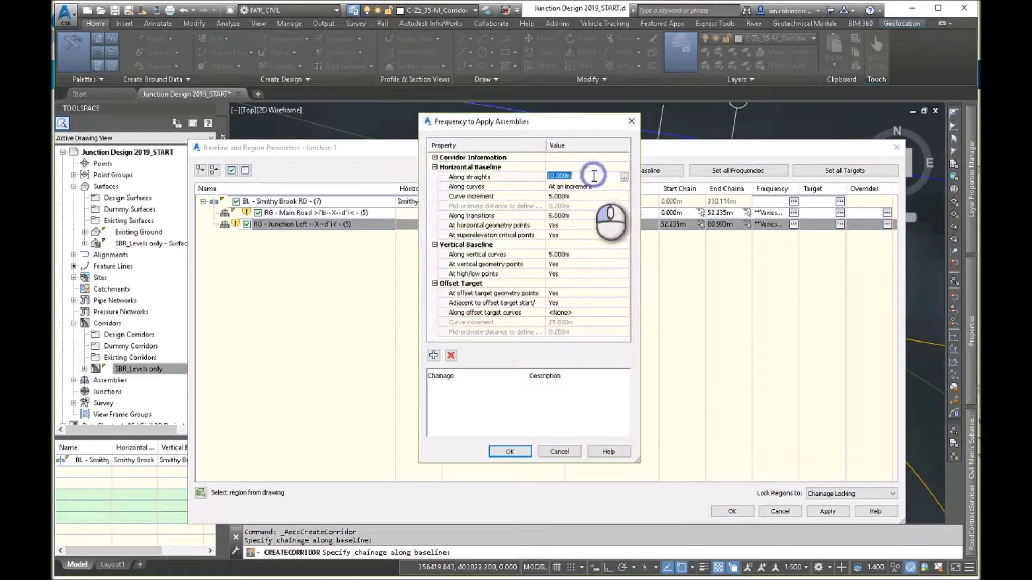
pyautogui.write('1.000m')
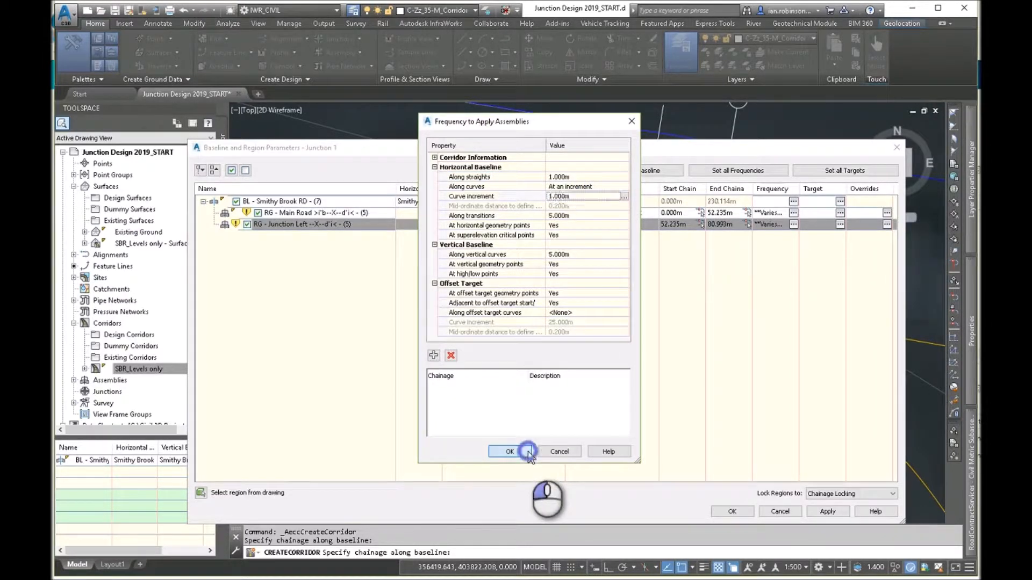
pyautogui.click(508, 451)
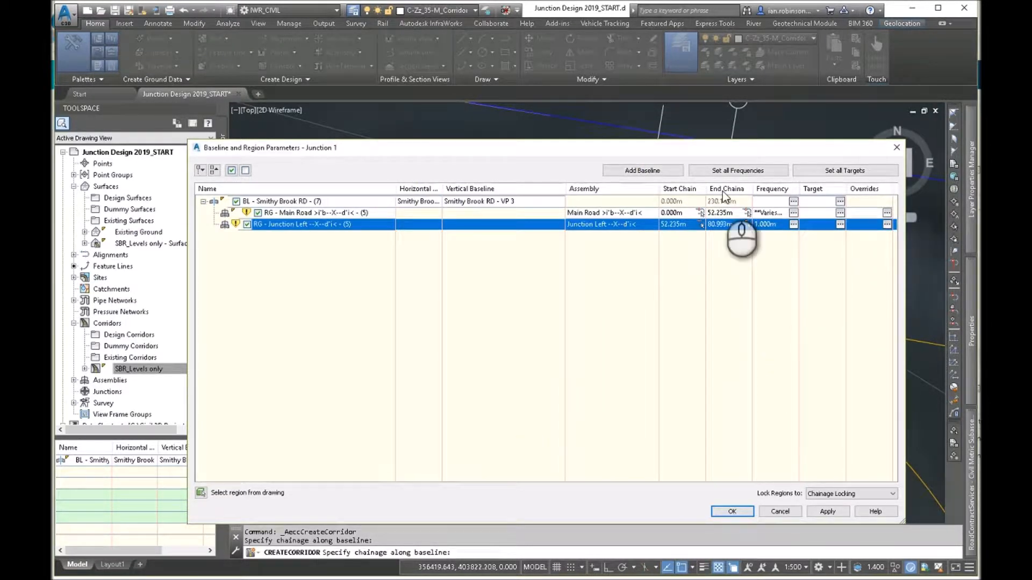
pyautogui.moveTo(724, 448)
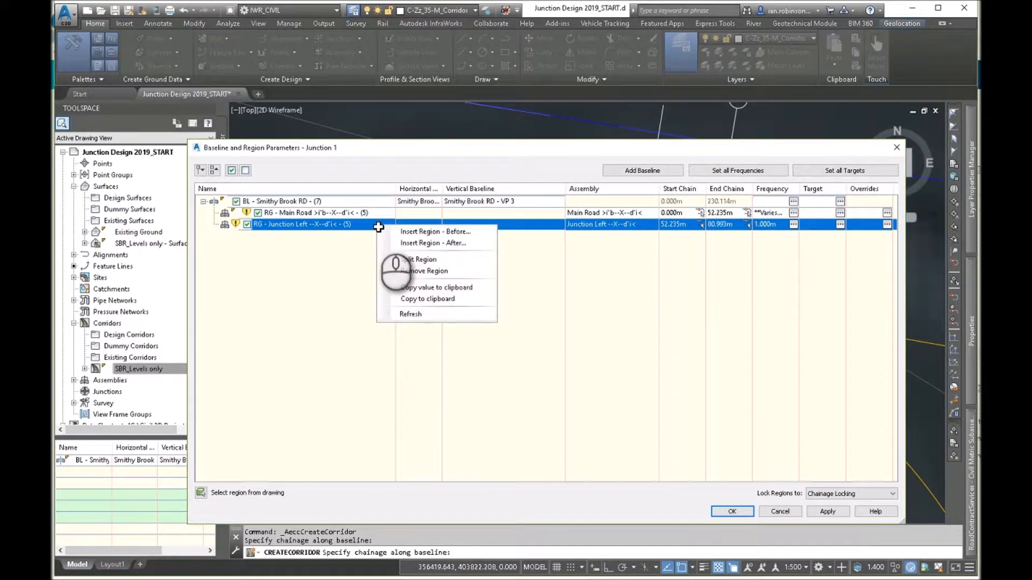
# Insert a region using the Main Road assembly following the Junction Left region
pyautogui.click(434, 243)
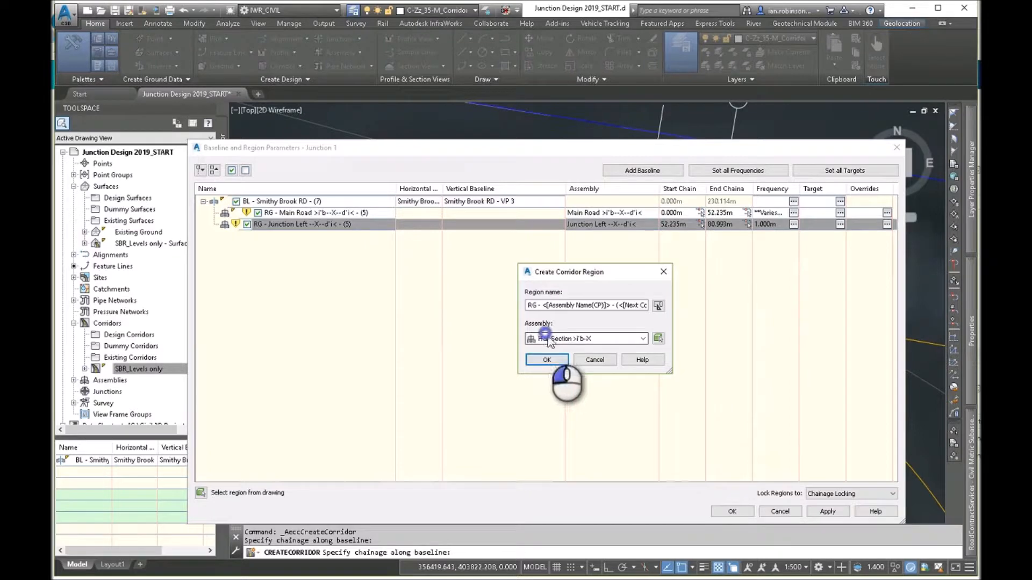
pyautogui.click(586, 338)
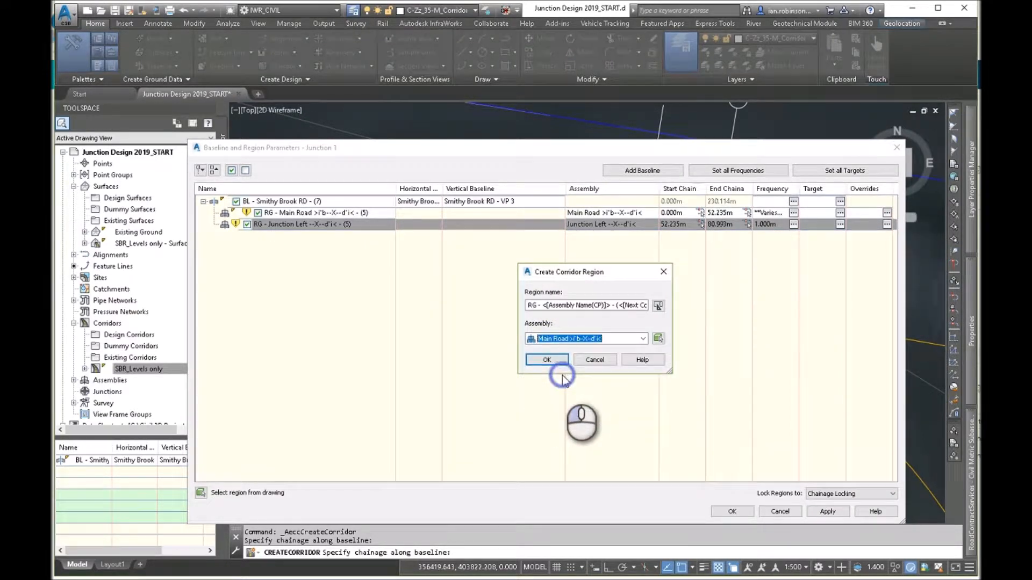
pyautogui.click(547, 360)
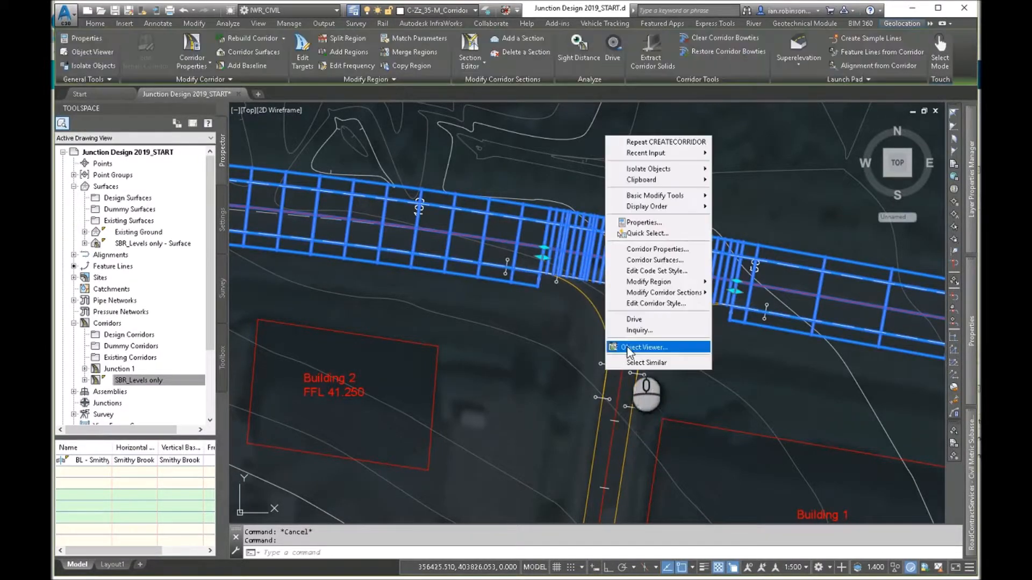
# View the built corridor, select Junction 1 and open its Corridor Properties
pyautogui.click(644, 347)
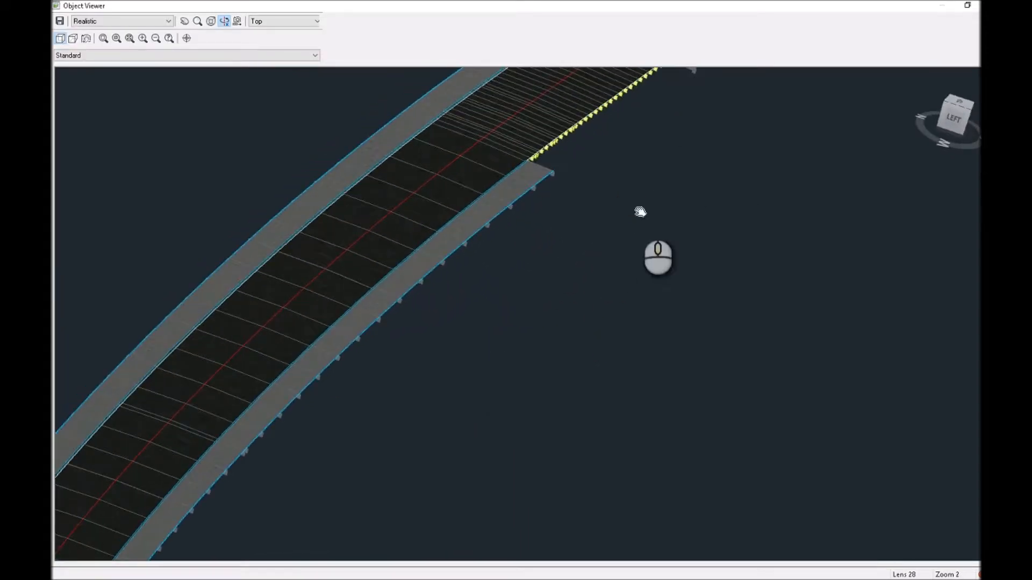
pyautogui.click(968, 6)
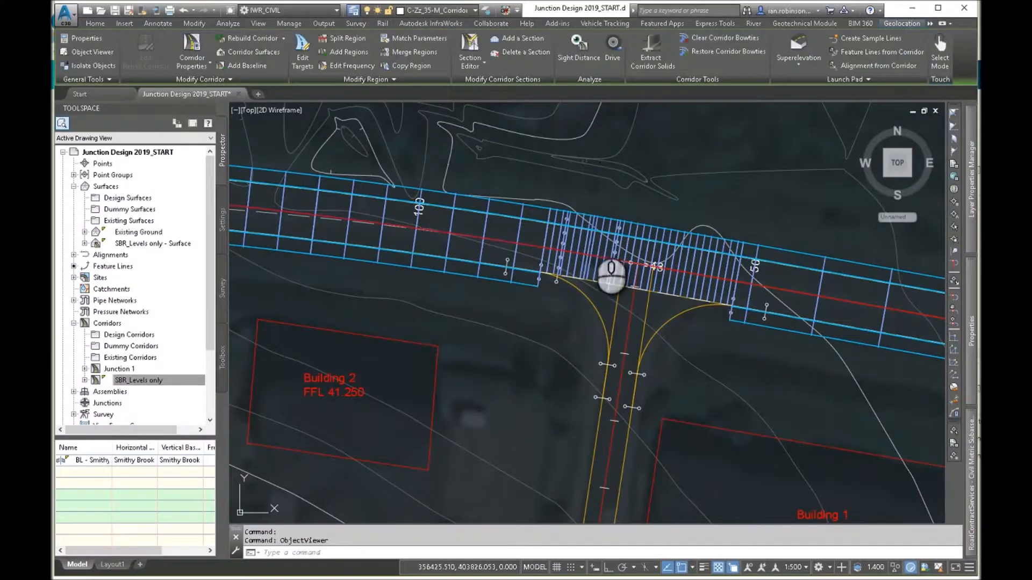
pyautogui.click(94, 24)
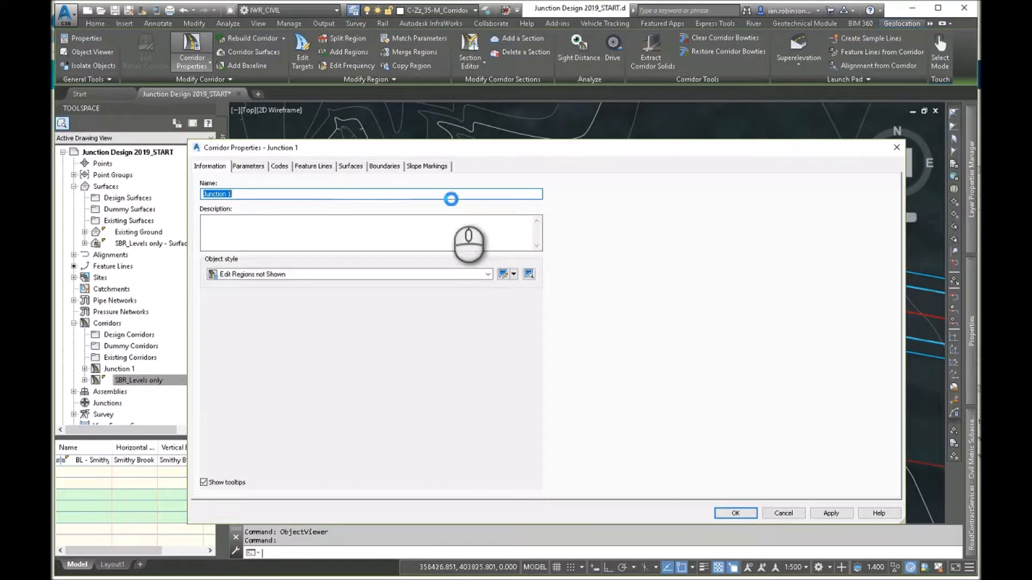
# Add a Beecham Court baseline using the Beecham Court - VP 4 profile
pyautogui.click(249, 166)
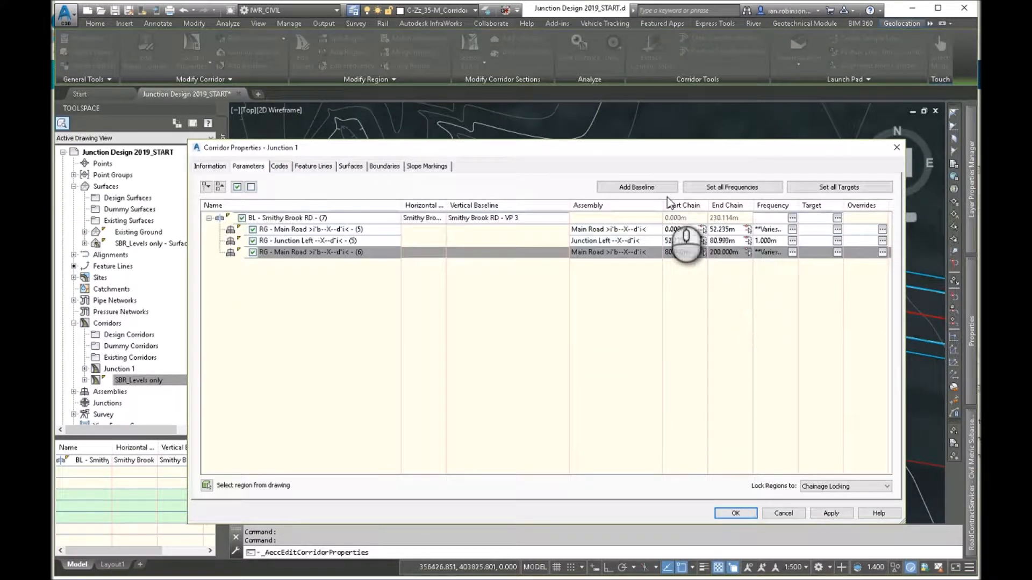
pyautogui.click(636, 187)
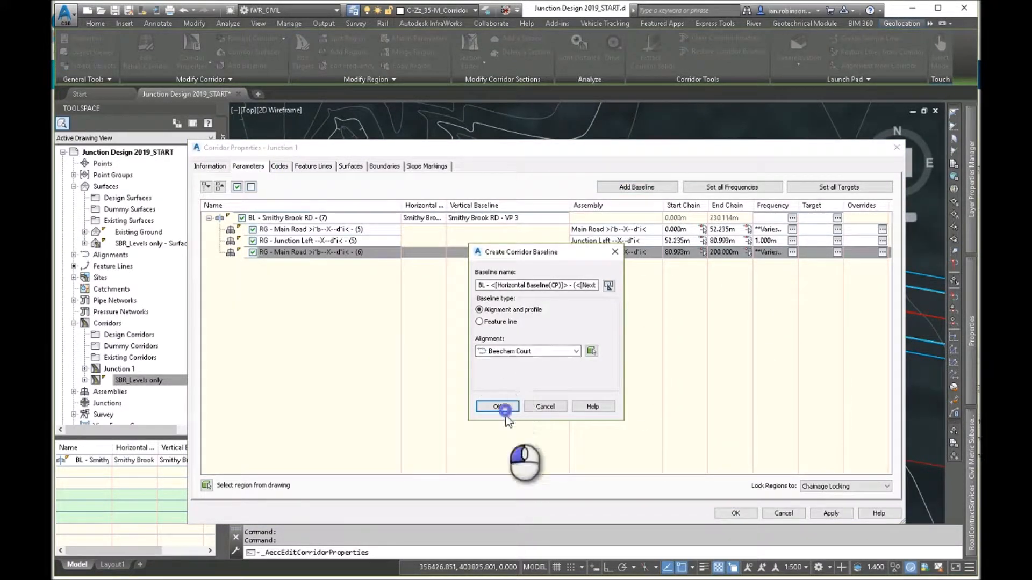
pyautogui.click(497, 407)
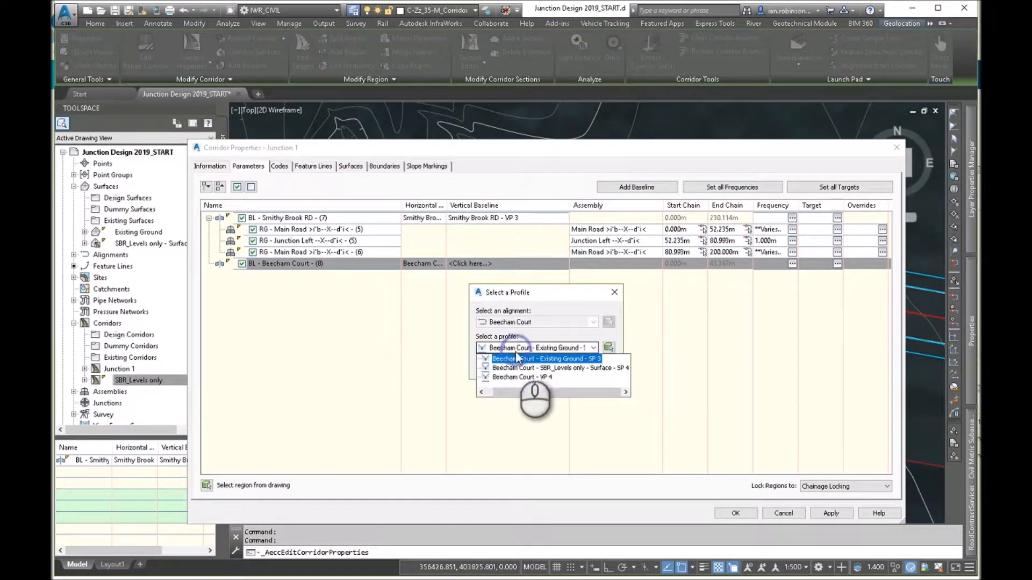
pyautogui.click(522, 377)
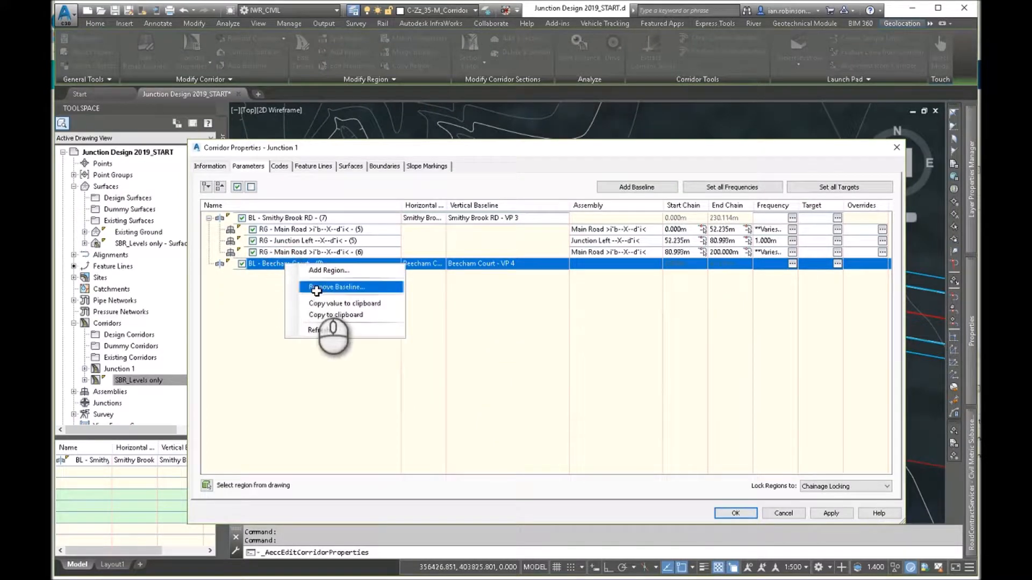
# Add a Side Road assembly region on the Beecham Court baseline
pyautogui.click(328, 270)
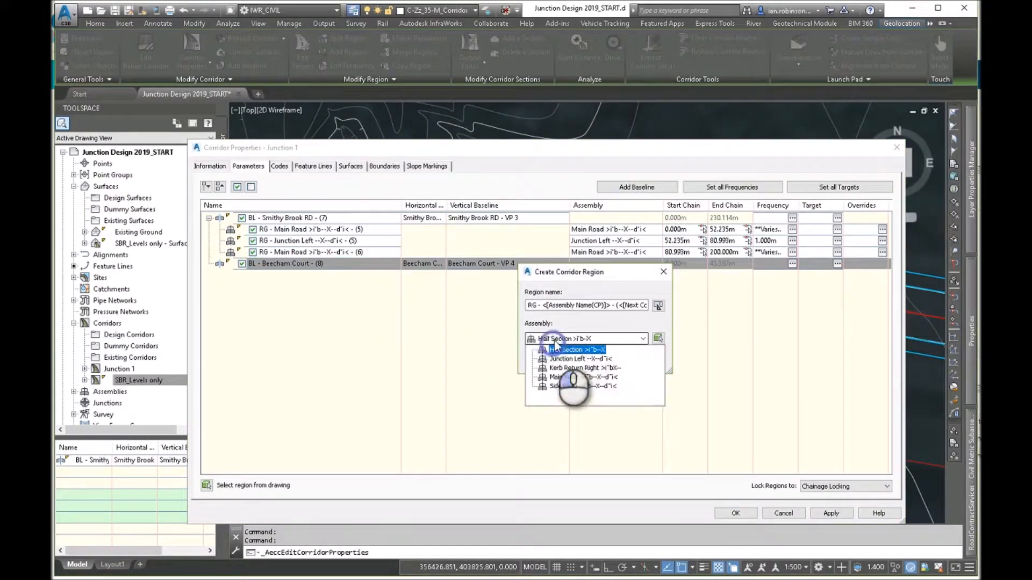
pyautogui.click(568, 385)
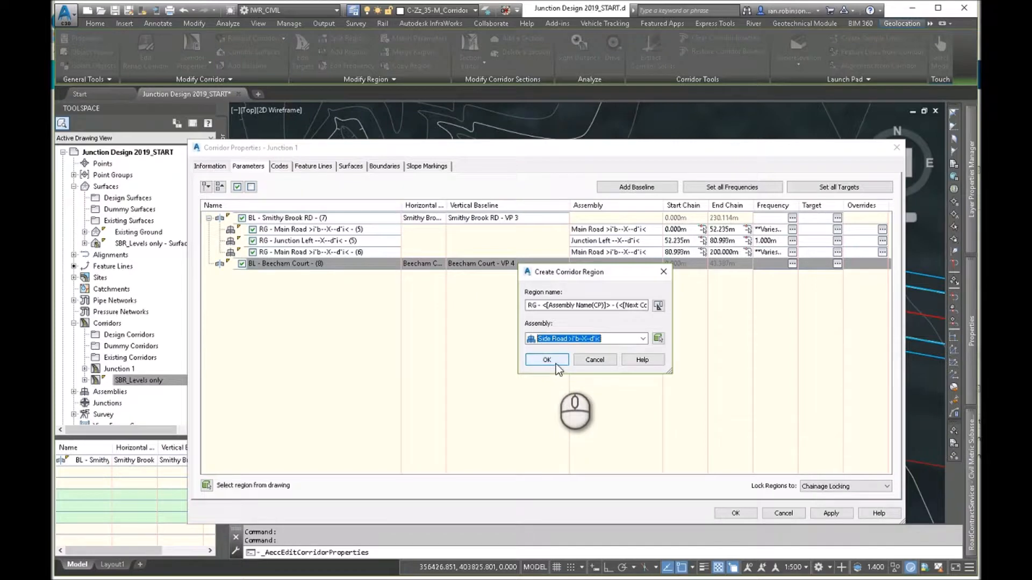
pyautogui.click(546, 359)
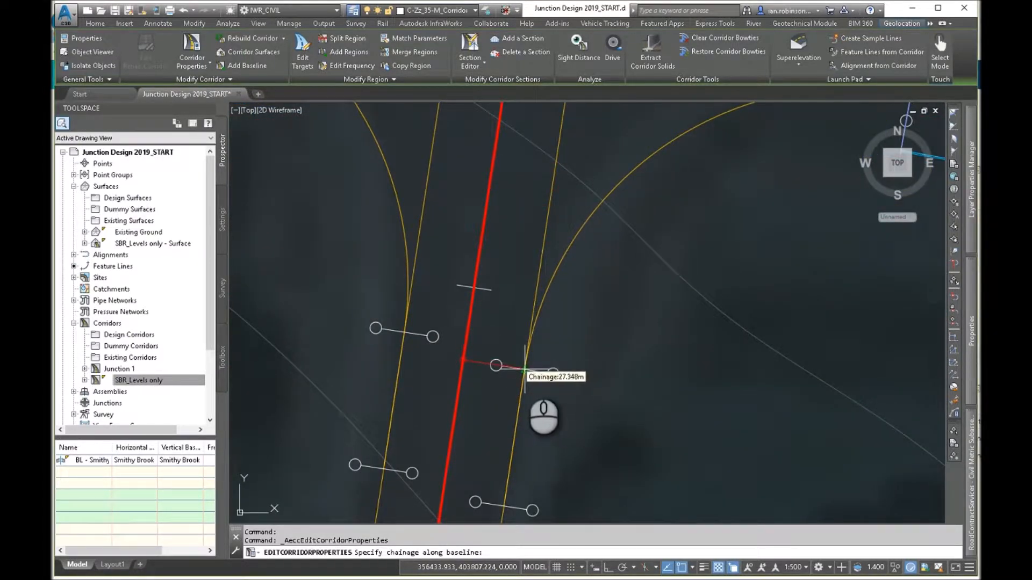
# End the Side Road region at 27.348 m and insert a Half Section region after it
pyautogui.click(496, 366)
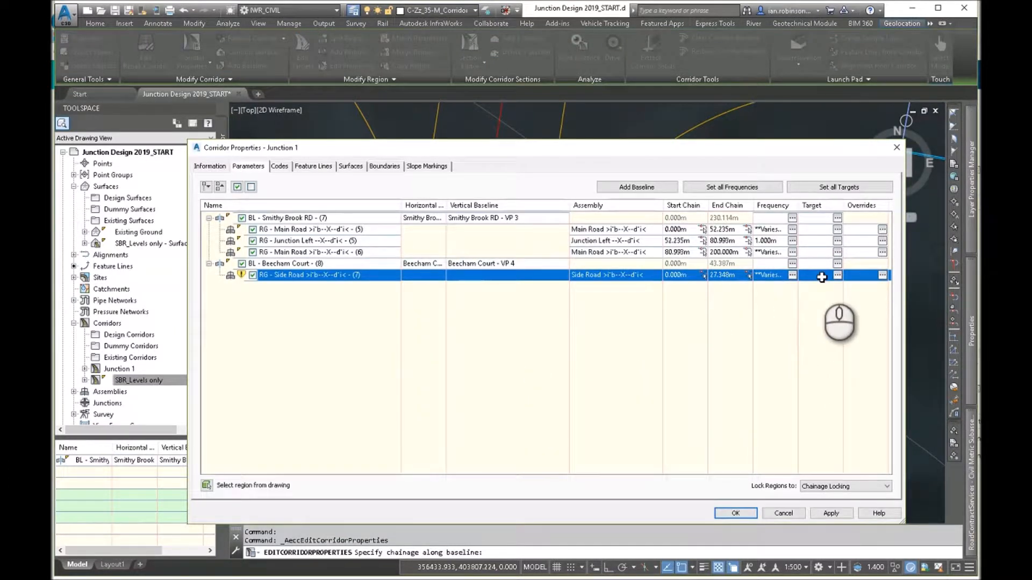
pyautogui.moveTo(785, 283)
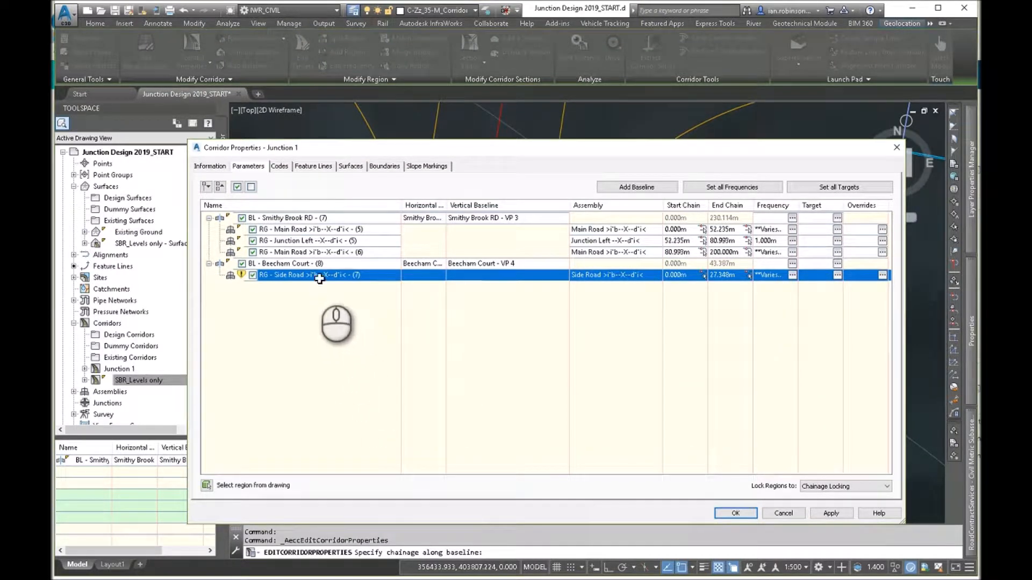
pyautogui.rightClick(320, 276)
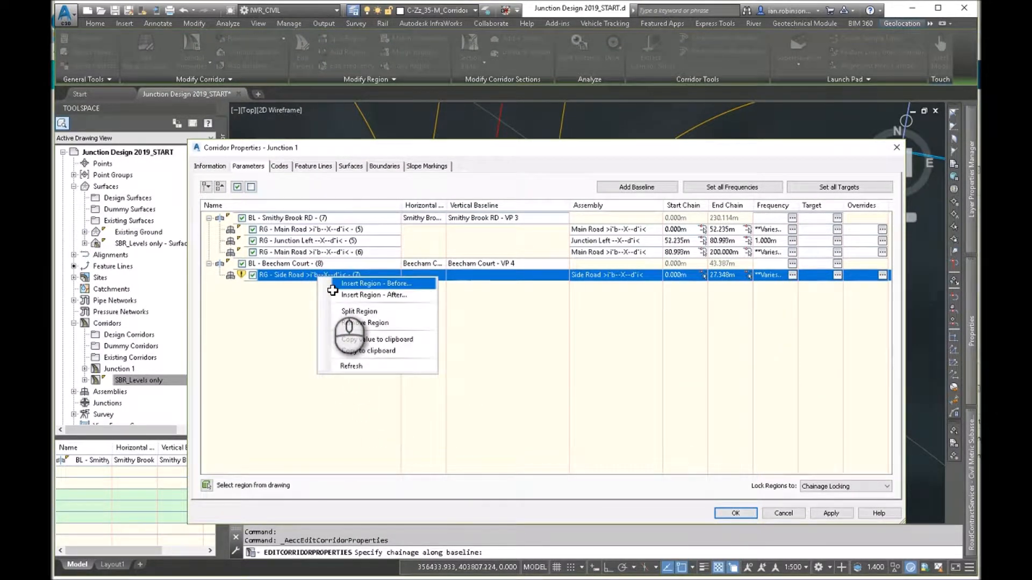
pyautogui.click(377, 283)
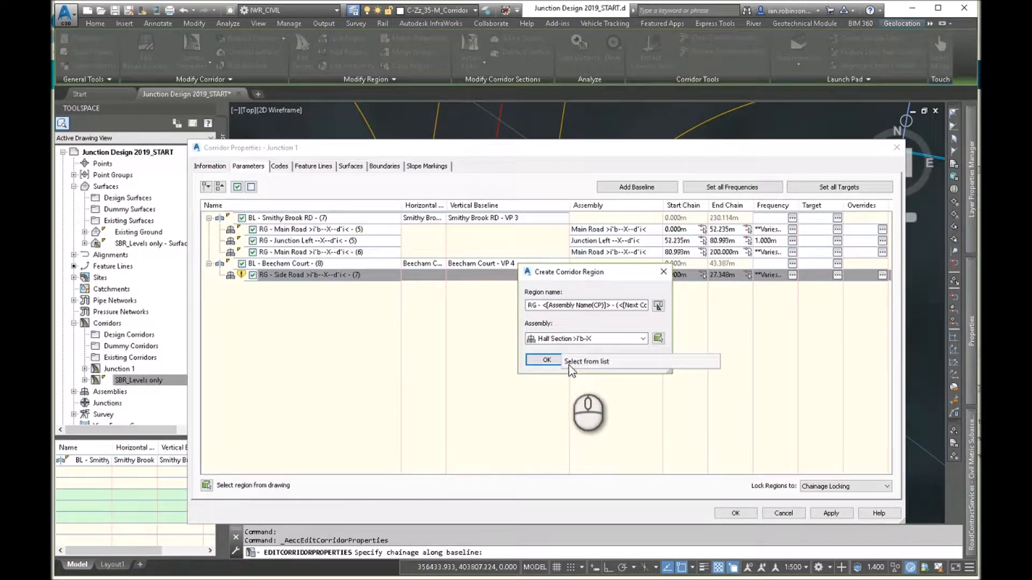
pyautogui.click(546, 361)
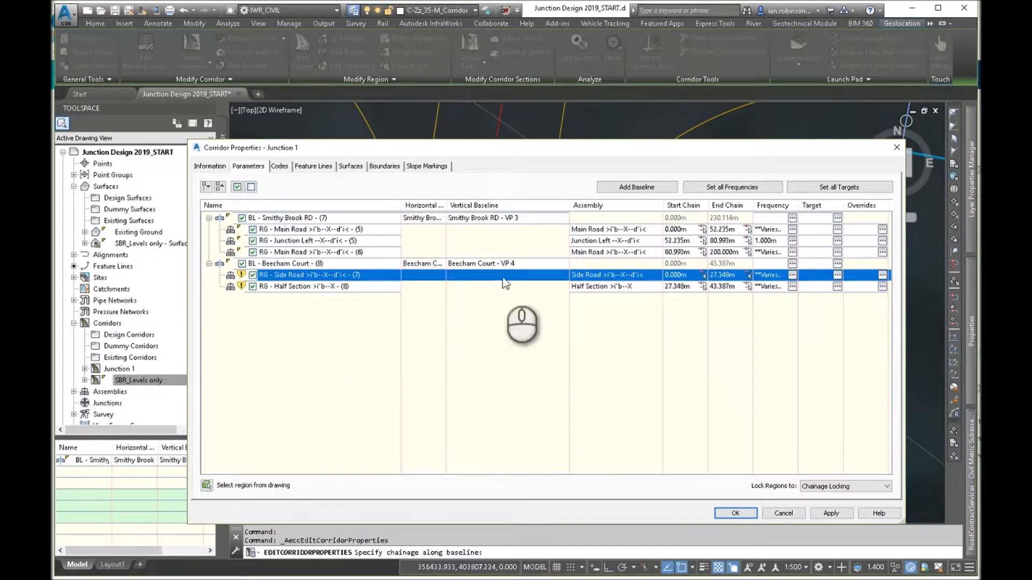
pyautogui.moveTo(680, 292)
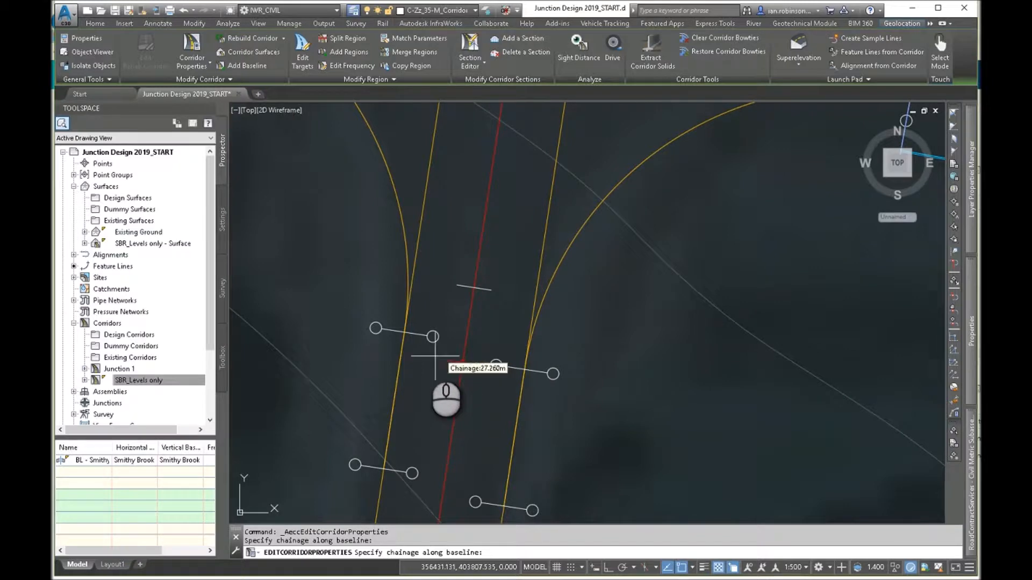
pyautogui.moveTo(425, 382)
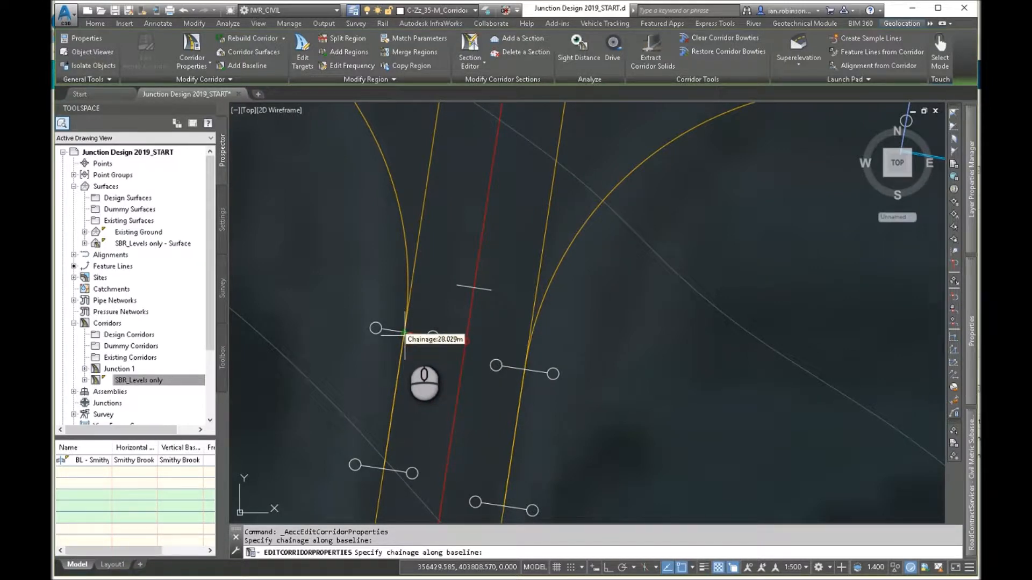
pyautogui.moveTo(428, 339)
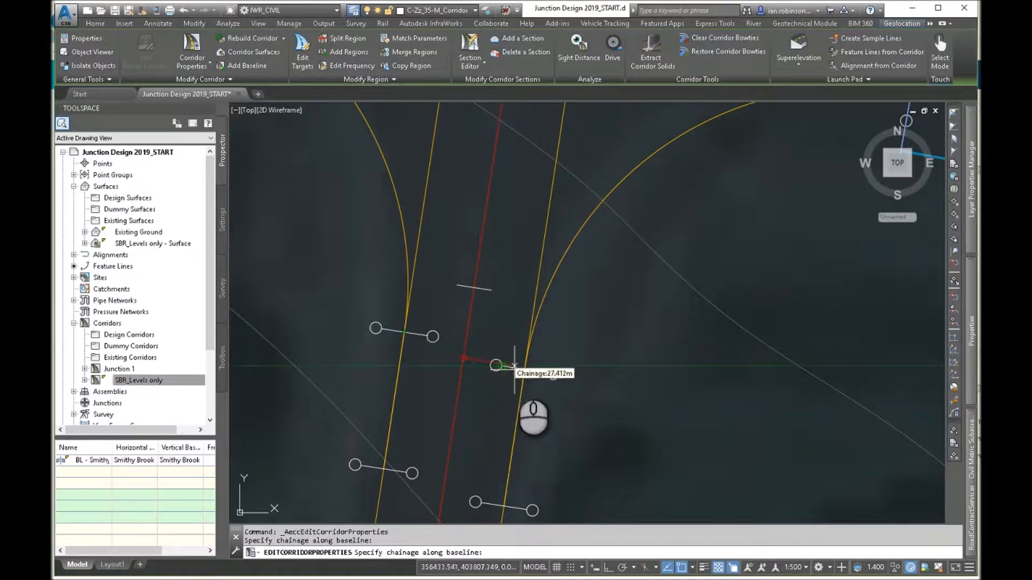
pyautogui.moveTo(431, 384)
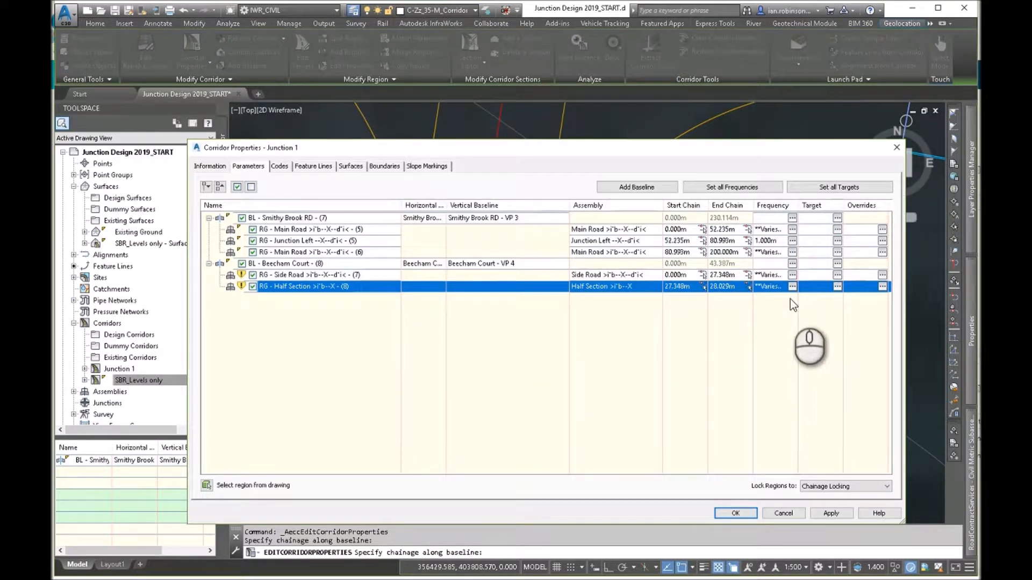
# Apply the property changes, rebuild Junction 1, and reselect the corridor
pyautogui.click(792, 287)
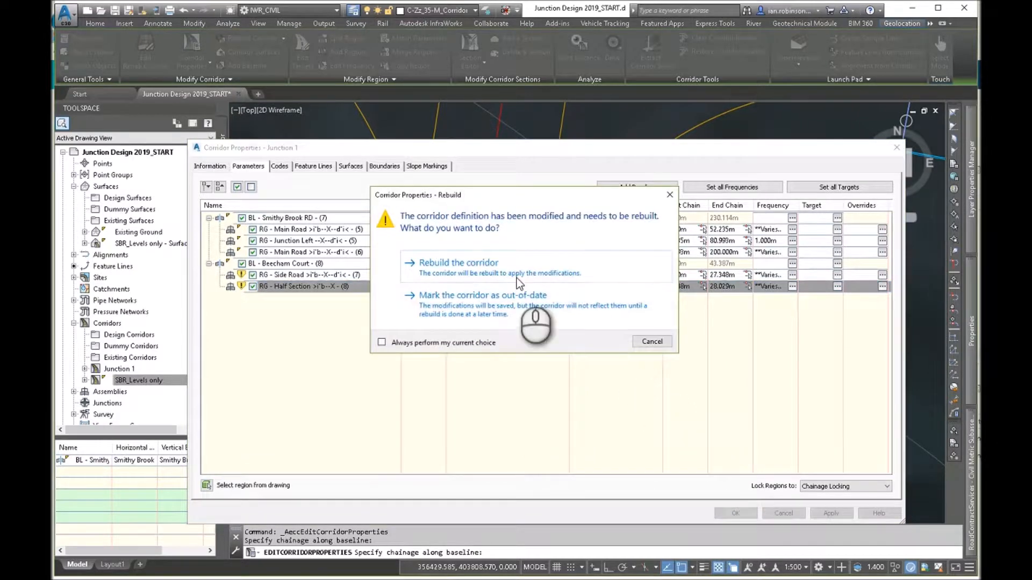
pyautogui.click(458, 262)
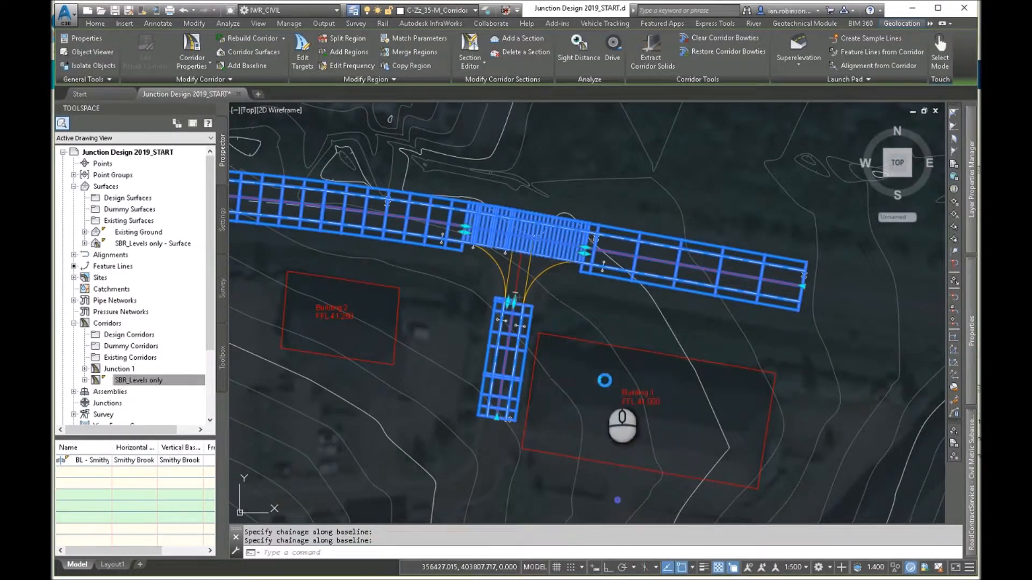
pyautogui.click(93, 52)
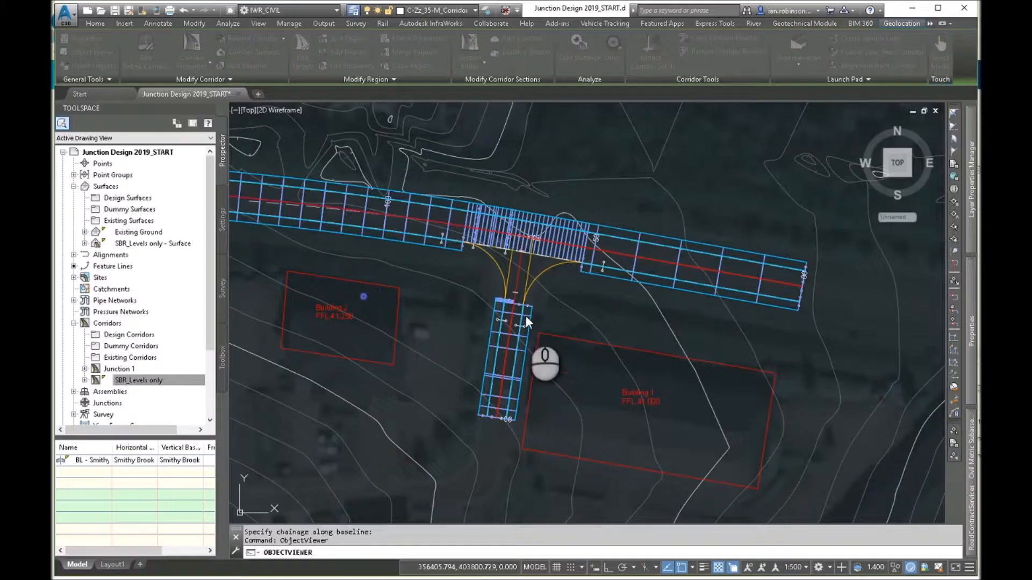
pyautogui.click(94, 23)
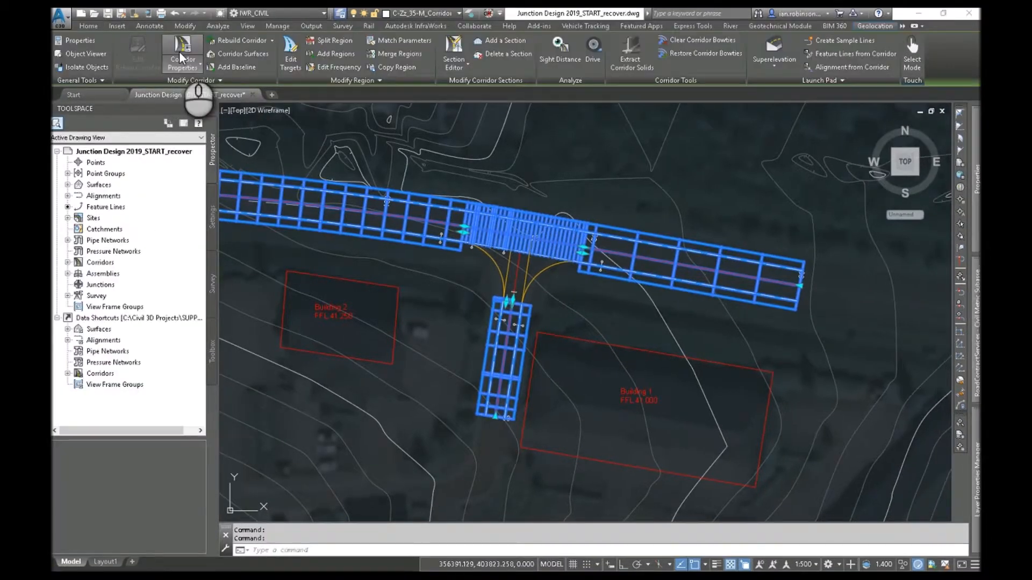
# Add a KR - (10) baseline to Junction 1 with the KR - (10) - (6) profile
pyautogui.click(182, 59)
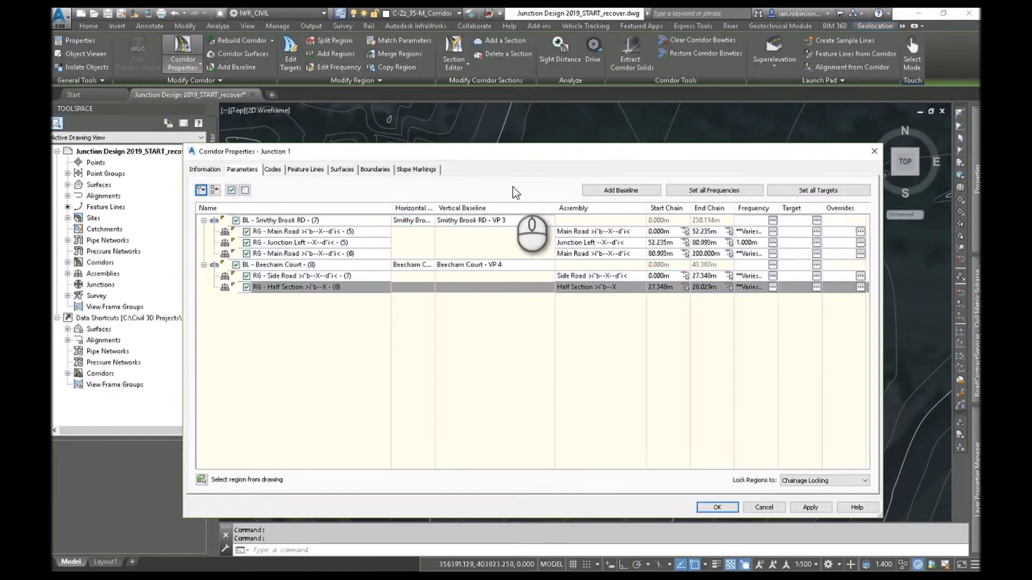
pyautogui.click(620, 190)
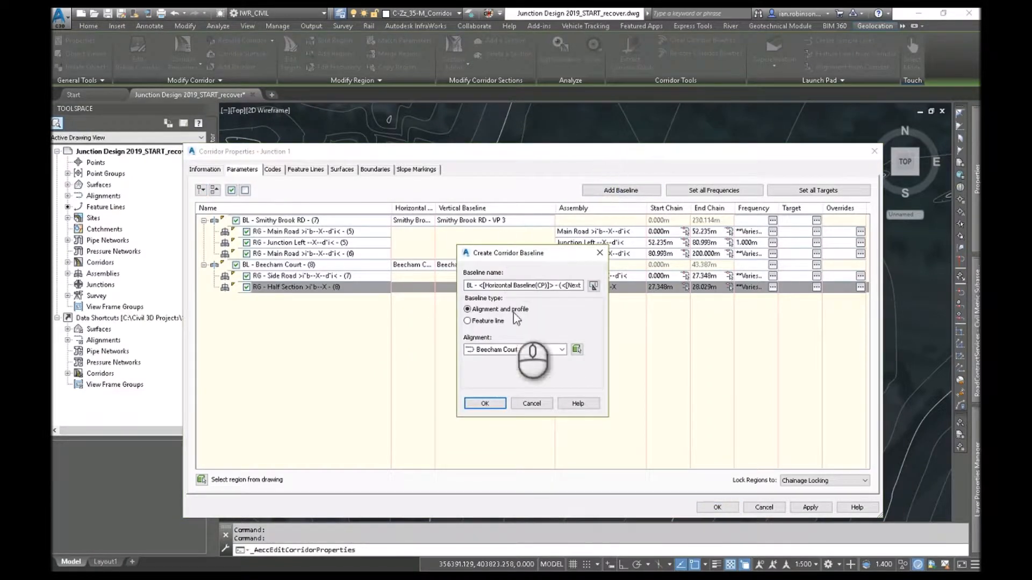
pyautogui.click(560, 349)
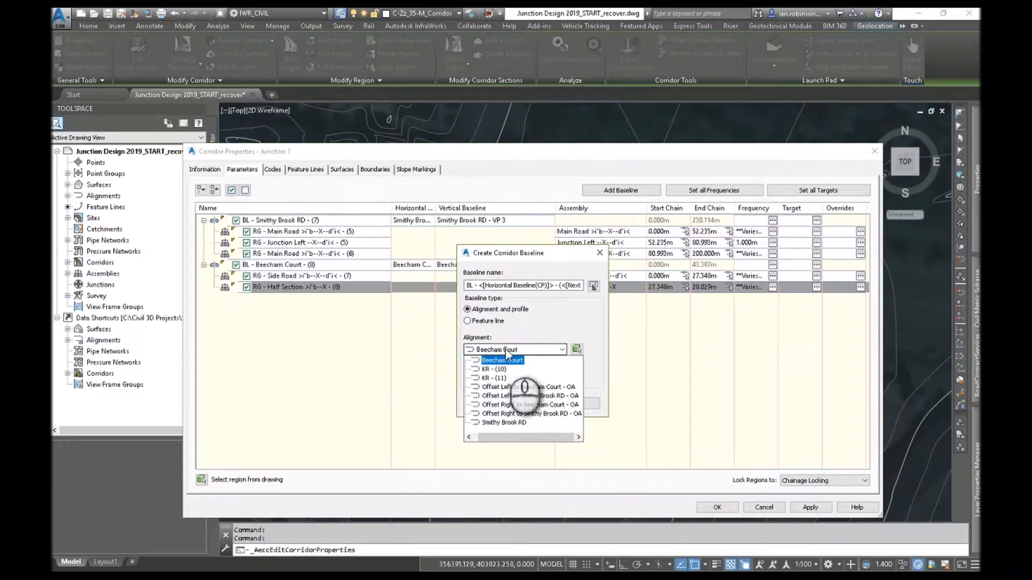
pyautogui.click(493, 369)
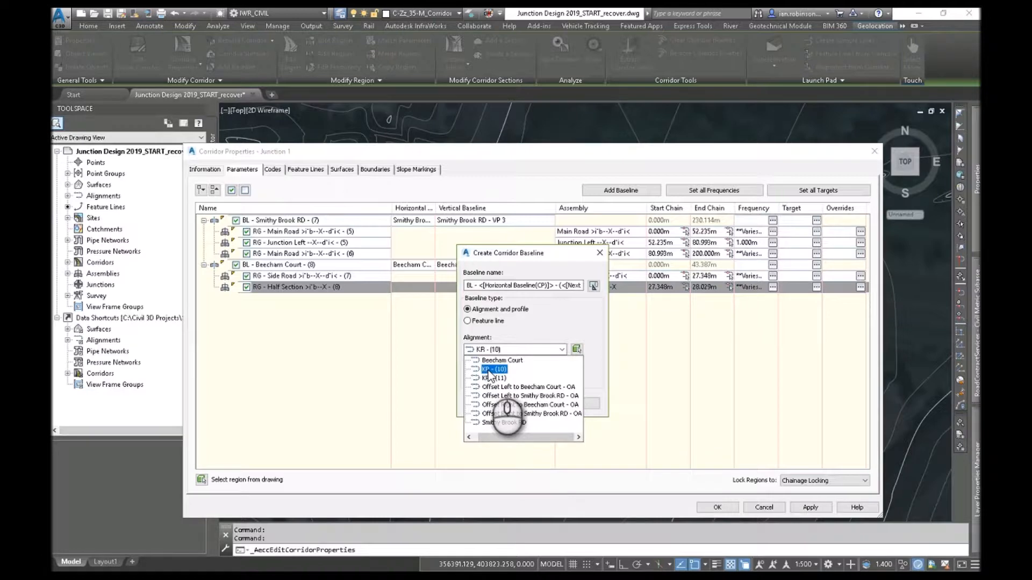
pyautogui.click(493, 369)
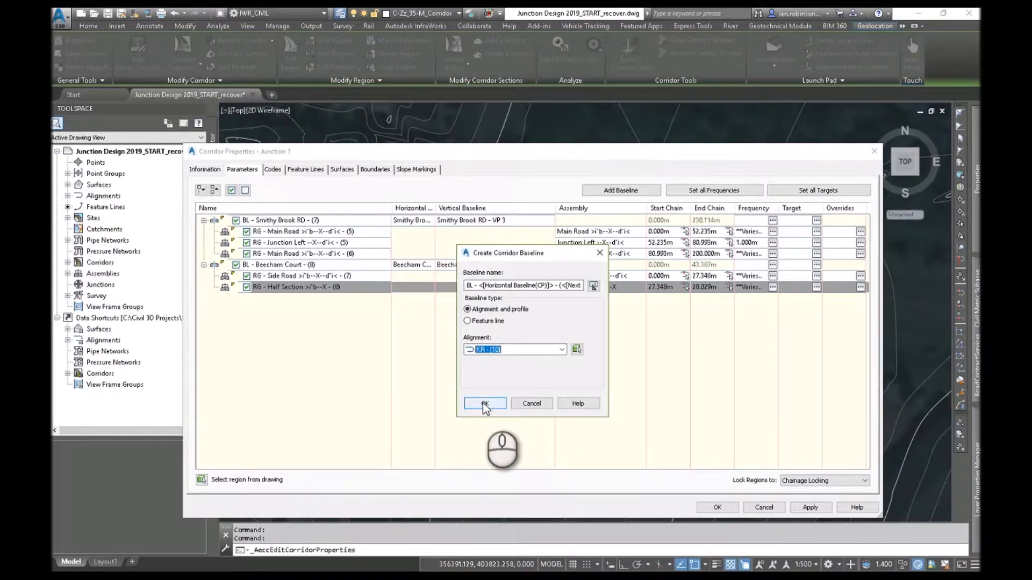
pyautogui.click(484, 404)
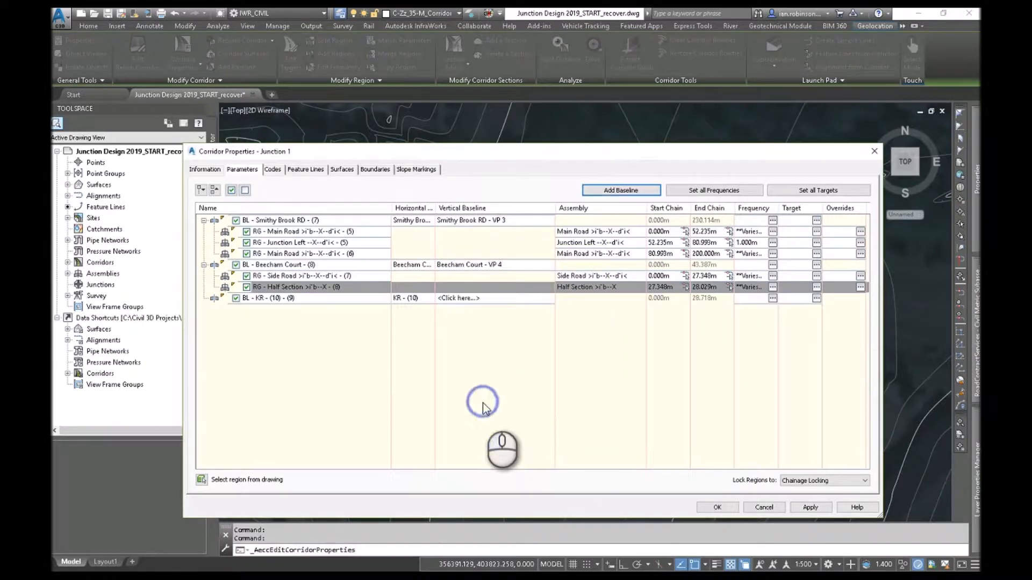
pyautogui.click(458, 297)
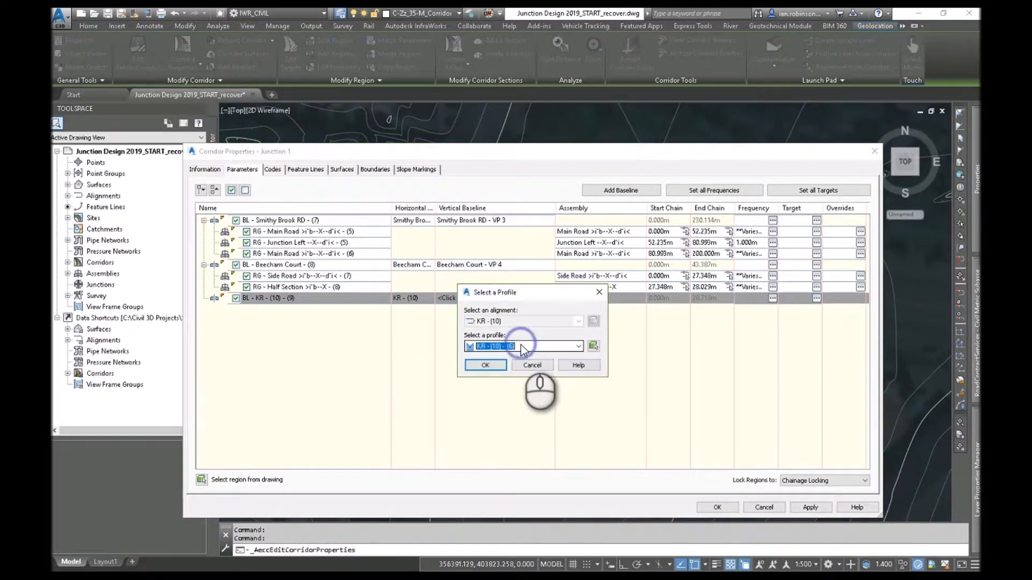
pyautogui.click(484, 365)
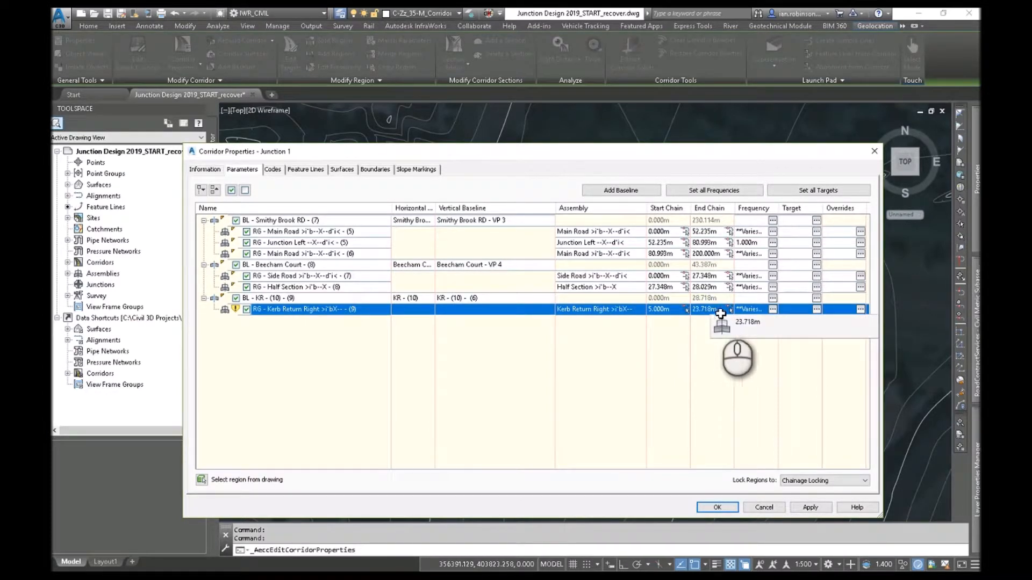
# Keep the Kerb Return Right region's assembly frequency at 1.000 m
pyautogui.click(773, 310)
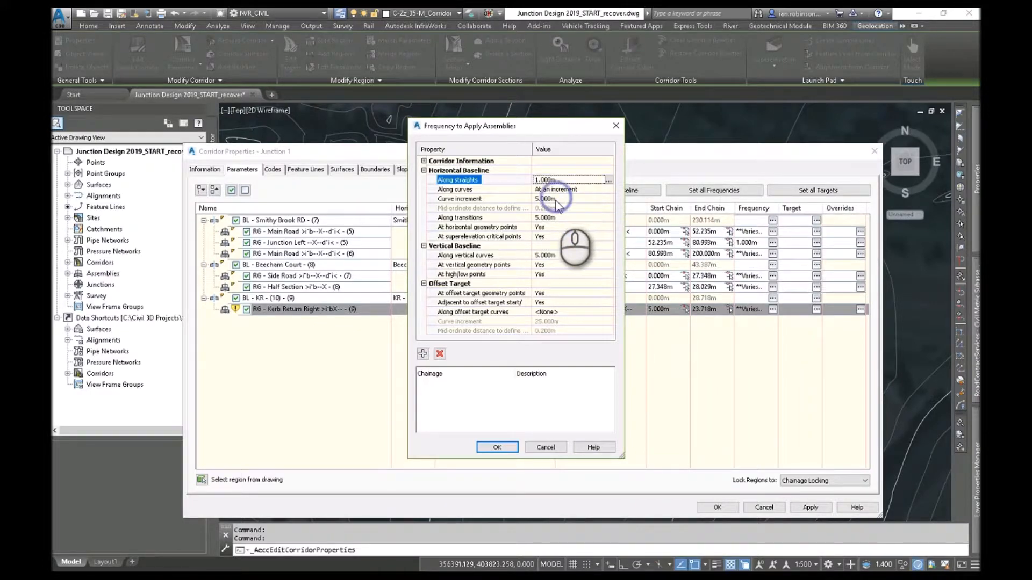
pyautogui.click(497, 446)
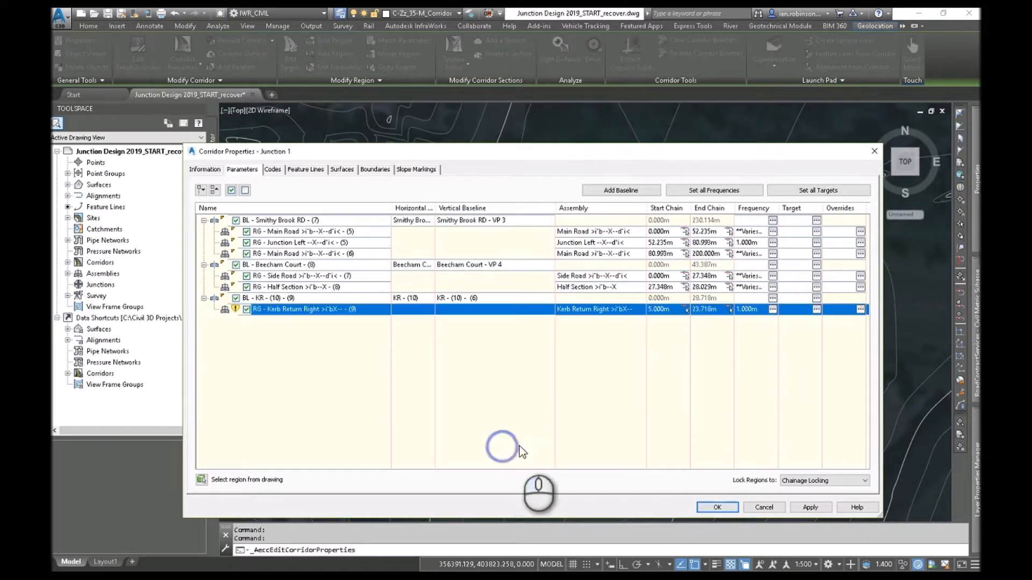
pyautogui.click(817, 309)
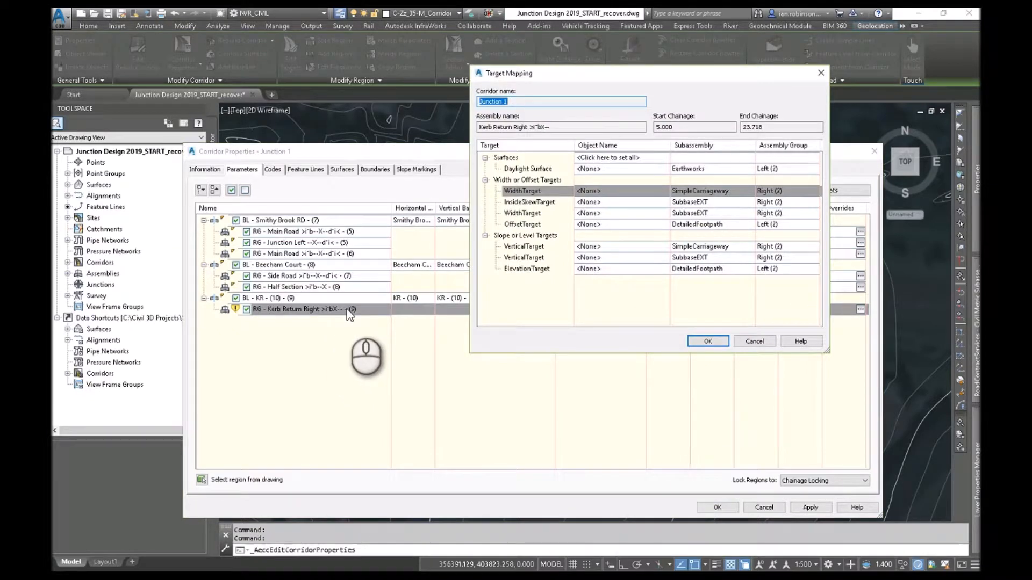
pyautogui.moveTo(624, 255)
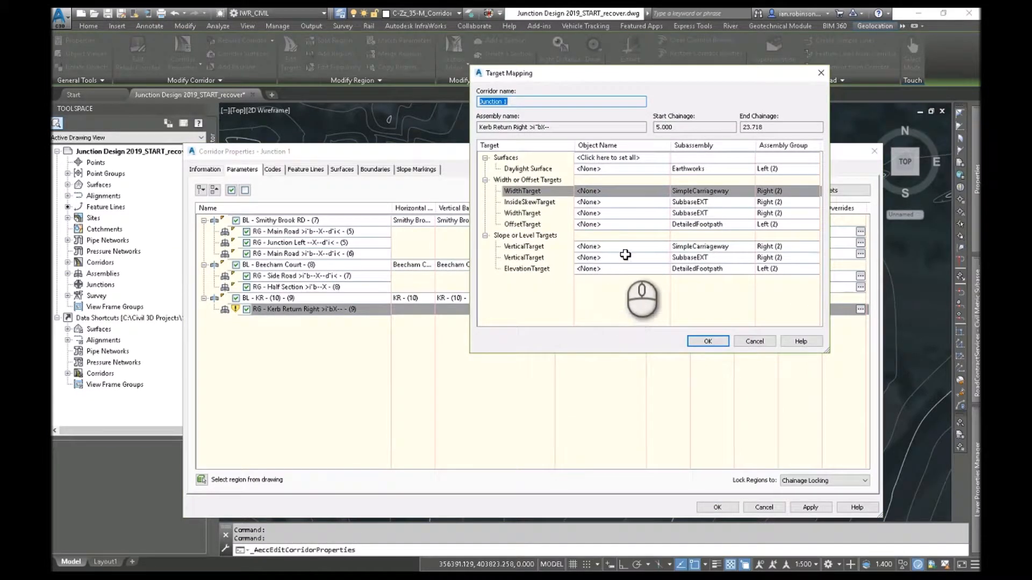
# Map the carriageway WidthTarget to alignments, adding Beecham Court
pyautogui.click(618, 191)
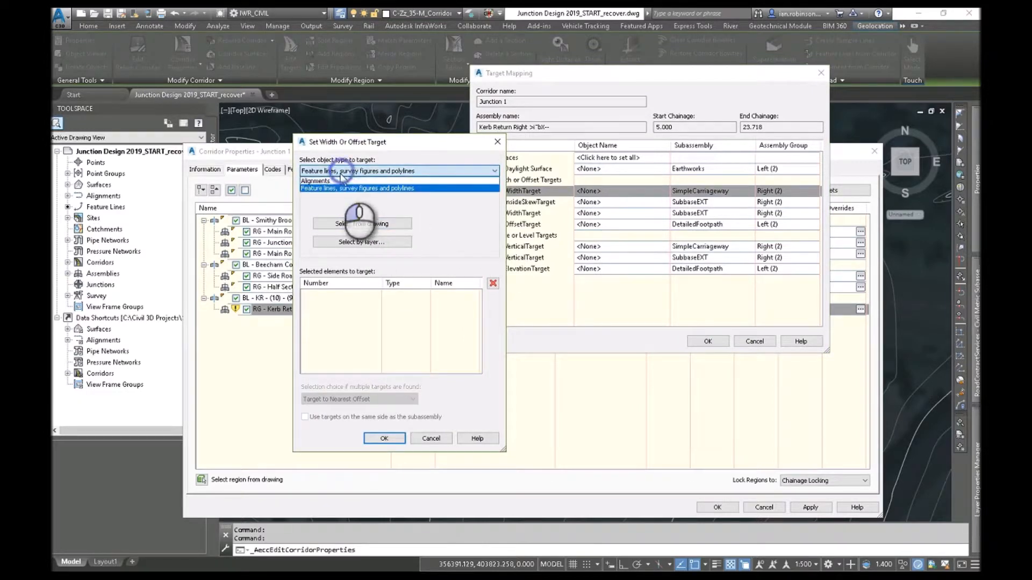
pyautogui.click(316, 182)
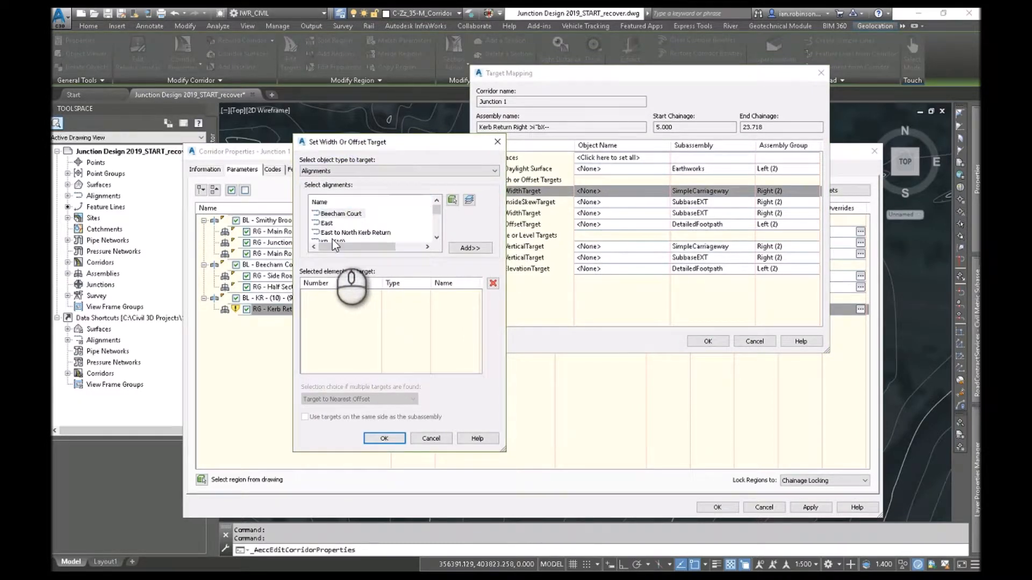
pyautogui.click(340, 214)
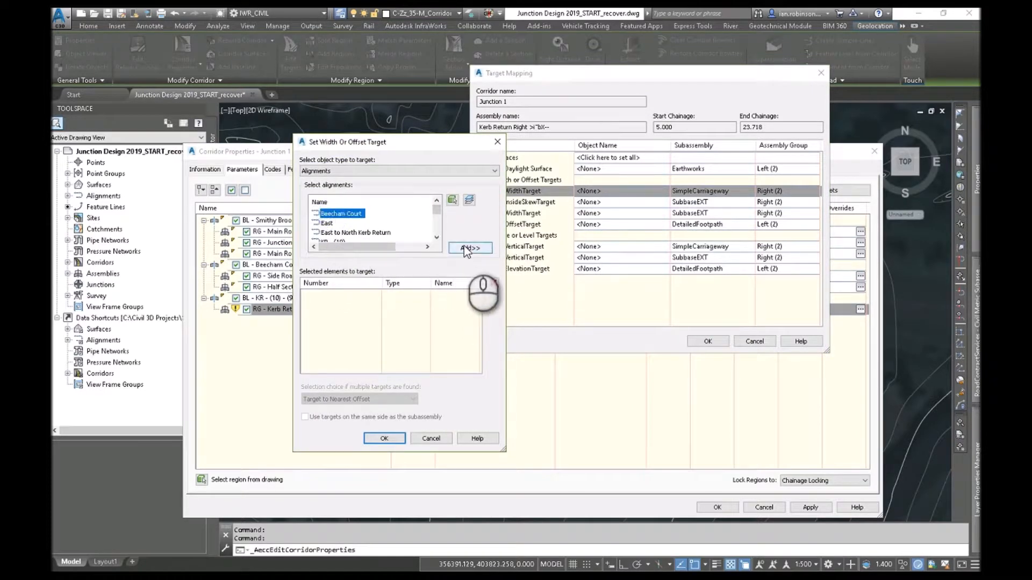
pyautogui.click(470, 249)
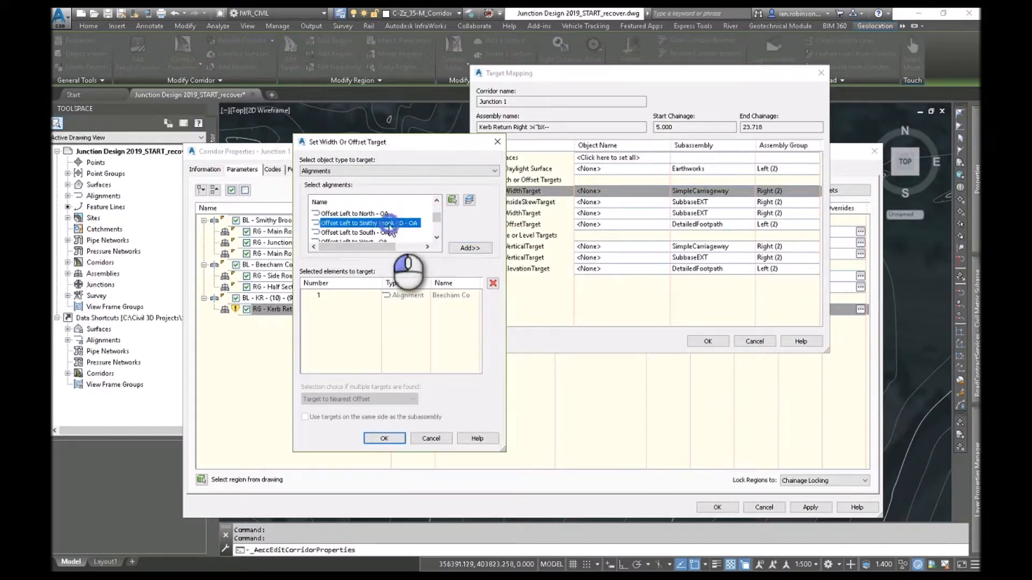
pyautogui.click(384, 439)
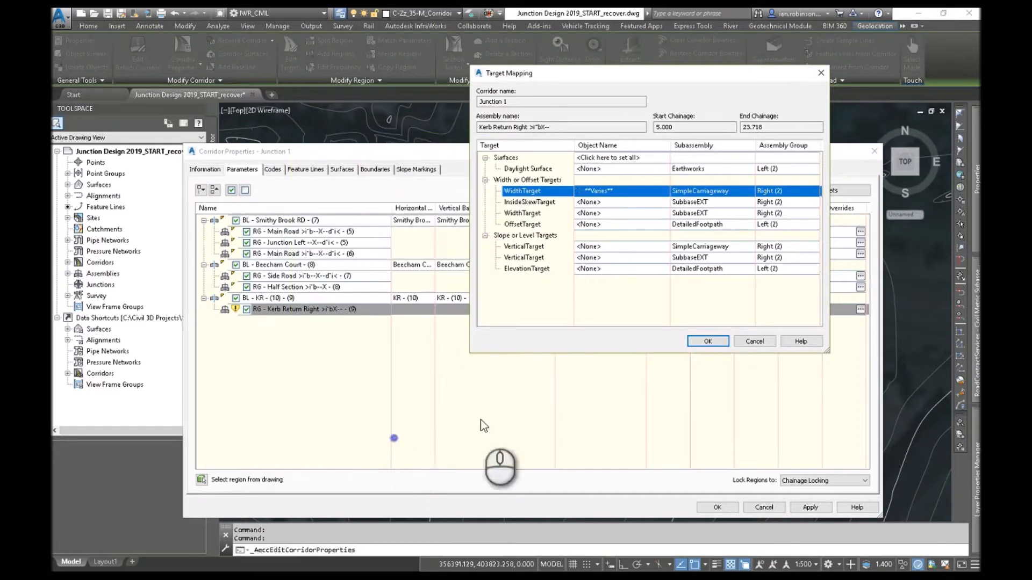
pyautogui.moveTo(565, 255)
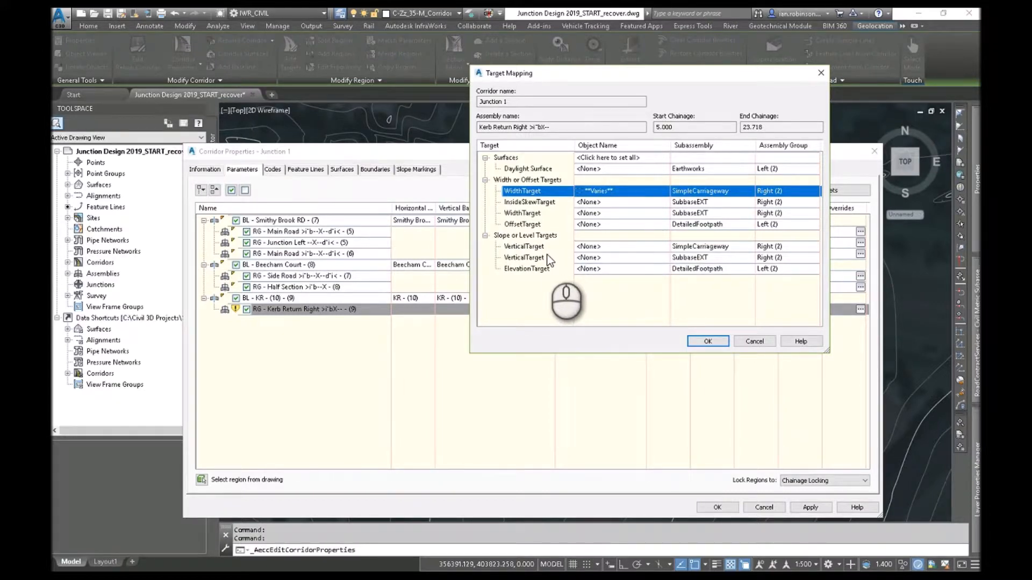
# Target the carriageway level at Beecham Court and Offset Left to Smithy Brook RD - OA profiles
pyautogui.click(588, 246)
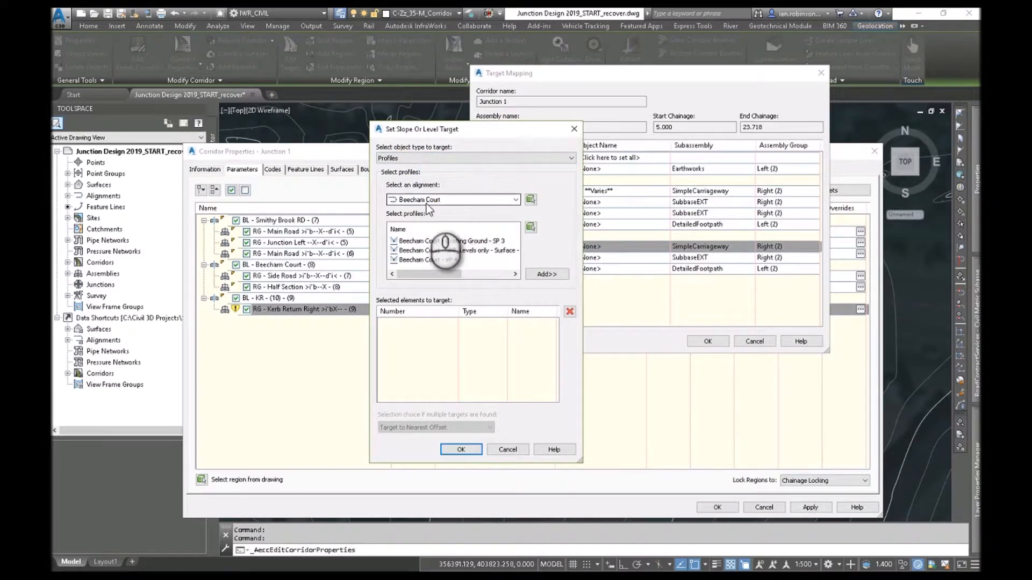
pyautogui.click(547, 273)
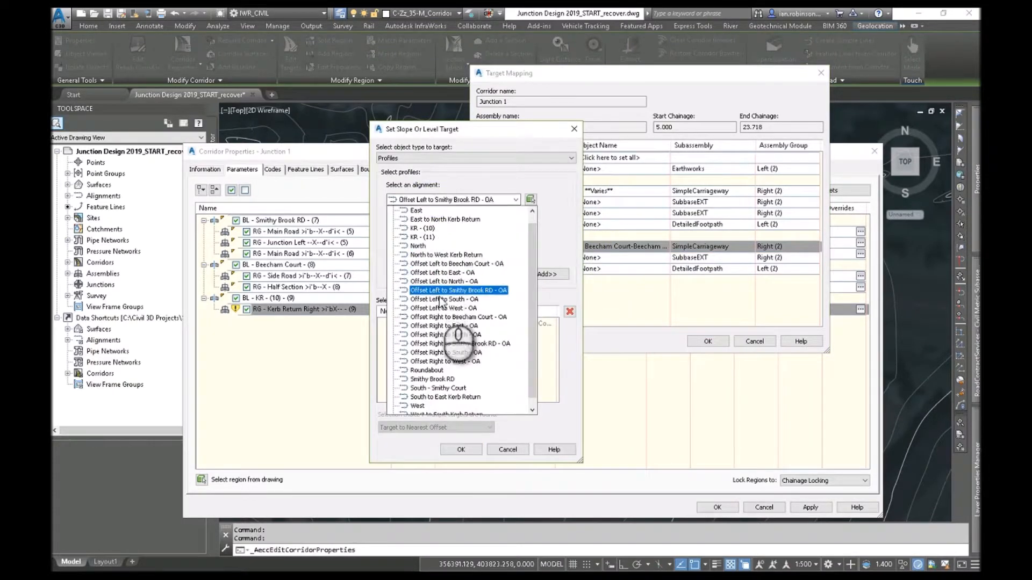
pyautogui.click(446, 299)
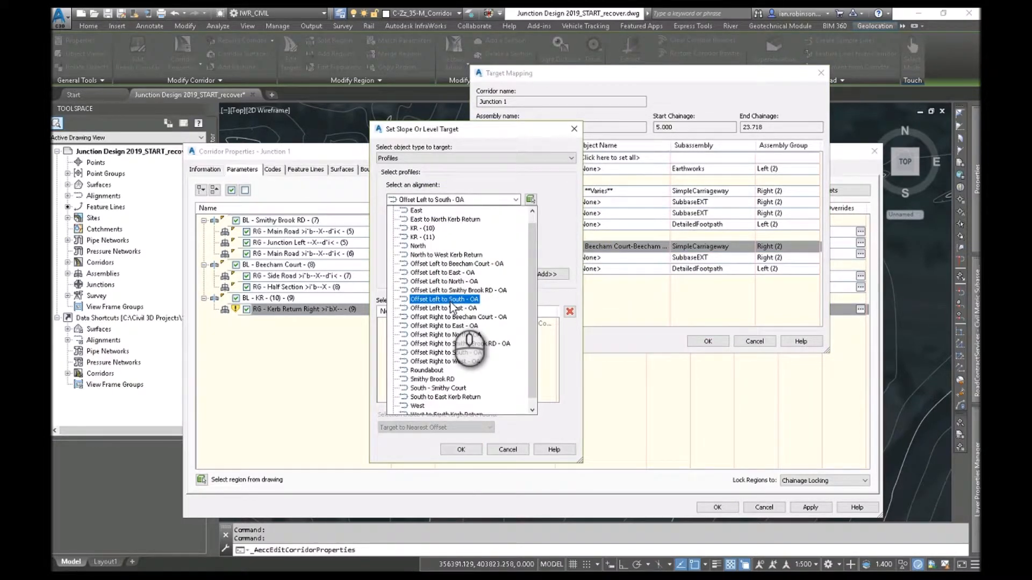
pyautogui.click(444, 308)
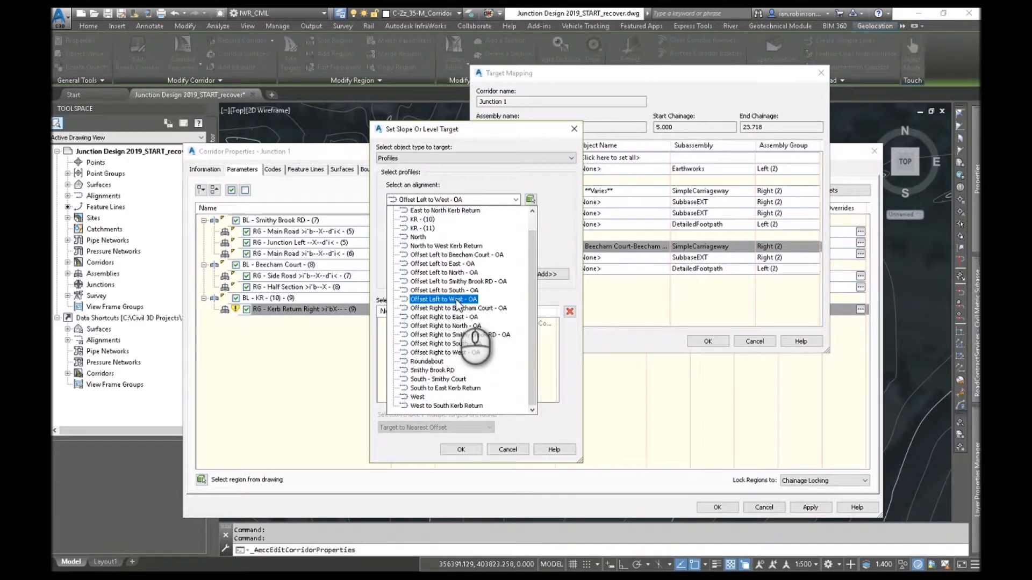
pyautogui.click(460, 281)
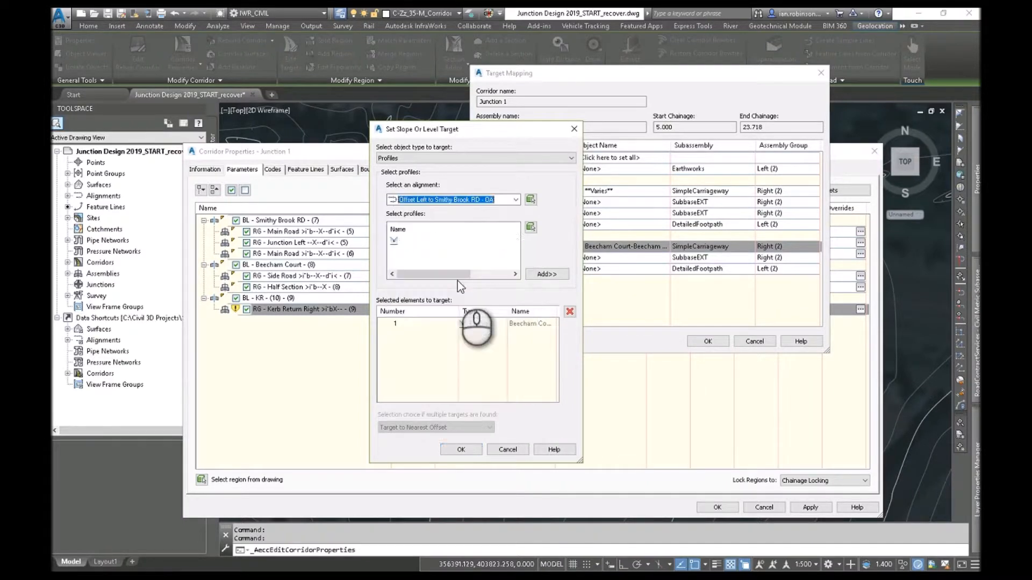
pyautogui.click(547, 273)
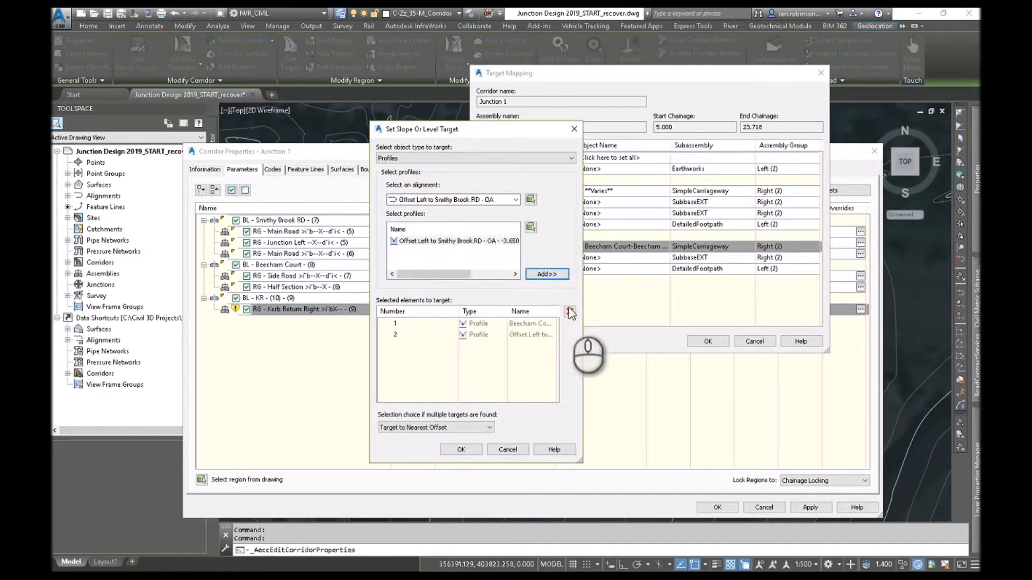
pyautogui.click(460, 450)
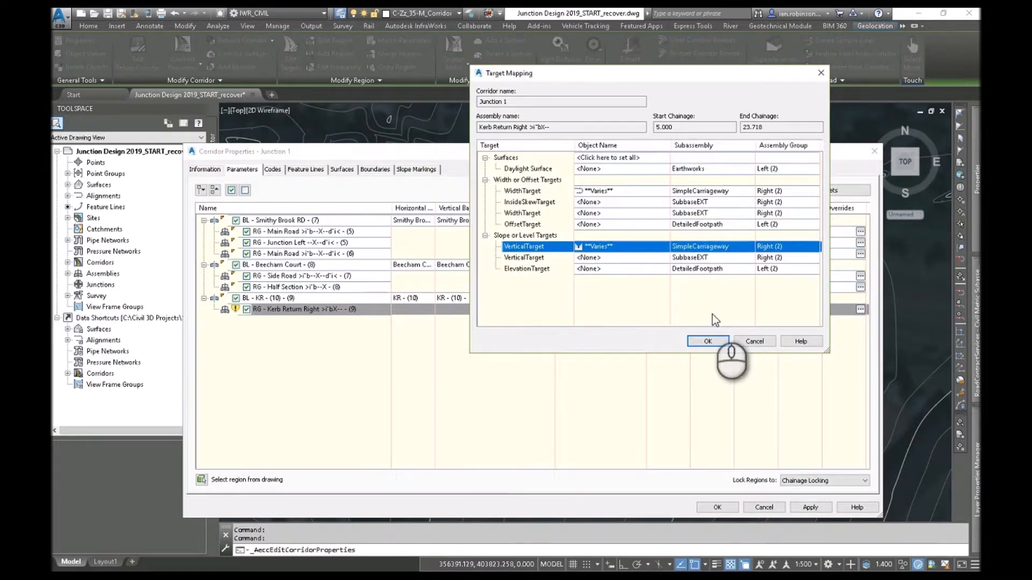
# Accept the Kerb Return Right target mapping and reconfirm its 1.000 m assembly frequency
pyautogui.click(707, 341)
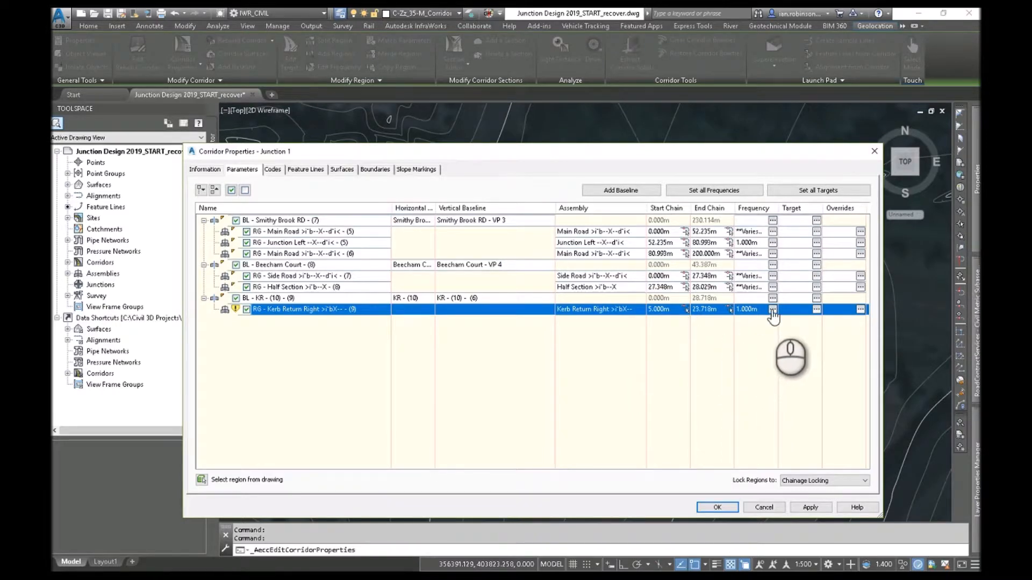
pyautogui.click(773, 310)
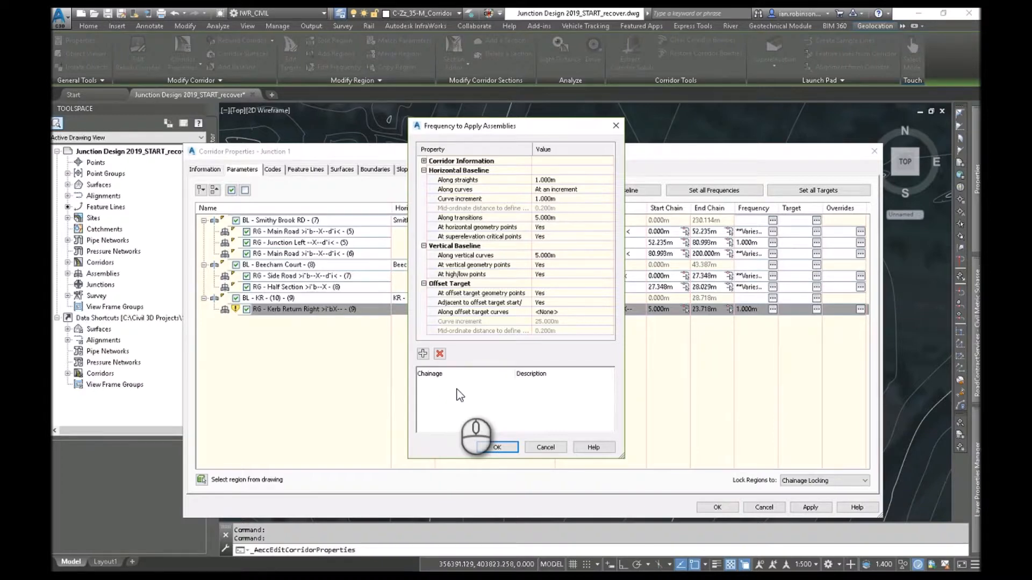
pyautogui.click(497, 448)
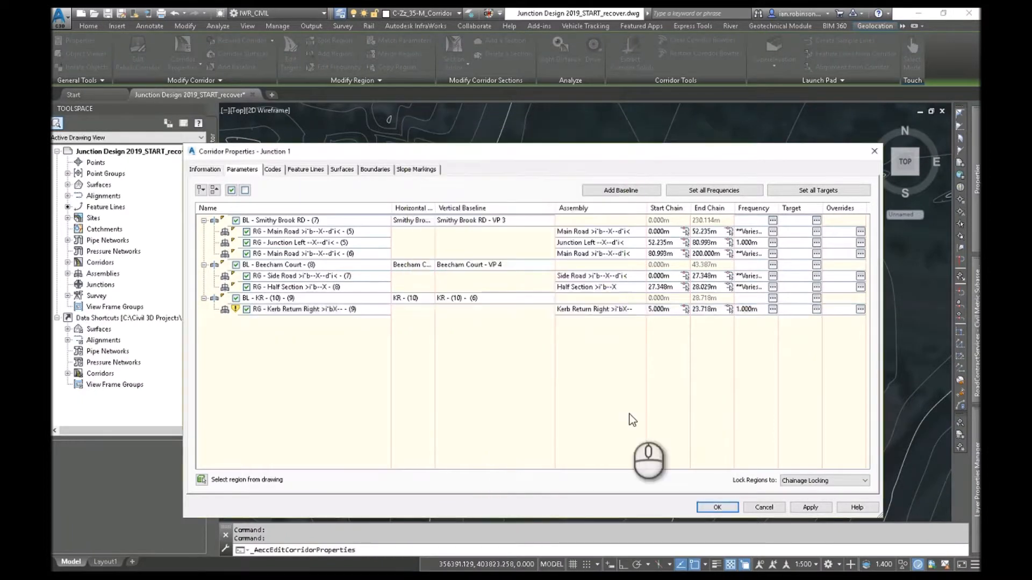
pyautogui.click(303, 308)
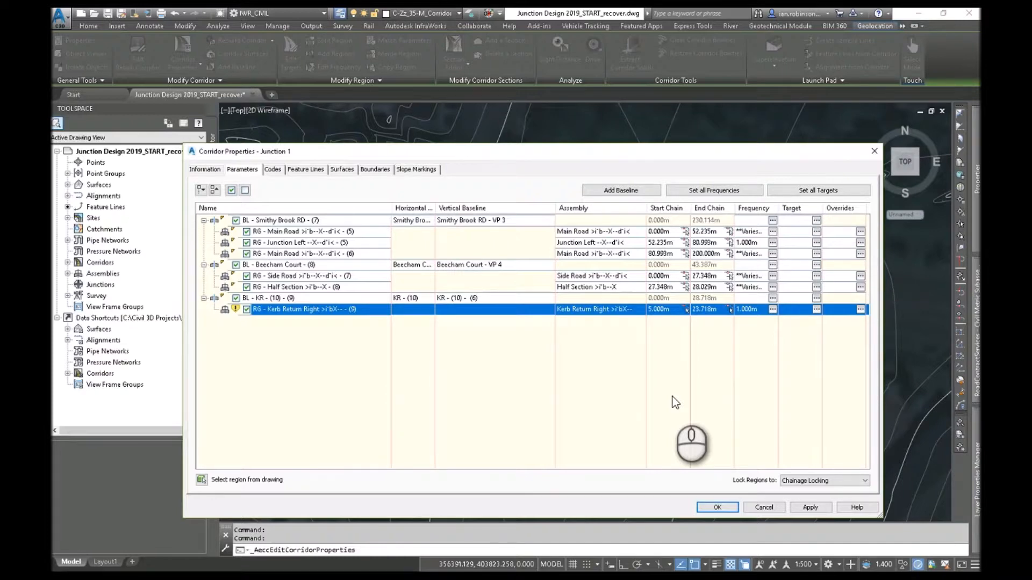
pyautogui.moveTo(291, 314)
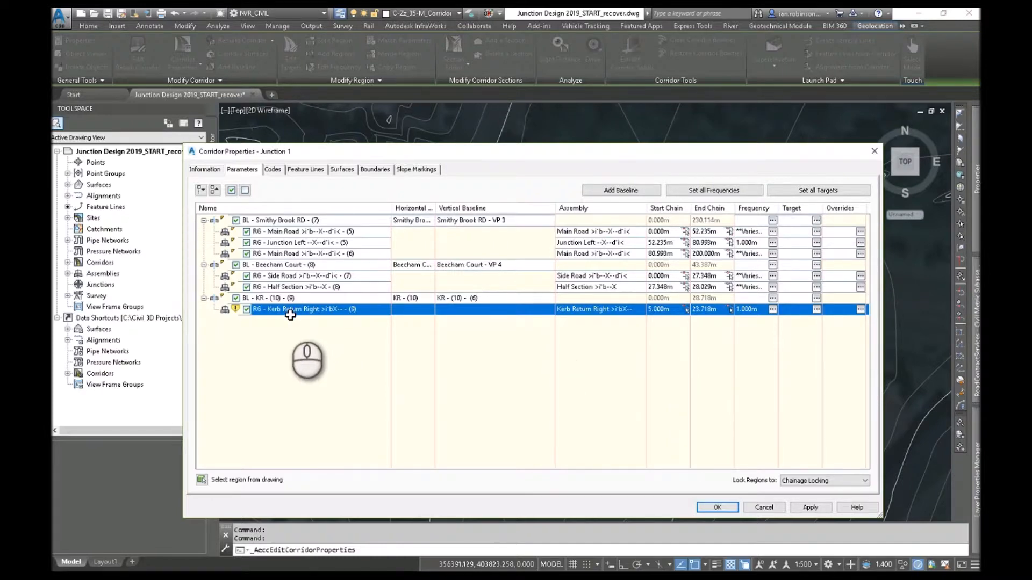
pyautogui.moveTo(322, 311)
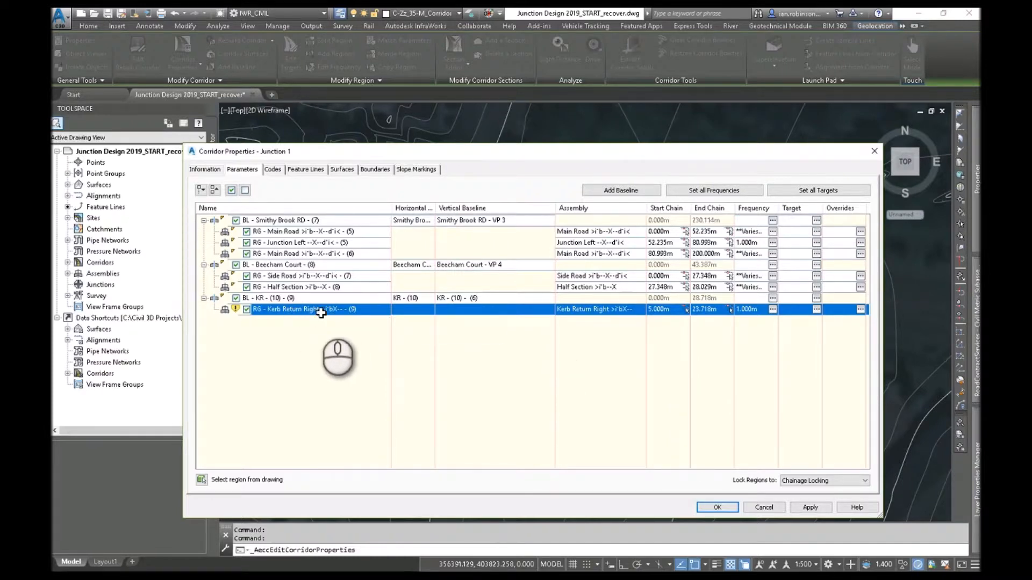
# Add a KR - (11) baseline using profile KR - (11) - (7)
pyautogui.click(620, 190)
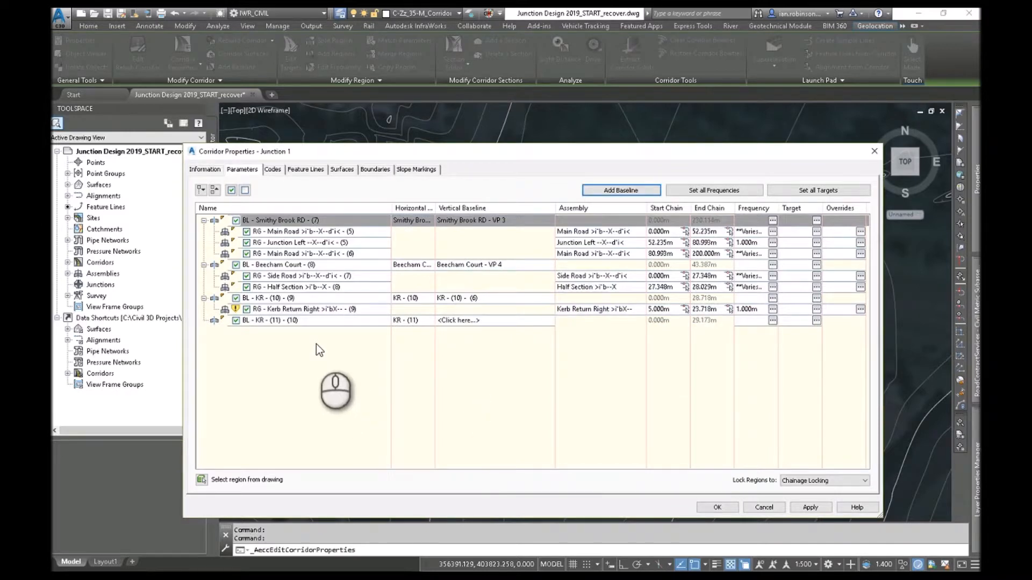
pyautogui.click(459, 320)
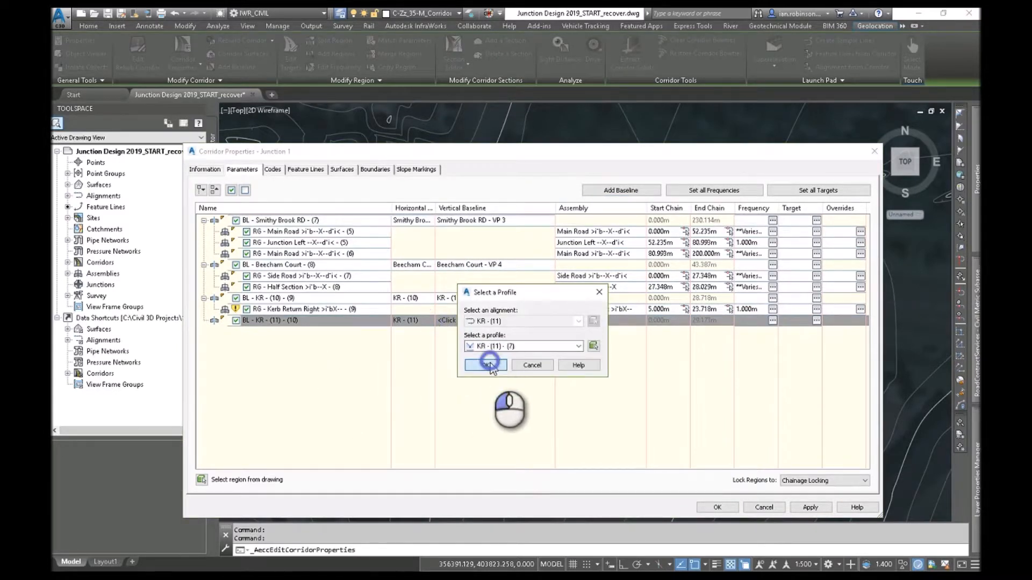
pyautogui.click(486, 365)
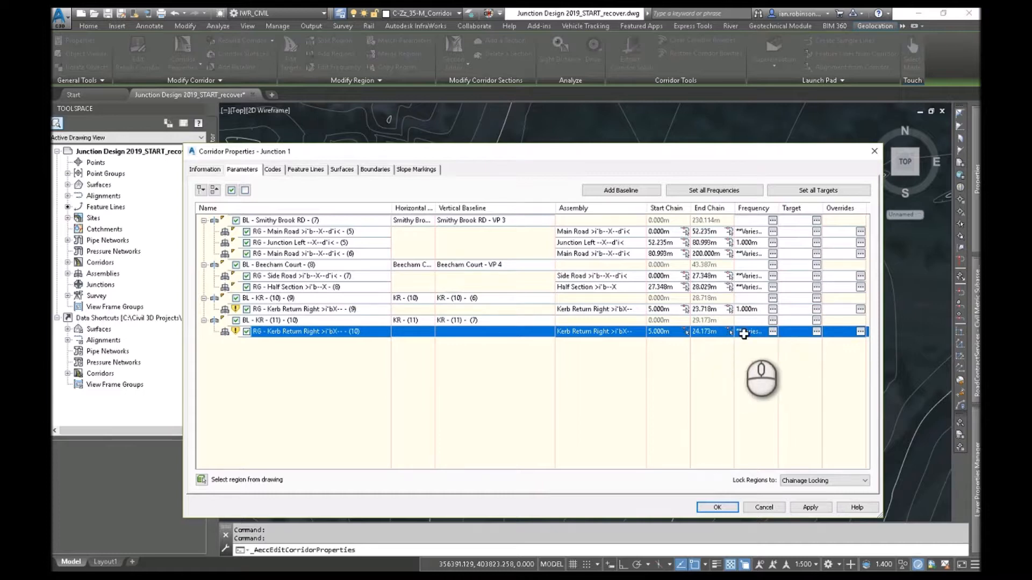
# Confirm 1 m frequency and set width targets to Beecham Court and Smithy Brook RD offset alignments
pyautogui.click(772, 331)
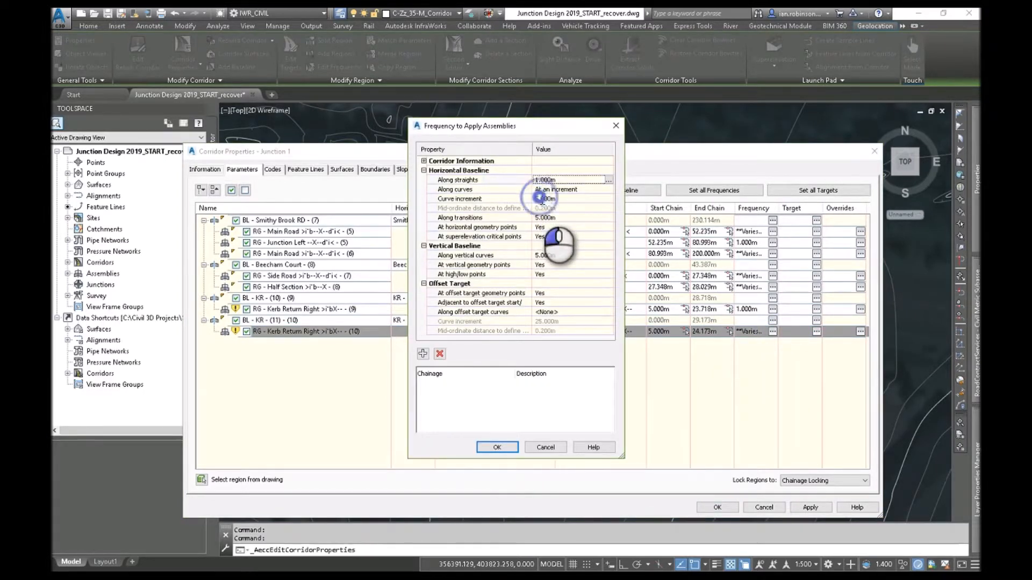
pyautogui.click(497, 447)
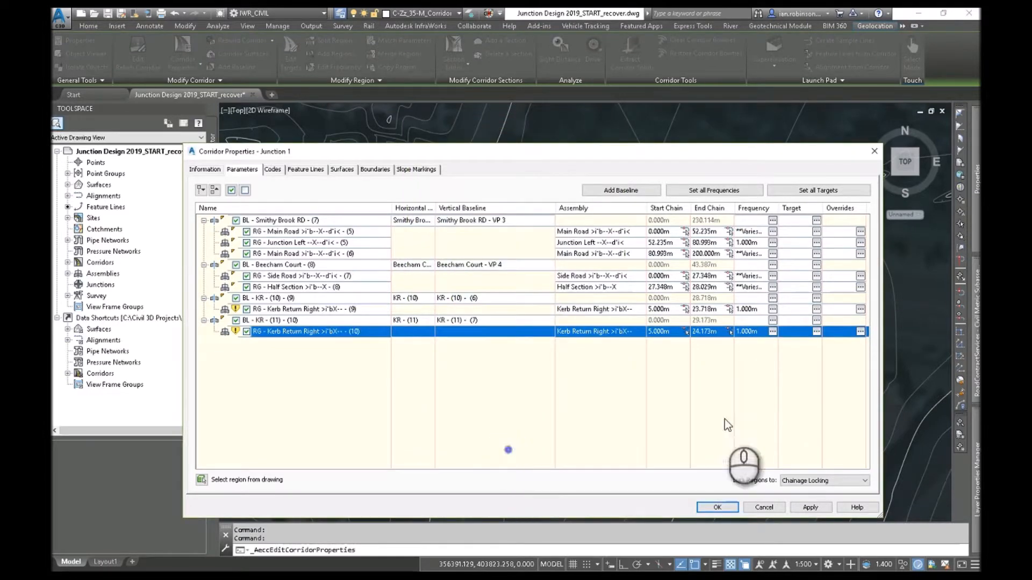
pyautogui.click(817, 332)
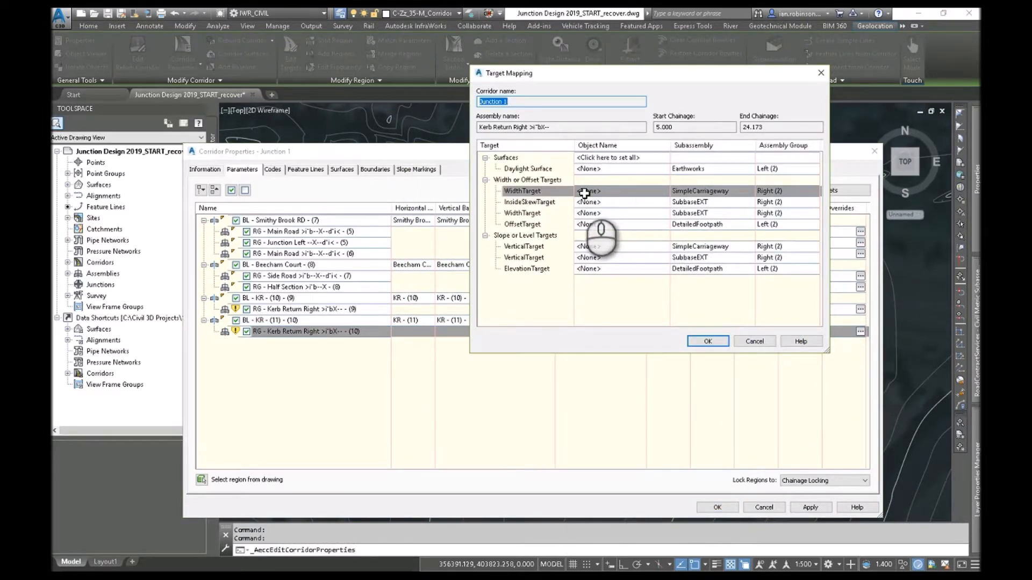
pyautogui.click(588, 191)
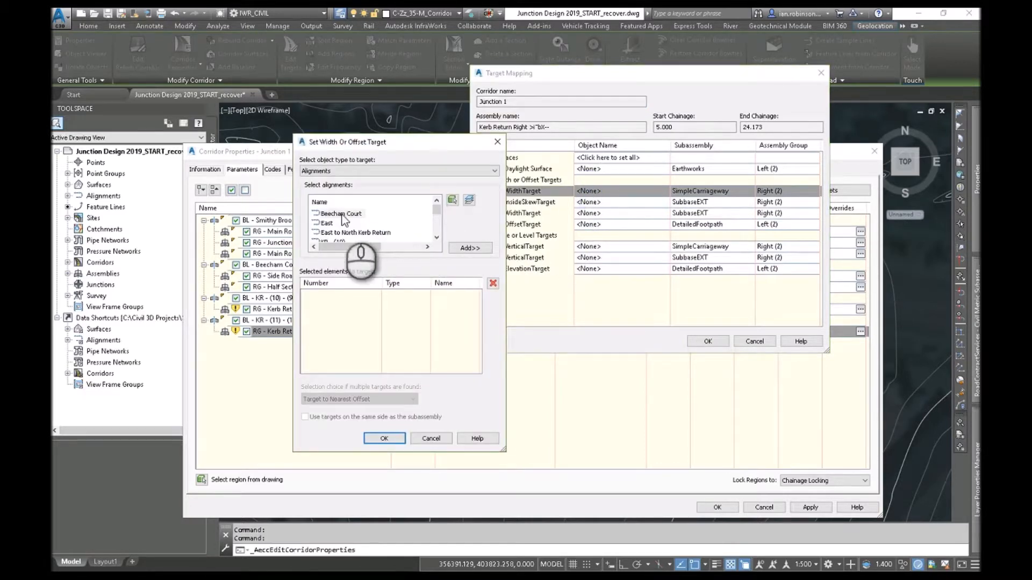
pyautogui.click(469, 249)
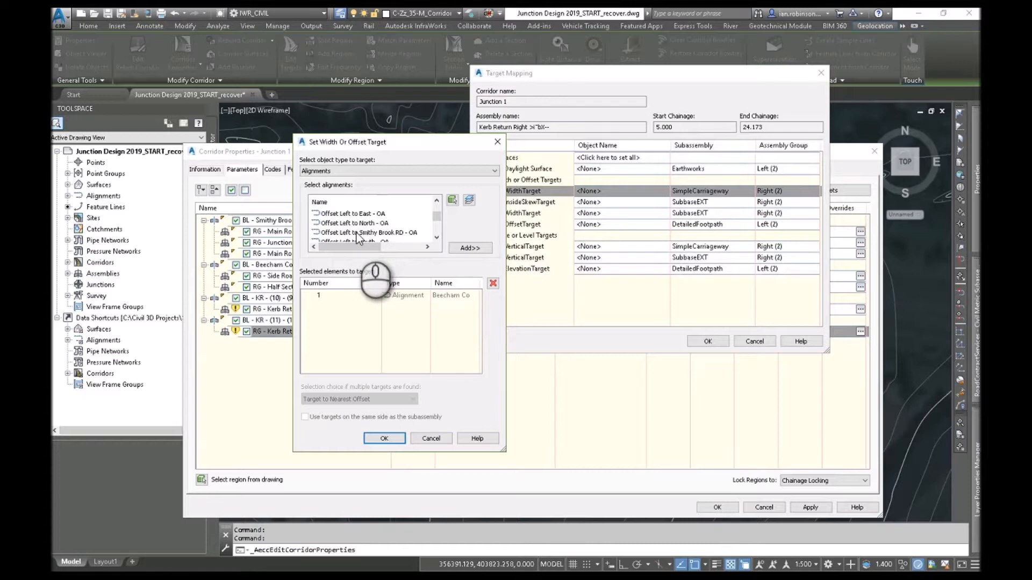
pyautogui.click(385, 439)
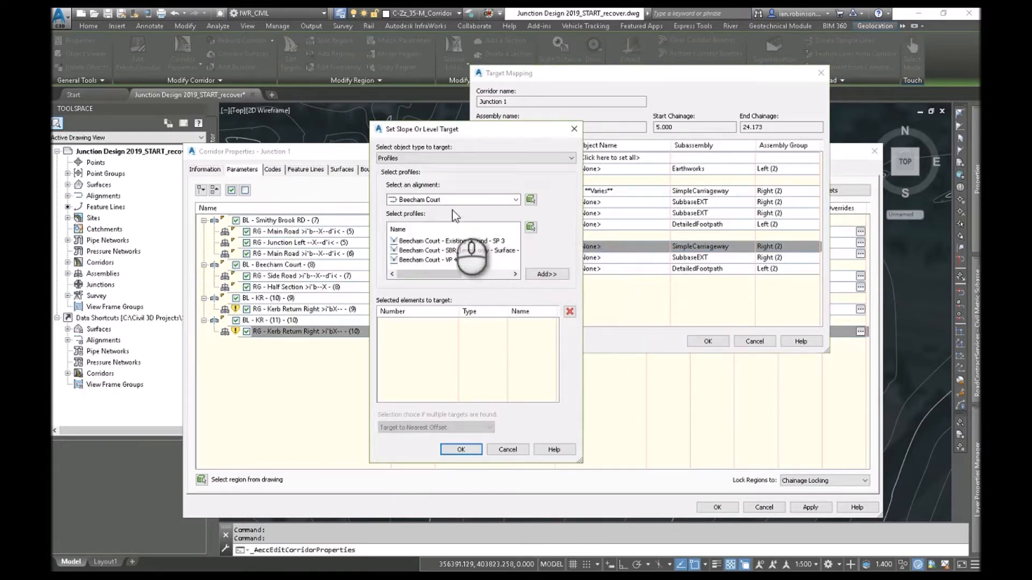
# Set vertical targets to Beecham Court and Smithy Brook RD offset profiles, then rebuild the corridor
pyautogui.click(547, 273)
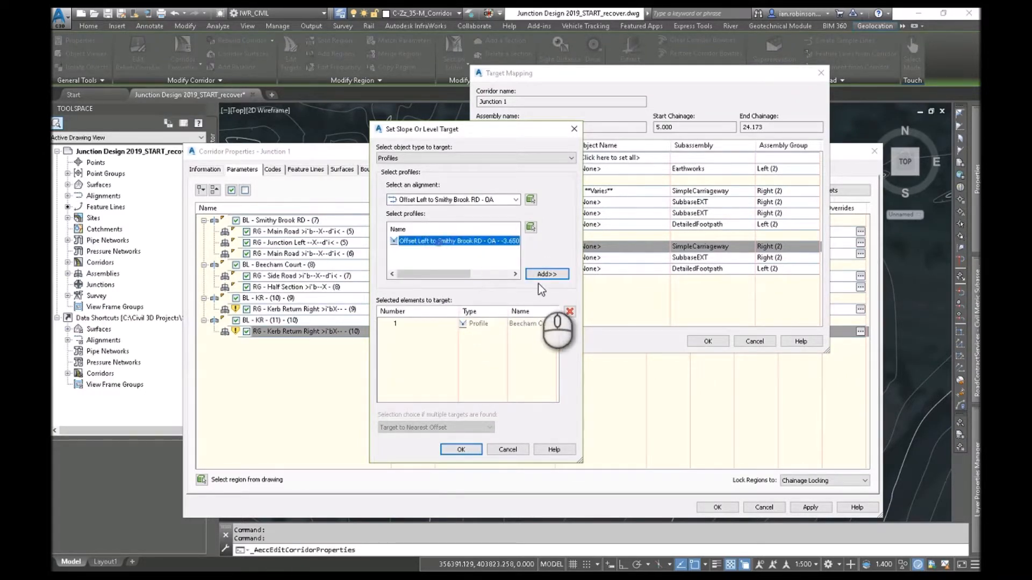
pyautogui.click(460, 450)
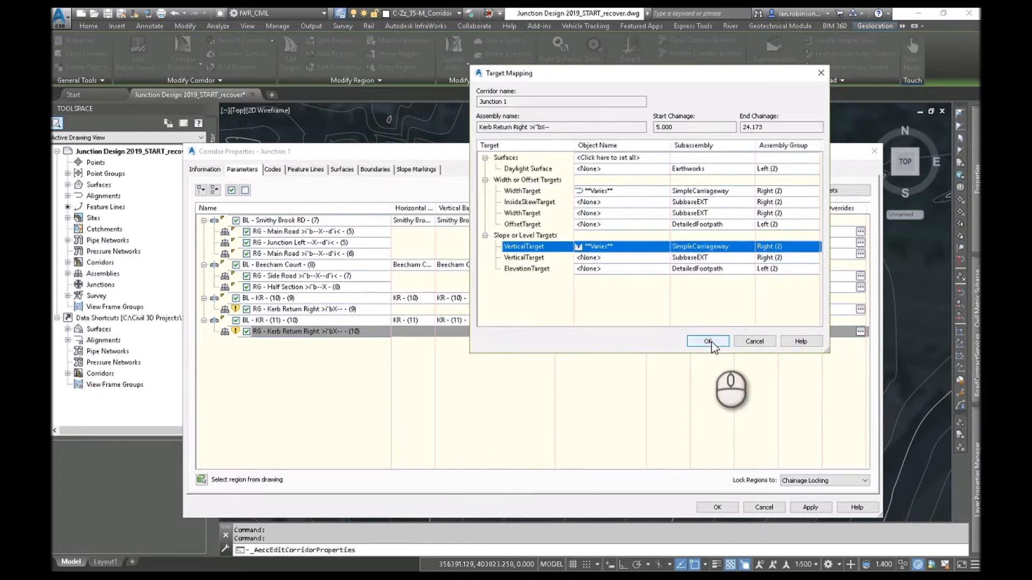
pyautogui.click(707, 341)
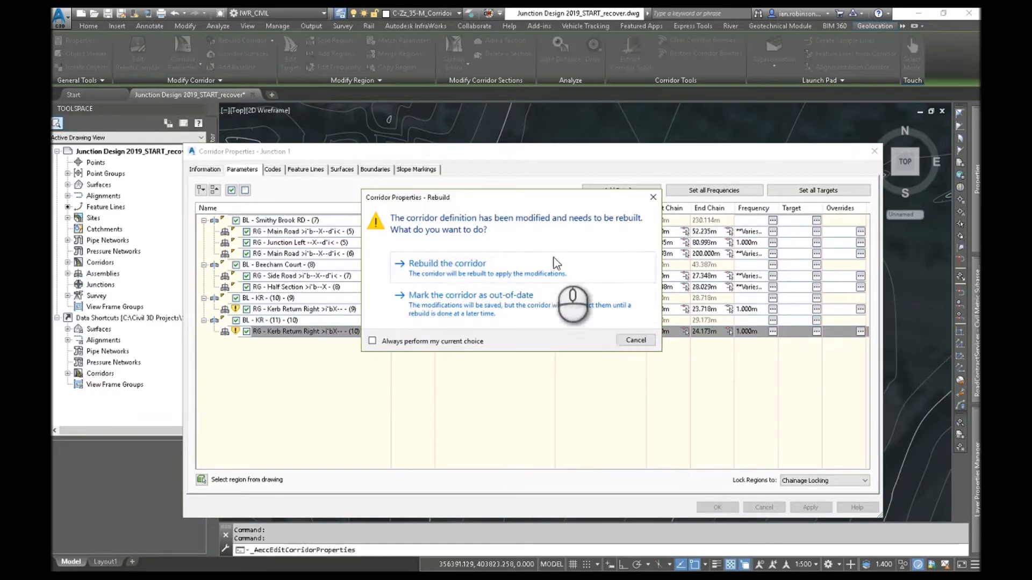
pyautogui.click(447, 263)
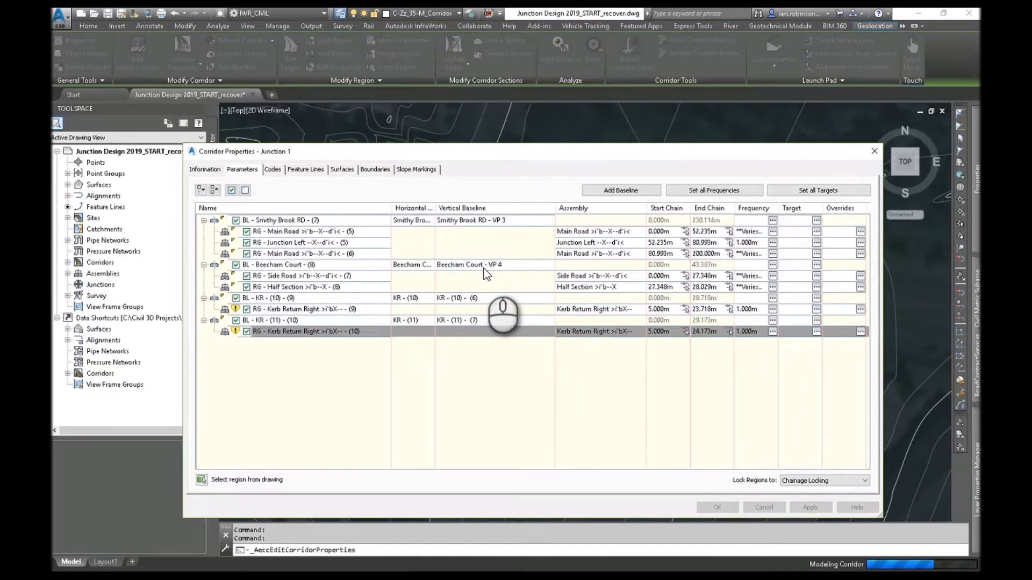
# Close Corridor Properties and zoom around the junction crown gap to inspect the rebuilt kerb returns
pyautogui.click(716, 508)
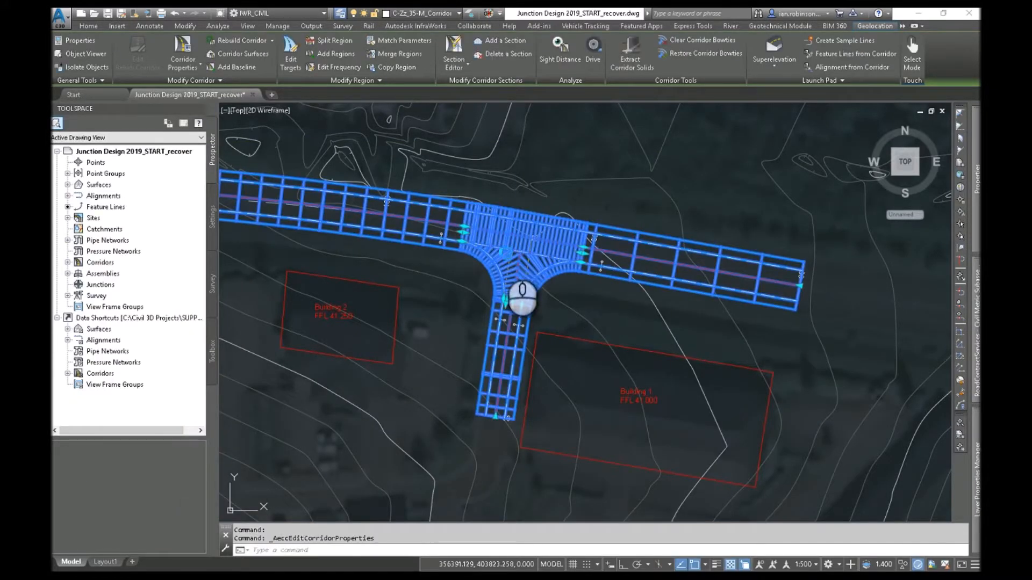
pyautogui.scroll(3)
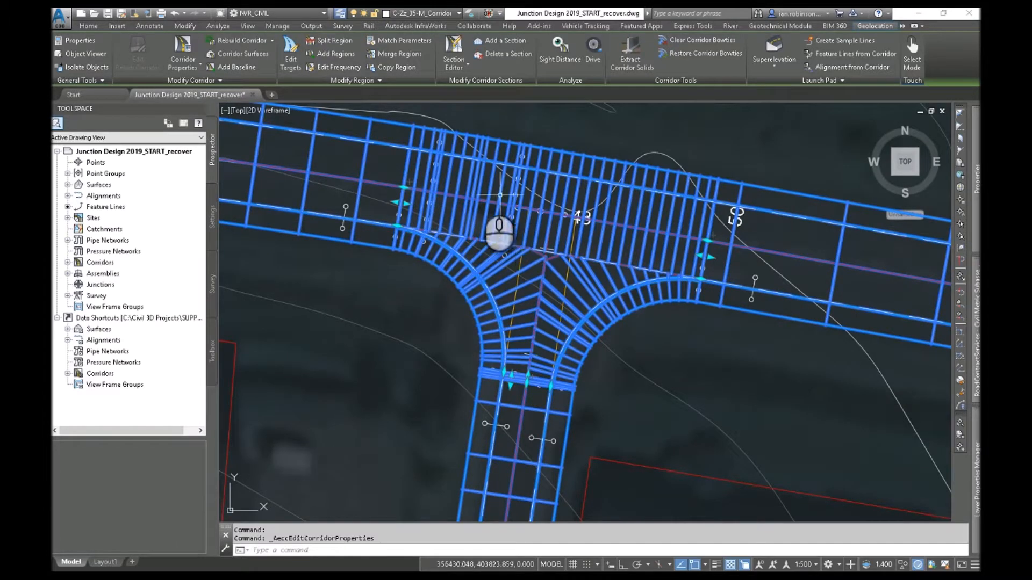
pyautogui.scroll(3)
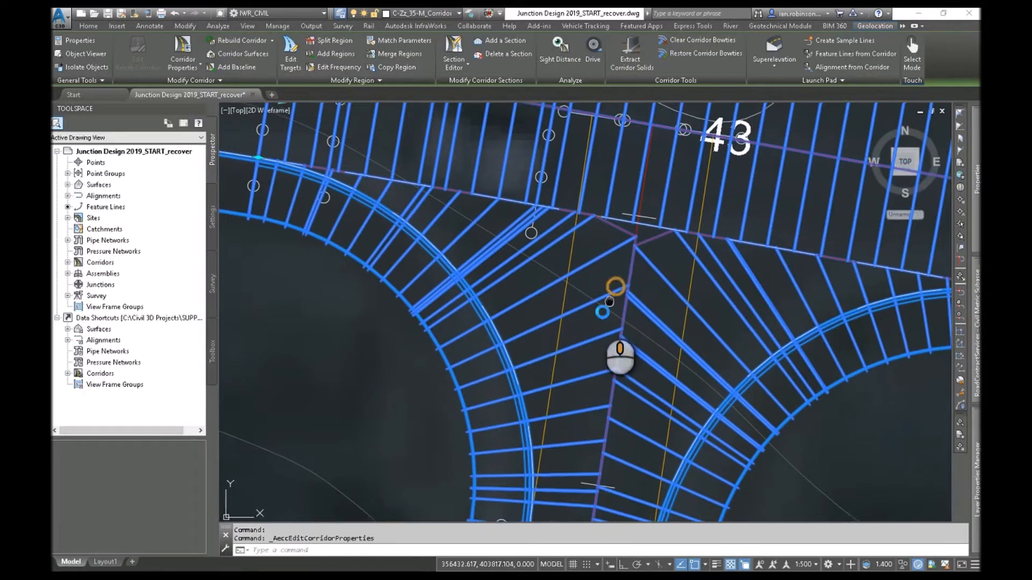
pyautogui.scroll(-3)
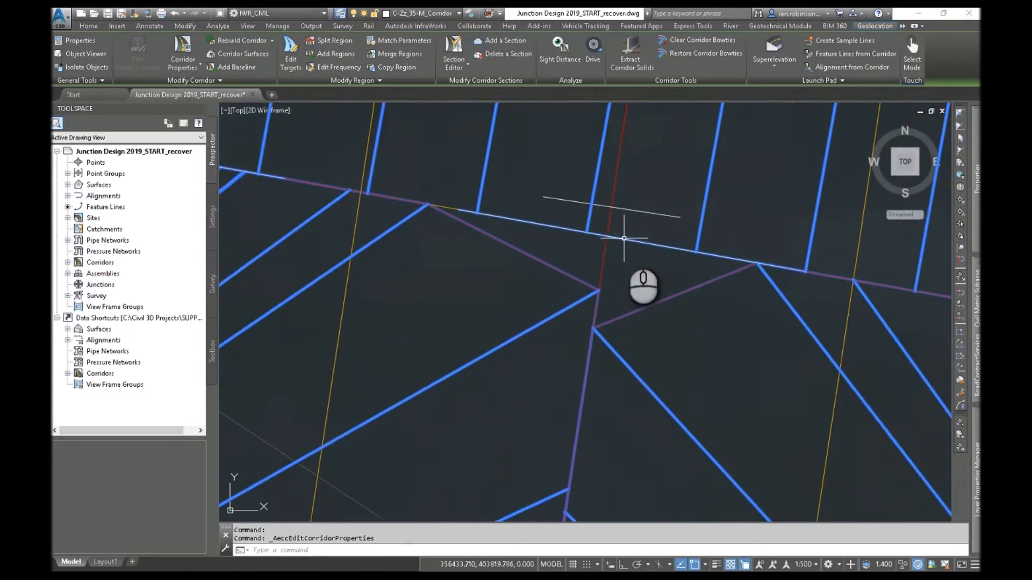
pyautogui.moveTo(606, 240)
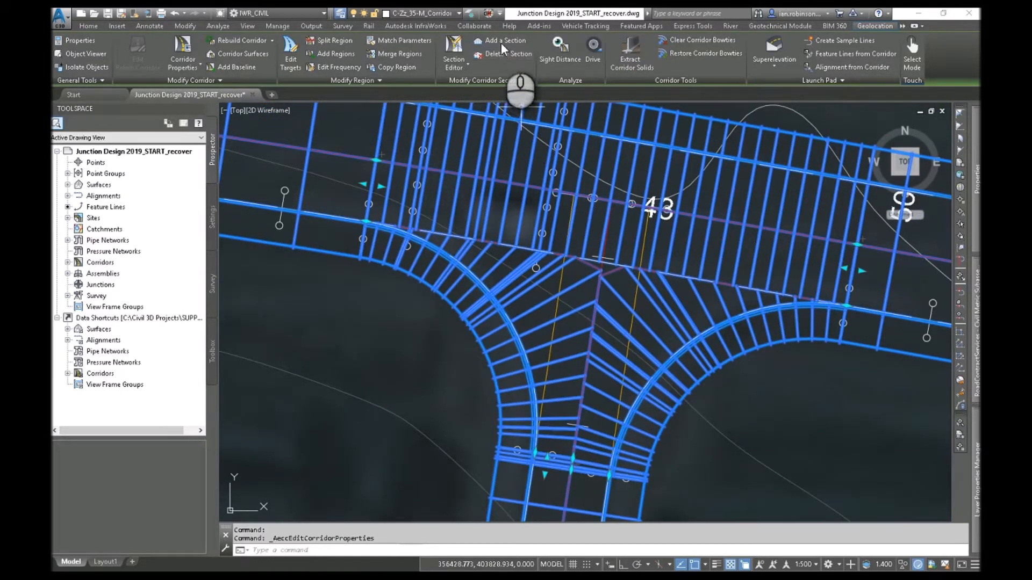
# Add a corridor section on the KR (11) baseline near chainage 15.585 m
pyautogui.click(505, 40)
pyautogui.write('B')
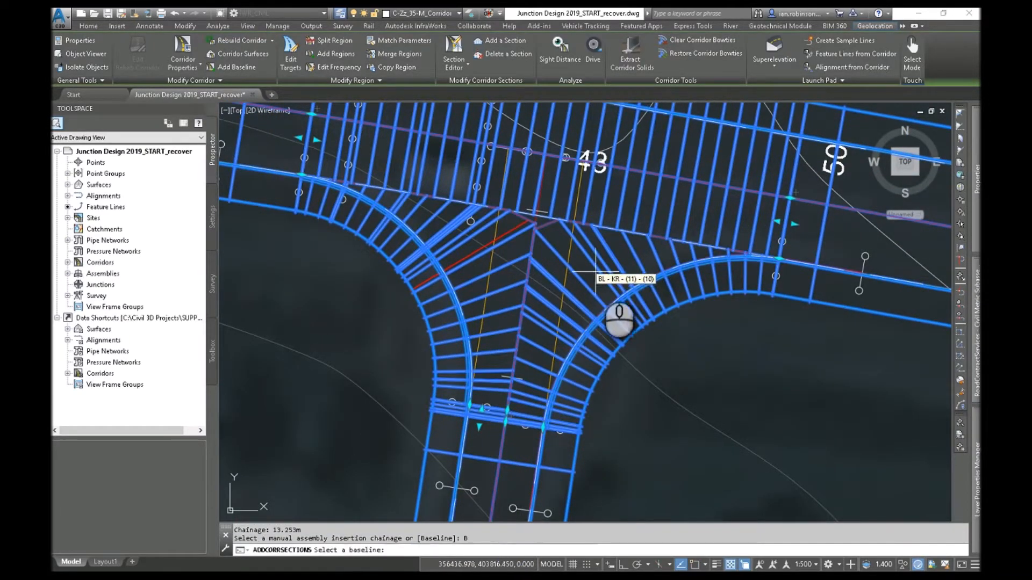
pyautogui.moveTo(553, 264)
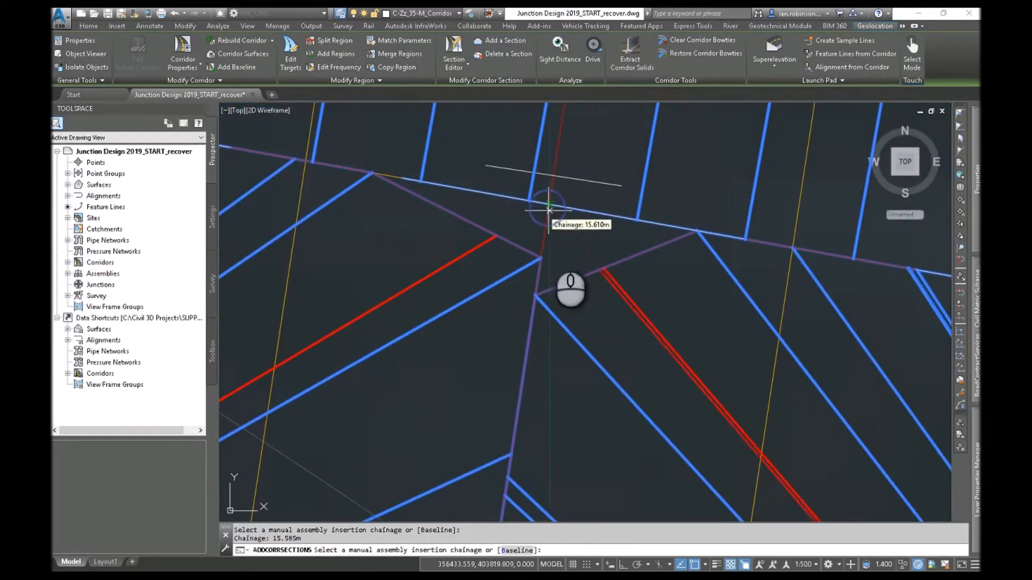
pyautogui.scroll(3)
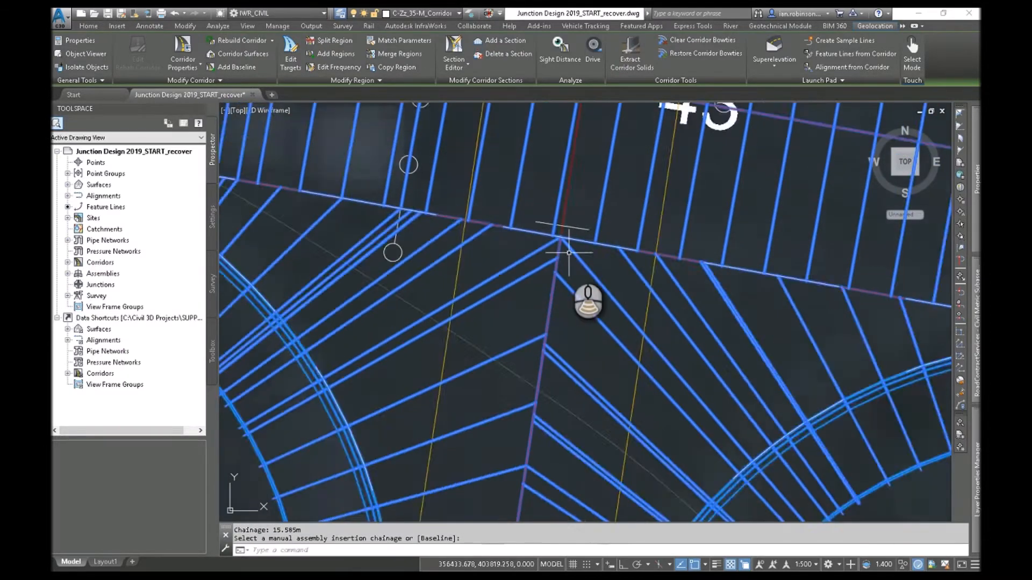
pyautogui.rightClick(568, 252)
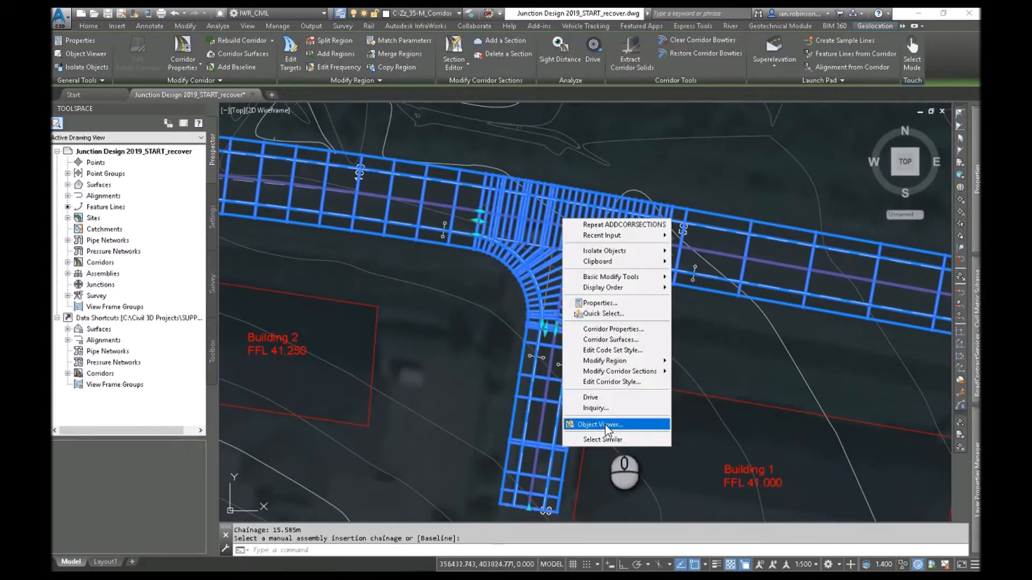
pyautogui.click(597, 425)
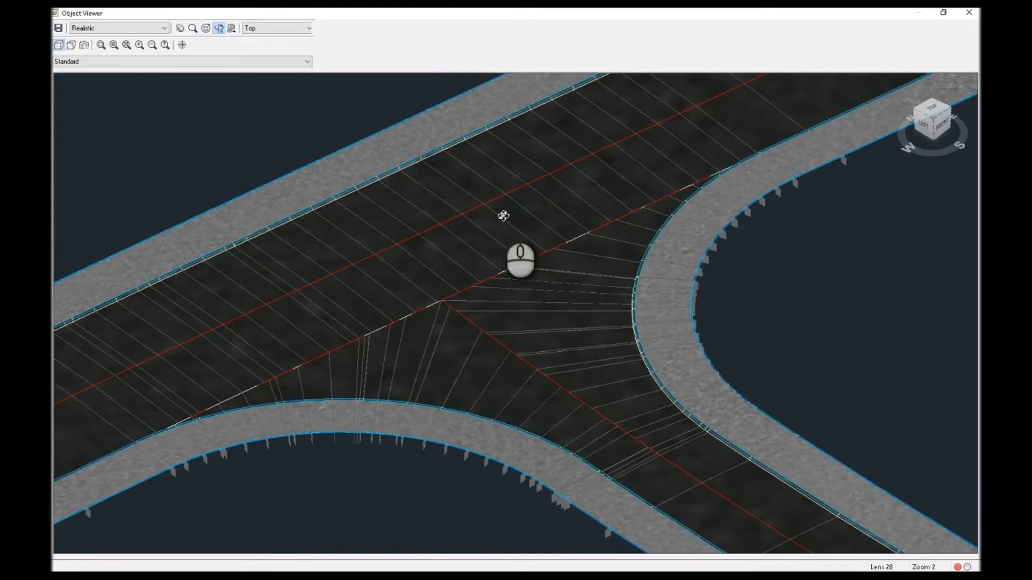
pyautogui.click(969, 12)
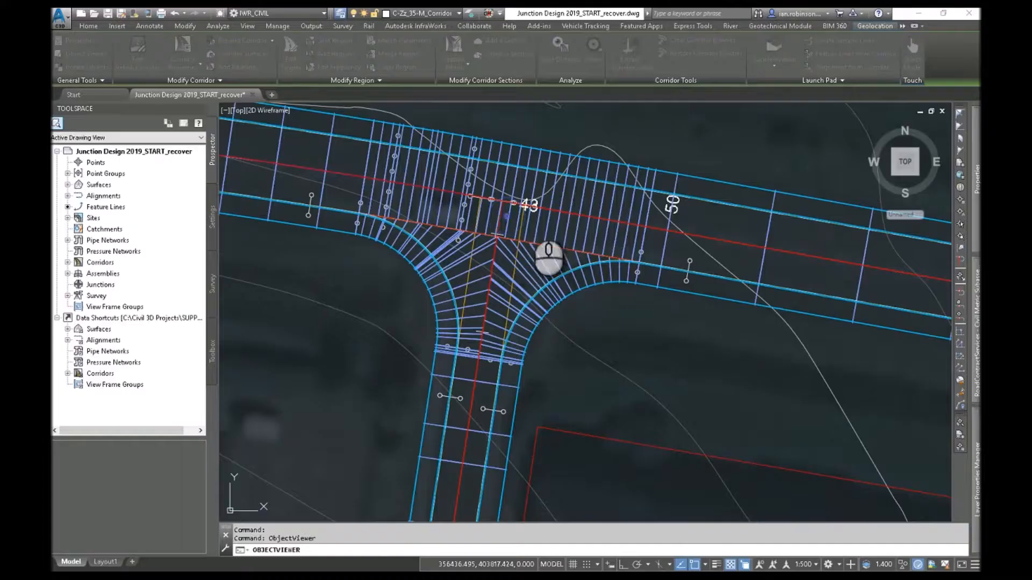
# Set Existing Ground as the daylight surface target for all Junction 1 corridor regions
pyautogui.click(87, 26)
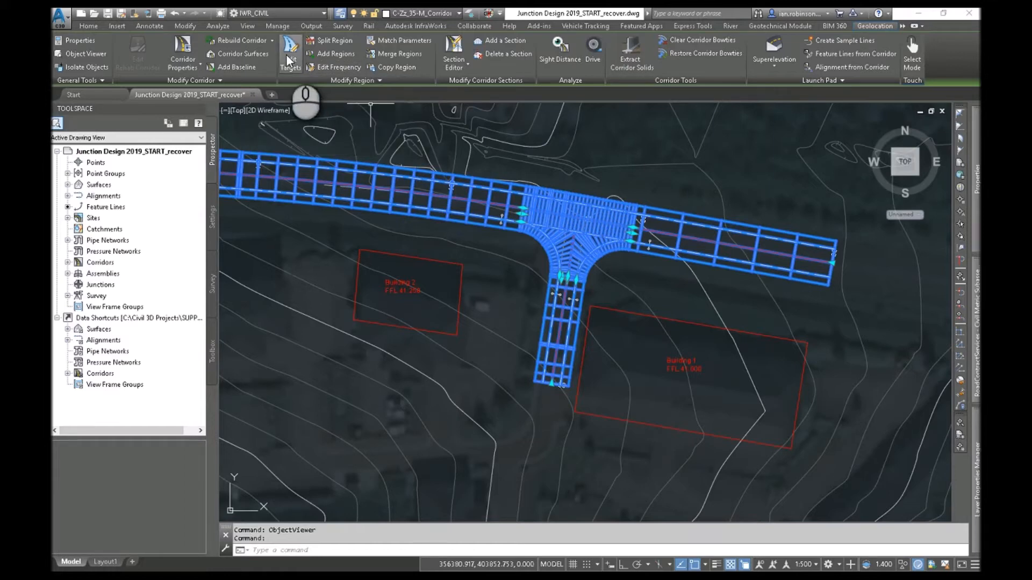
pyautogui.moveTo(549, 257)
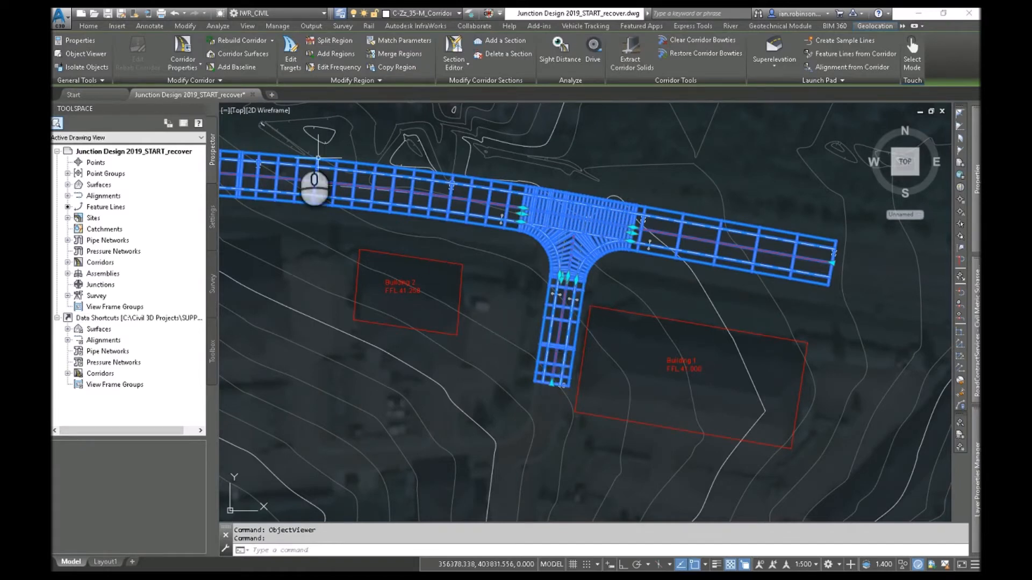
pyautogui.click(183, 54)
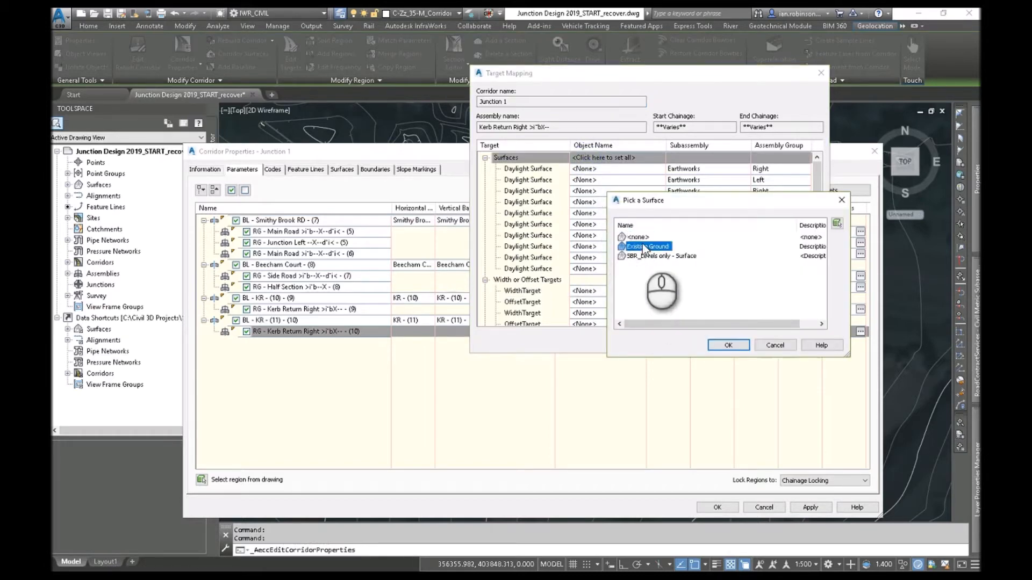
pyautogui.click(728, 345)
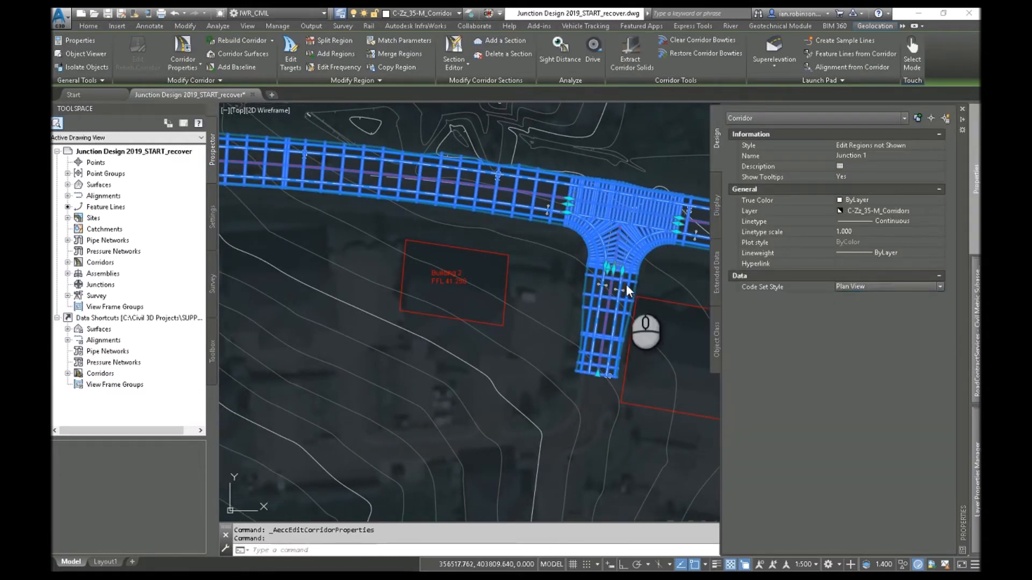
# Open the Junction 1 corridor in Object Viewer to check daylight slopes in 3D
pyautogui.rightClick(625, 292)
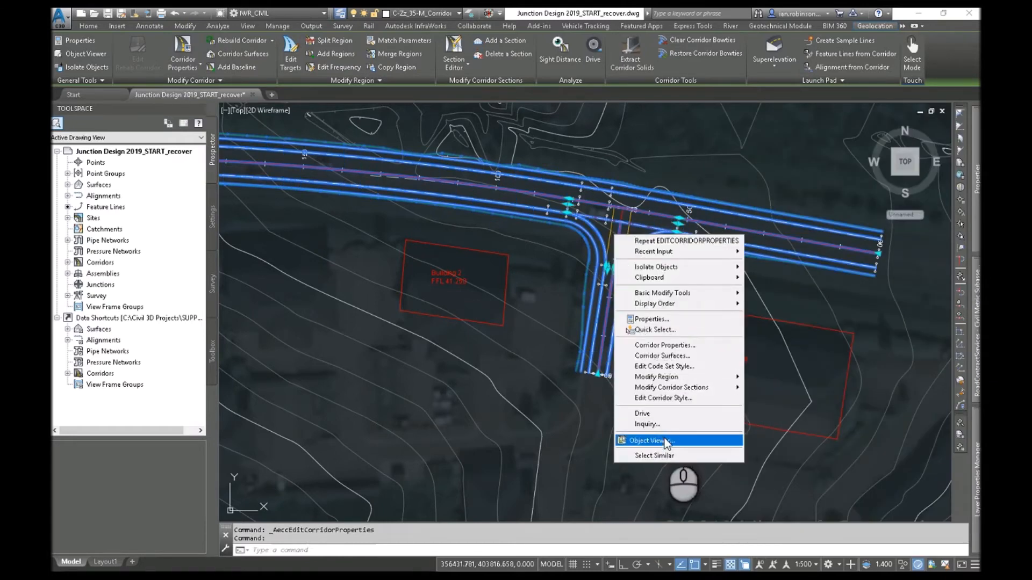
pyautogui.click(649, 440)
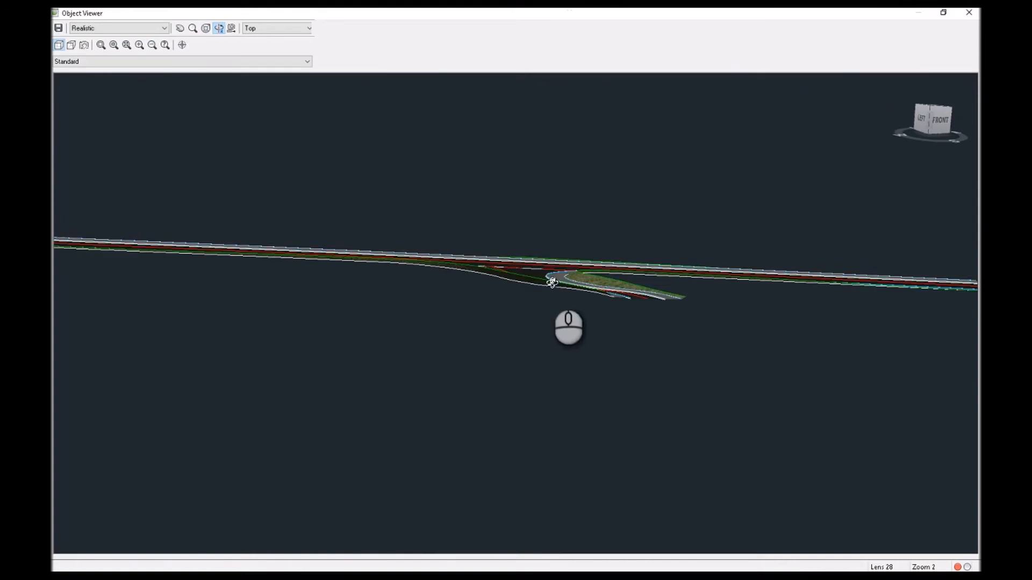